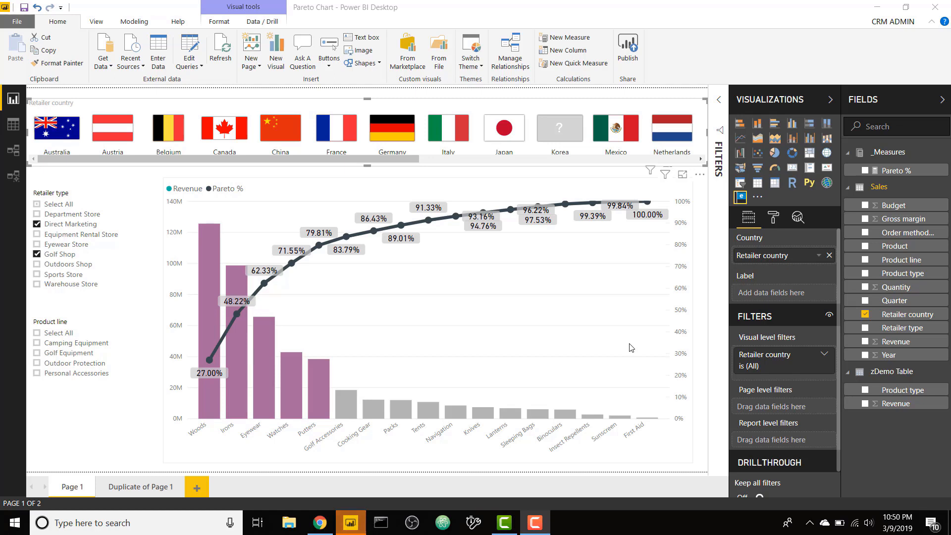
mouse_move(482, 324)
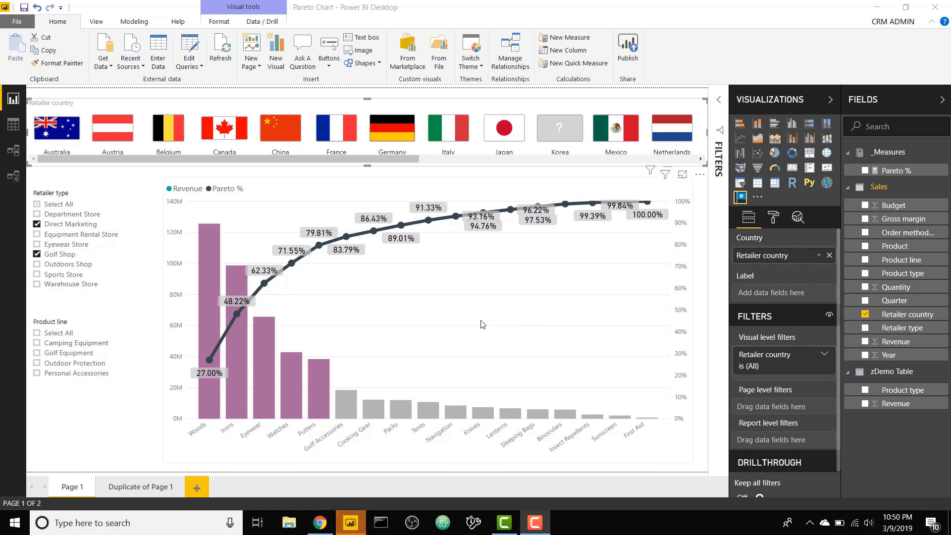
mouse_move(214, 329)
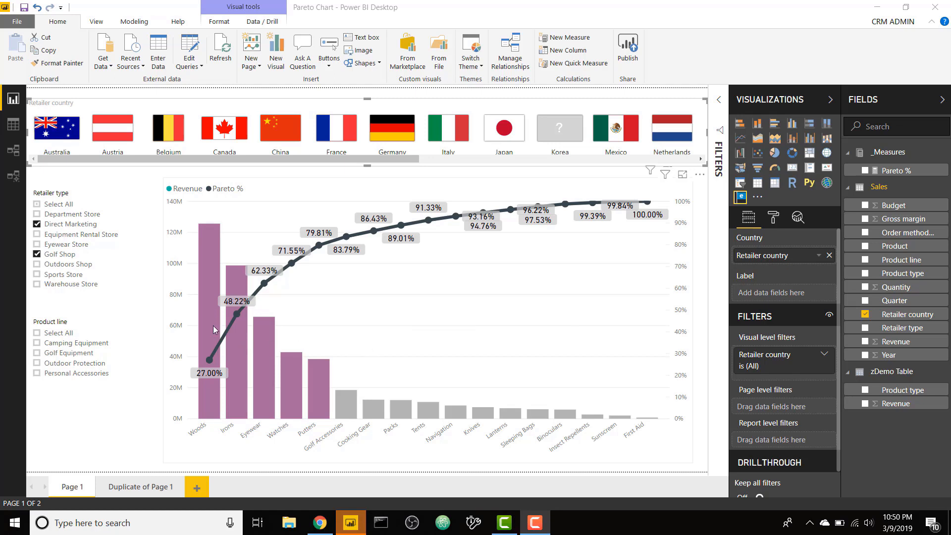
mouse_move(209, 305)
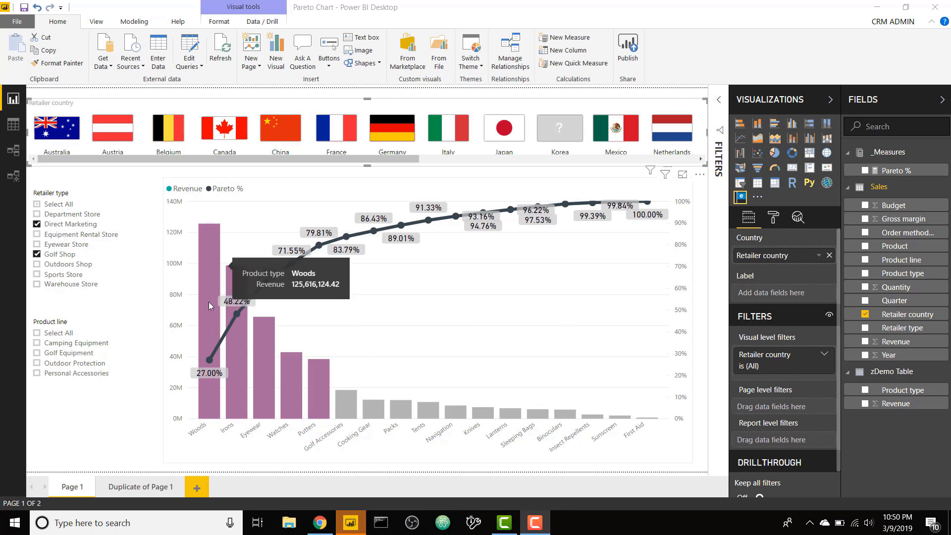
mouse_move(206, 221)
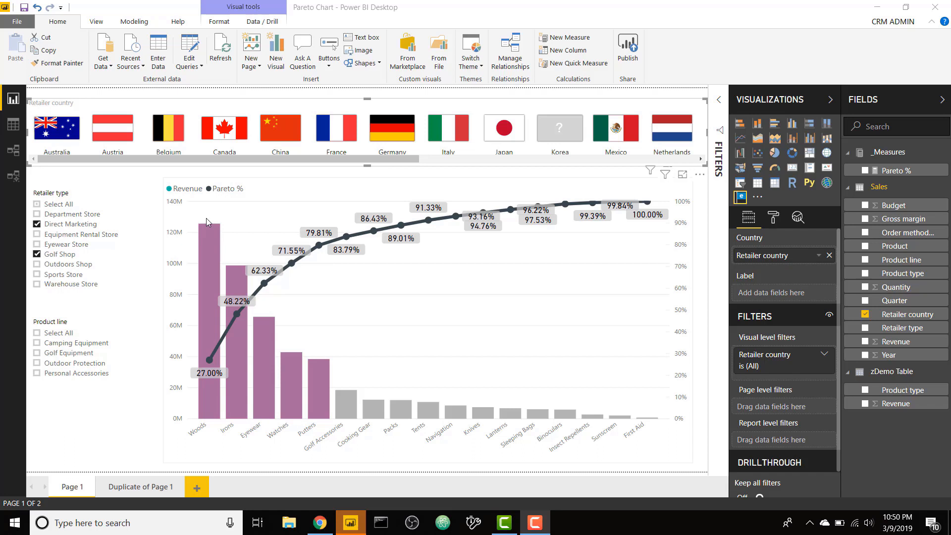
mouse_move(331, 329)
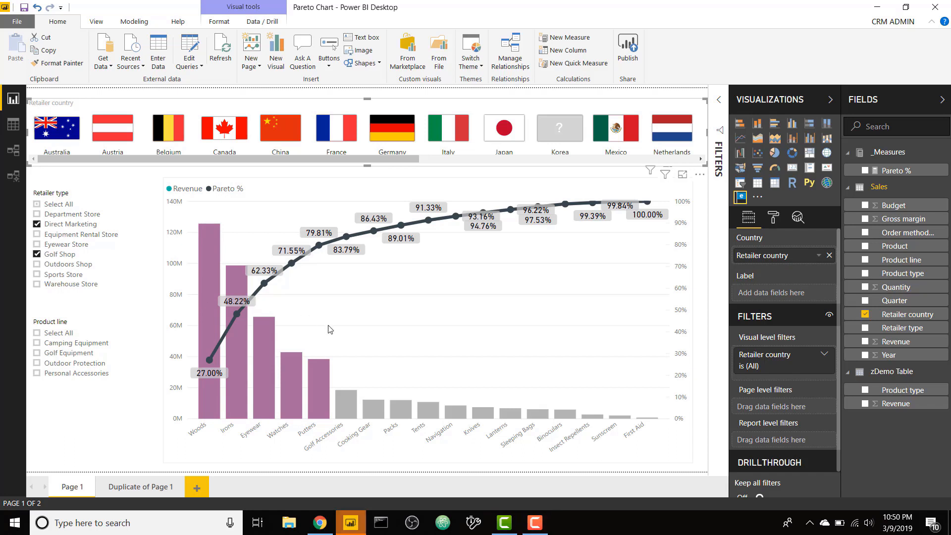
Step: Clear the Retailer type slicer and filter the Pareto chart to Germany
left_click(228, 286)
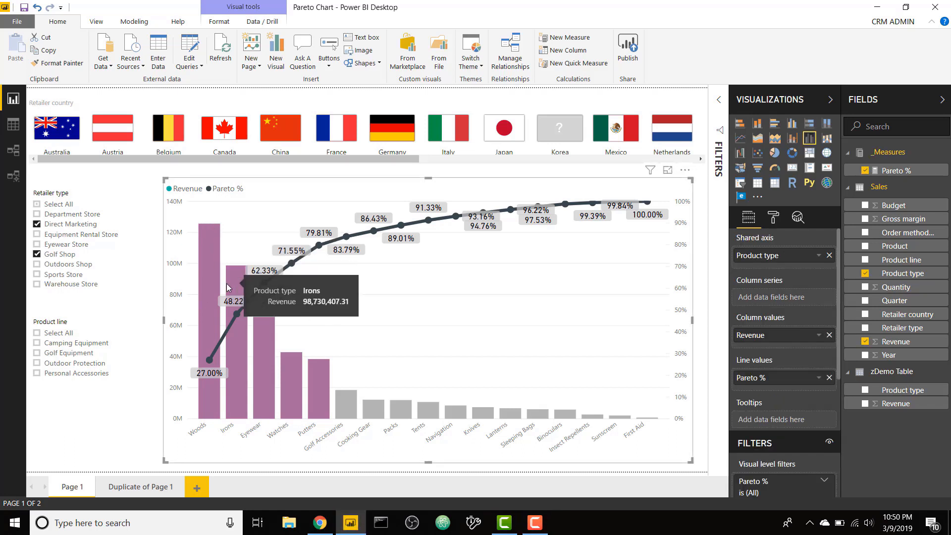
mouse_move(217, 349)
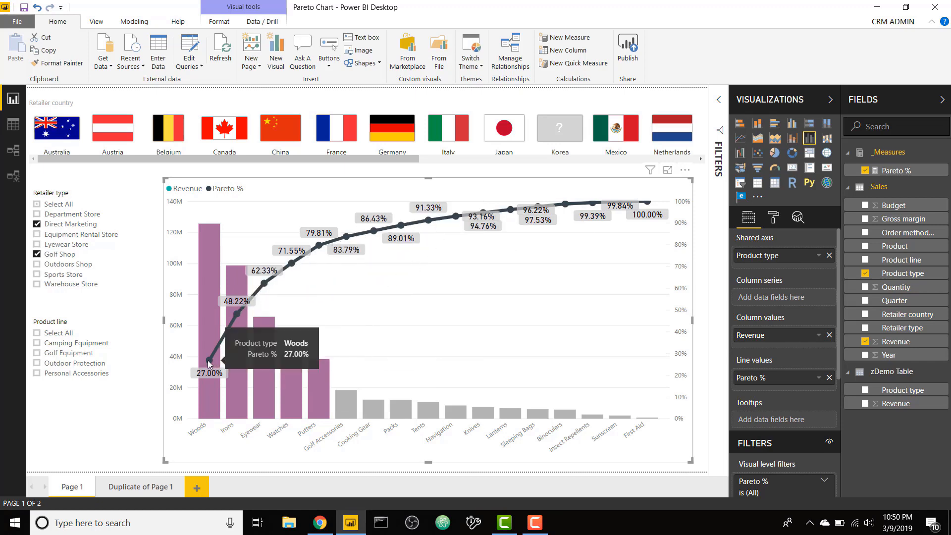
mouse_move(307, 348)
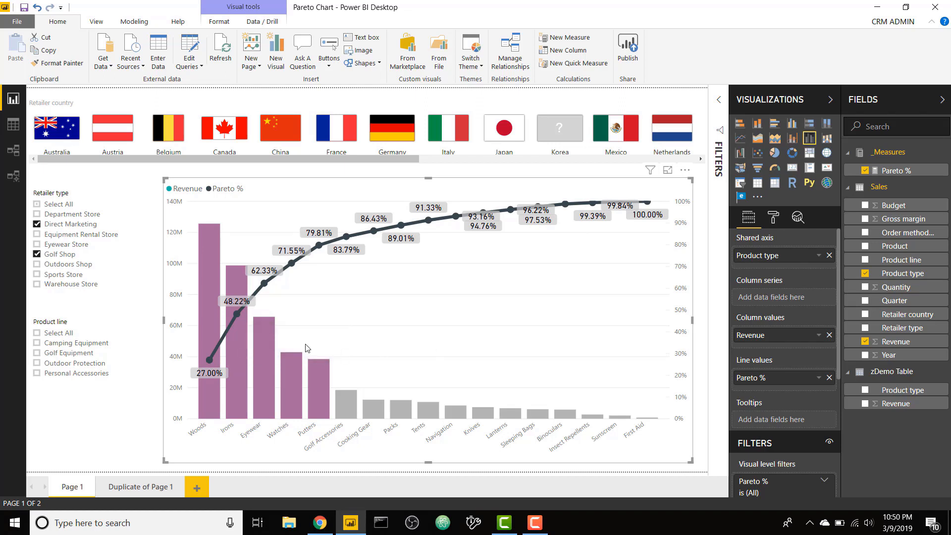
mouse_move(211, 363)
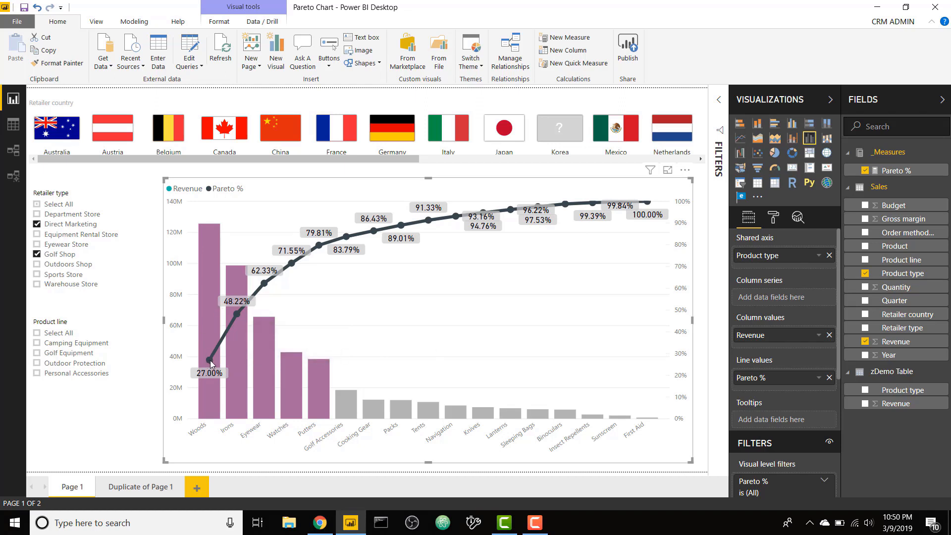
mouse_move(237, 315)
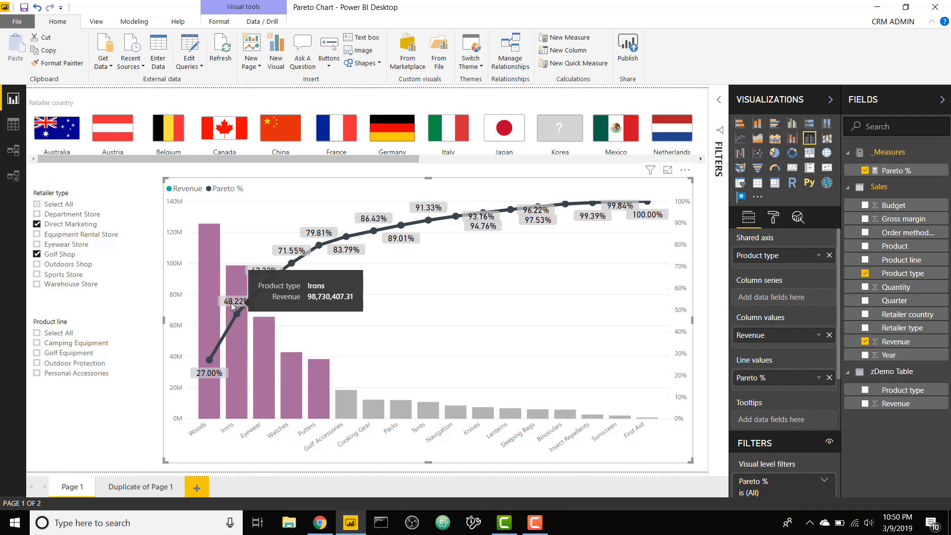
mouse_move(440, 328)
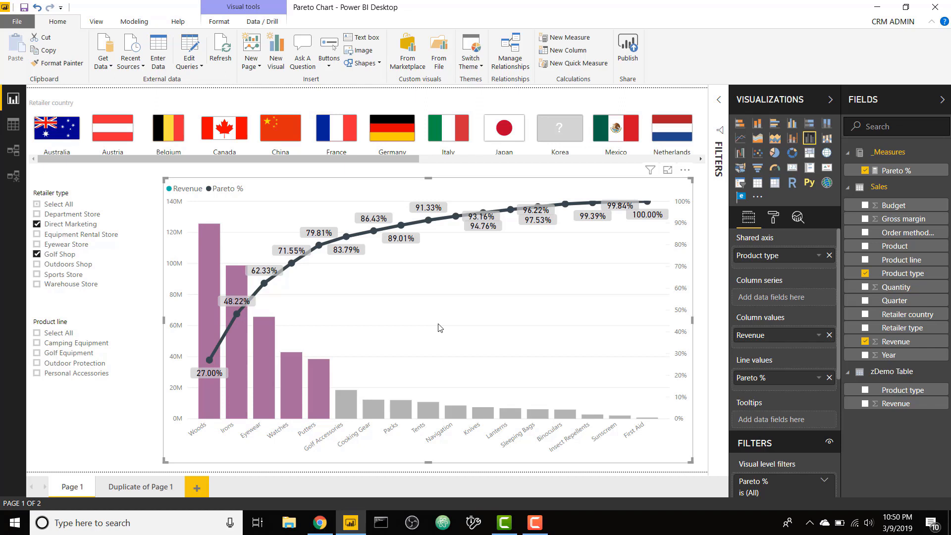
mouse_move(209, 396)
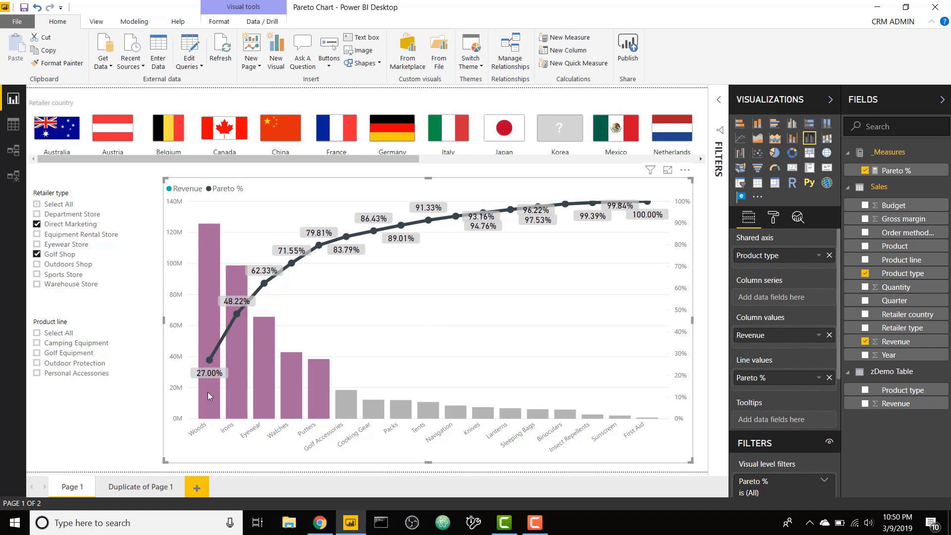
mouse_move(320, 249)
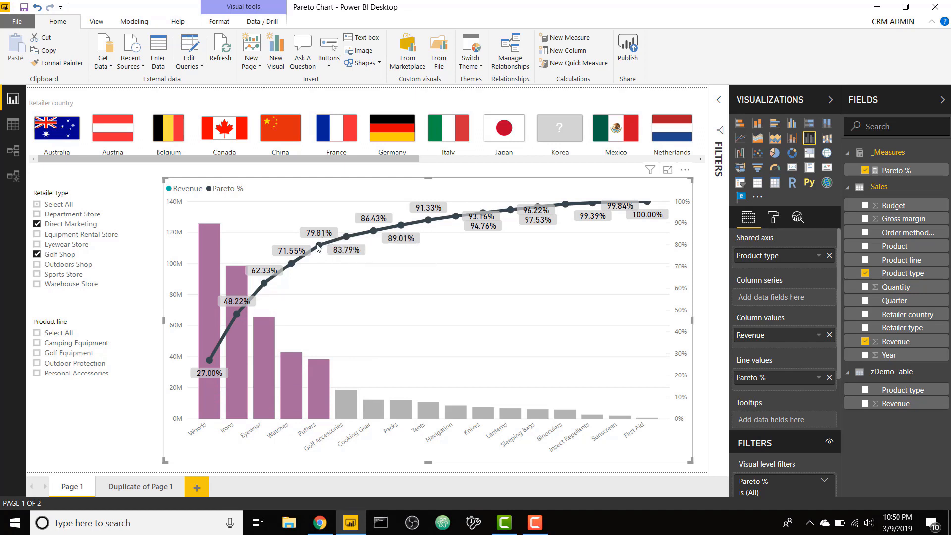
mouse_move(327, 276)
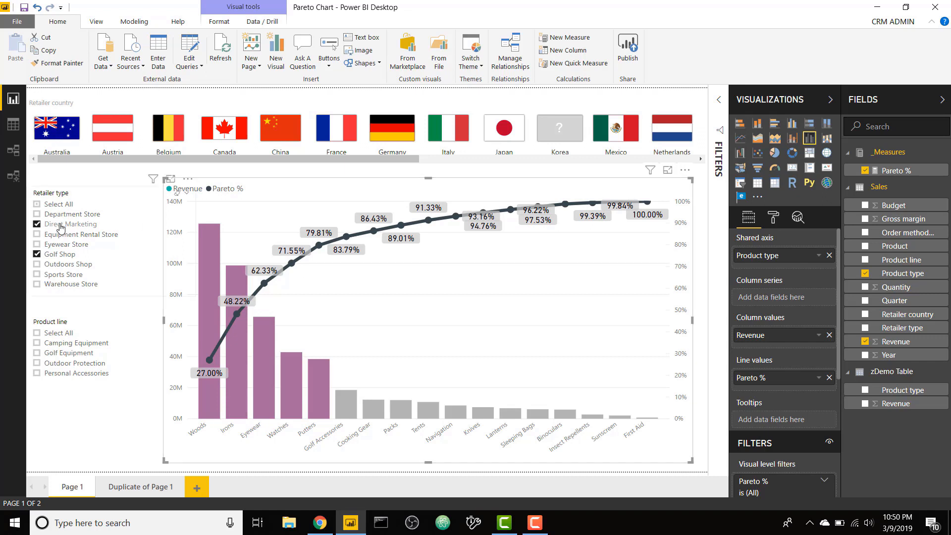
left_click(36, 223)
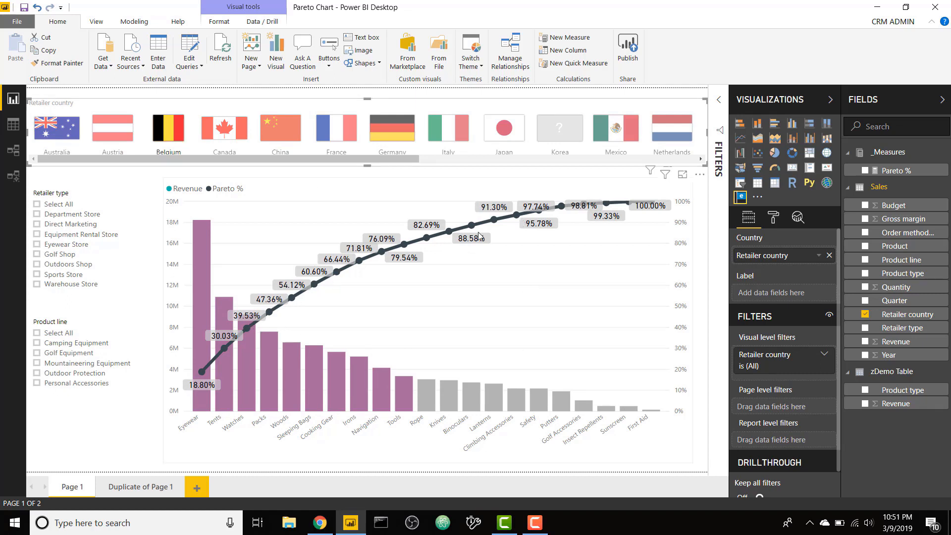
left_click(392, 128)
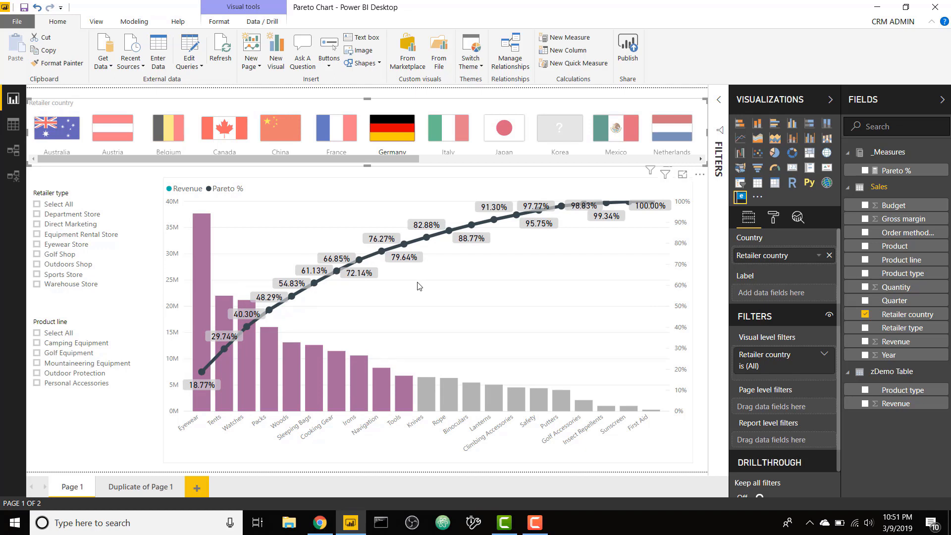
mouse_move(897, 170)
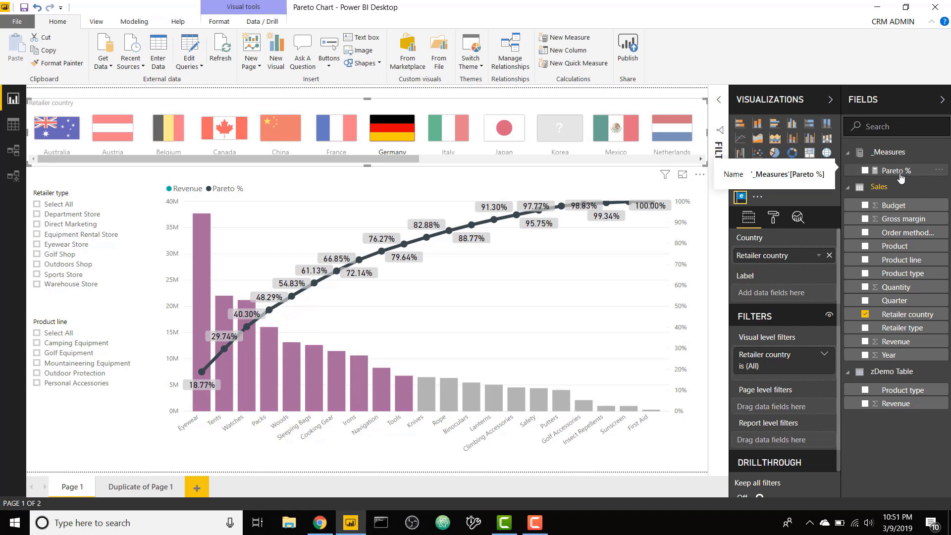
Step: Show the Pareto % measure's DAX formula from the _Measures table
left_click(898, 170)
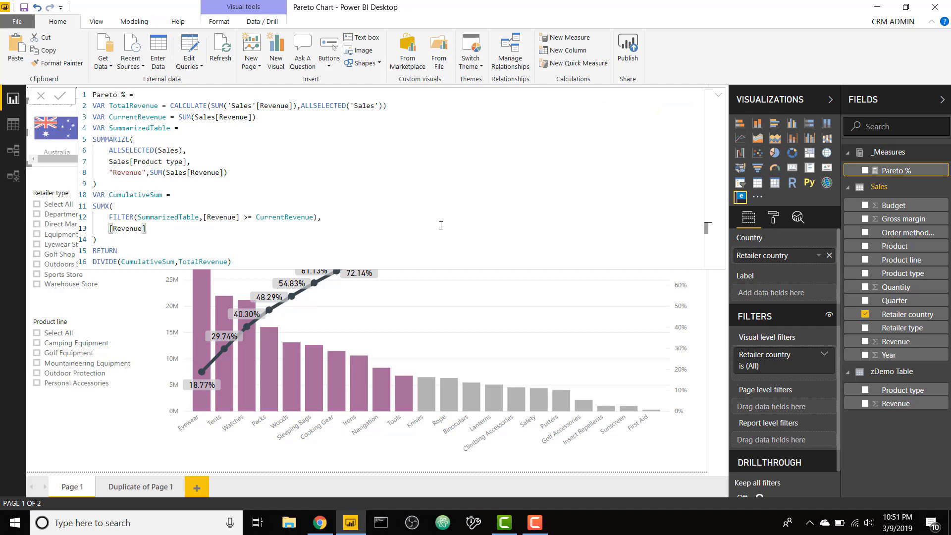
mouse_move(714, 97)
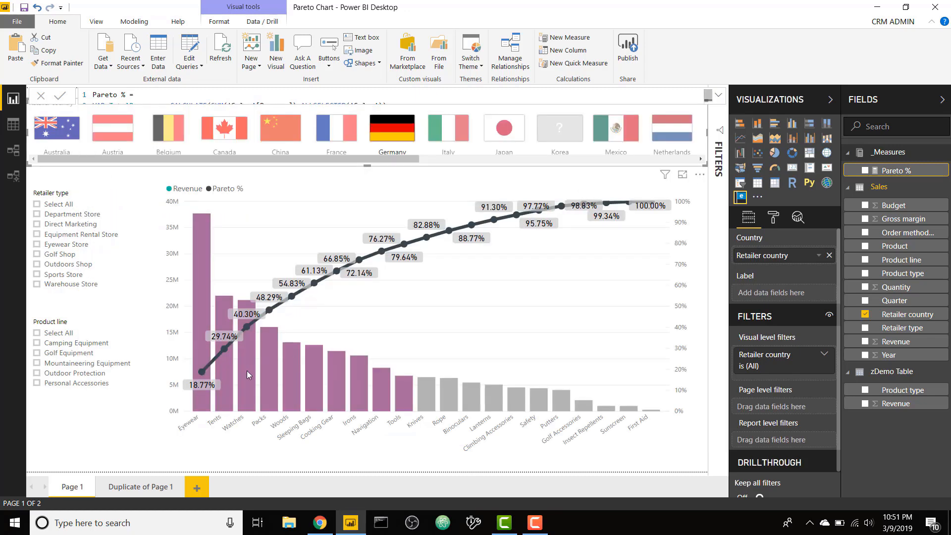
mouse_move(140, 485)
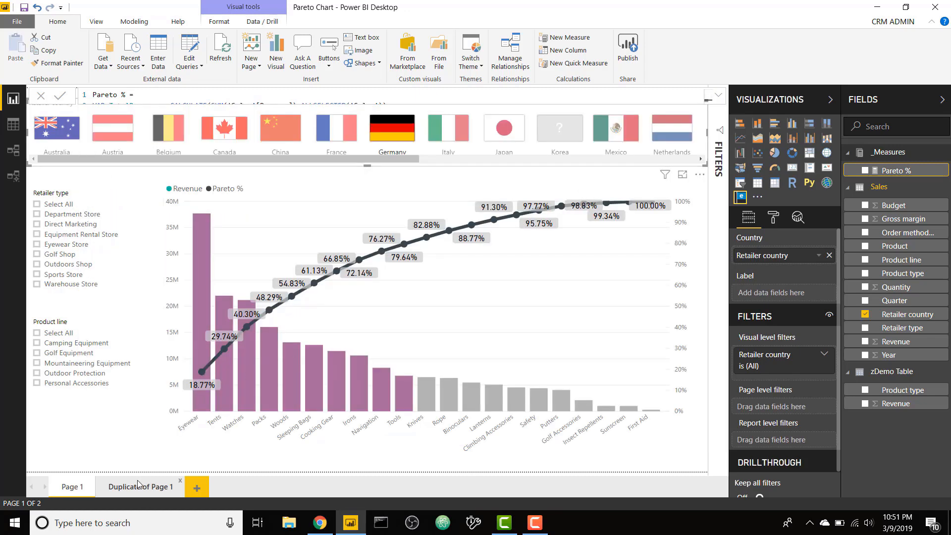
Step: Switch to the 'Duplicate of Page 1' page with the plain revenue column chart
left_click(141, 487)
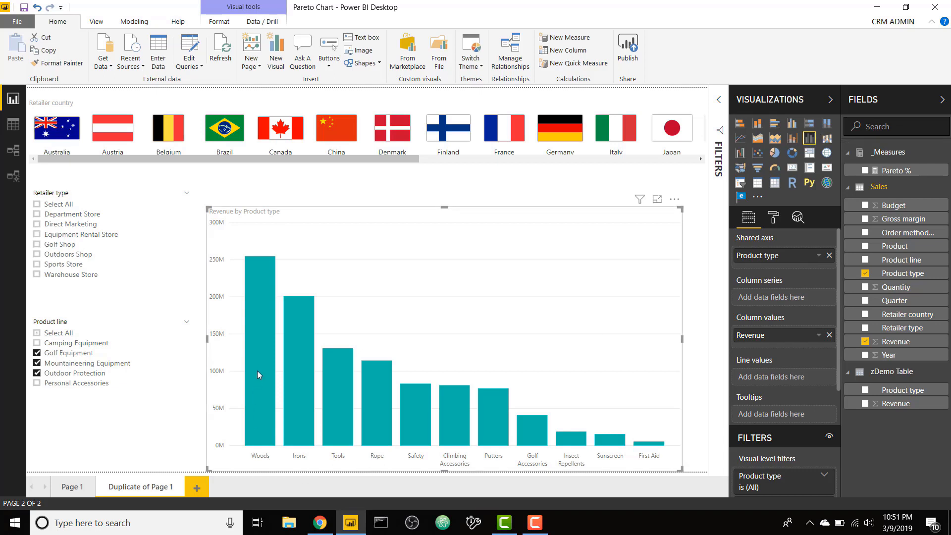
mouse_move(310, 378)
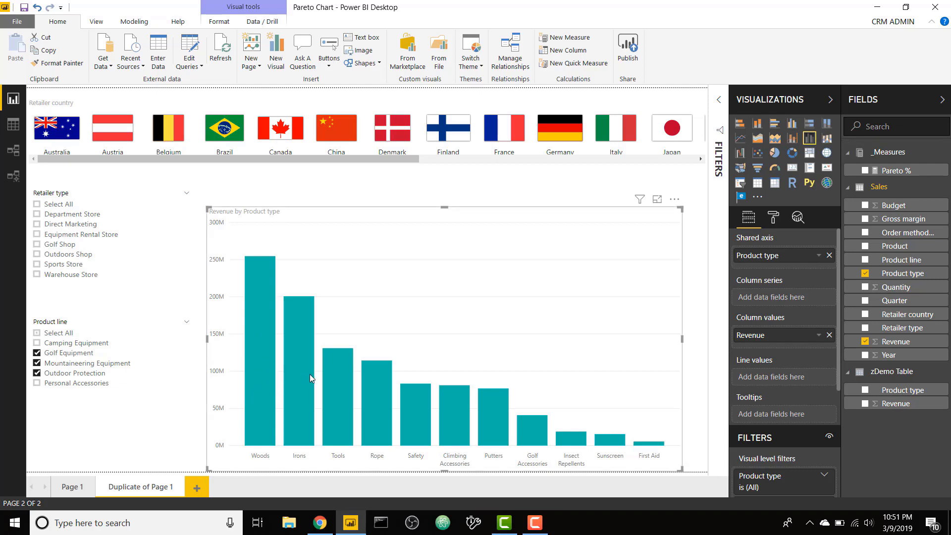
Step: Start a new Pareto Demo measure with a VAR TotalRevenue declaration
right_click(890, 152)
type("Pareto Demo =")
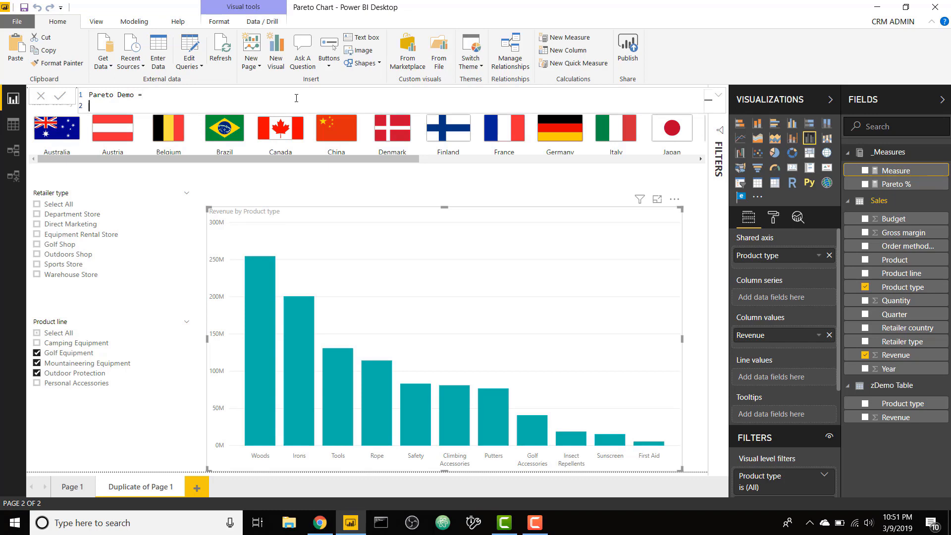
type("VAR")
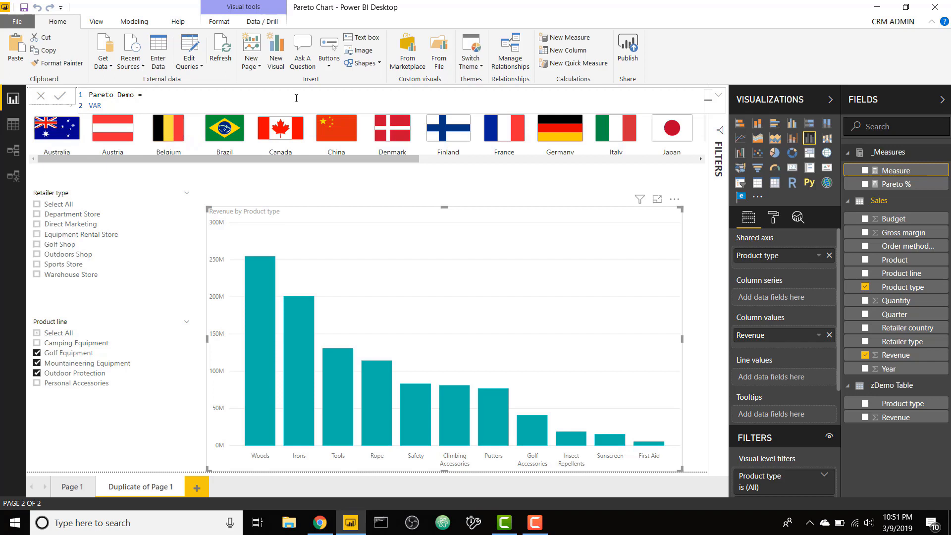
type("Total")
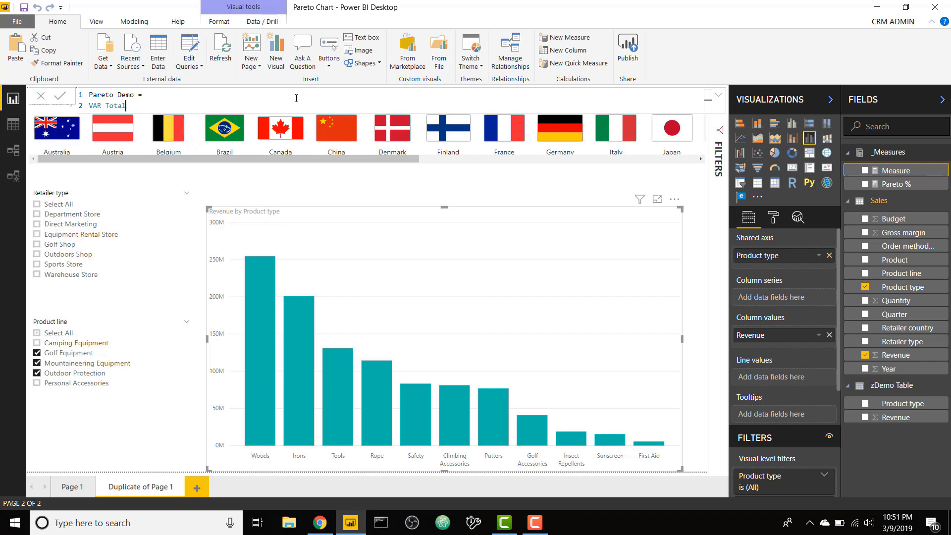
type("Ravenue")
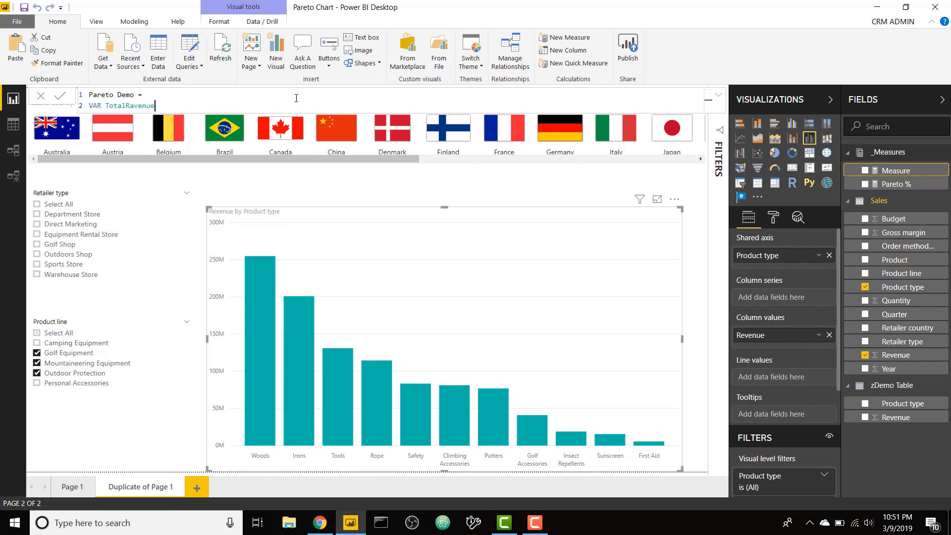
type("=")
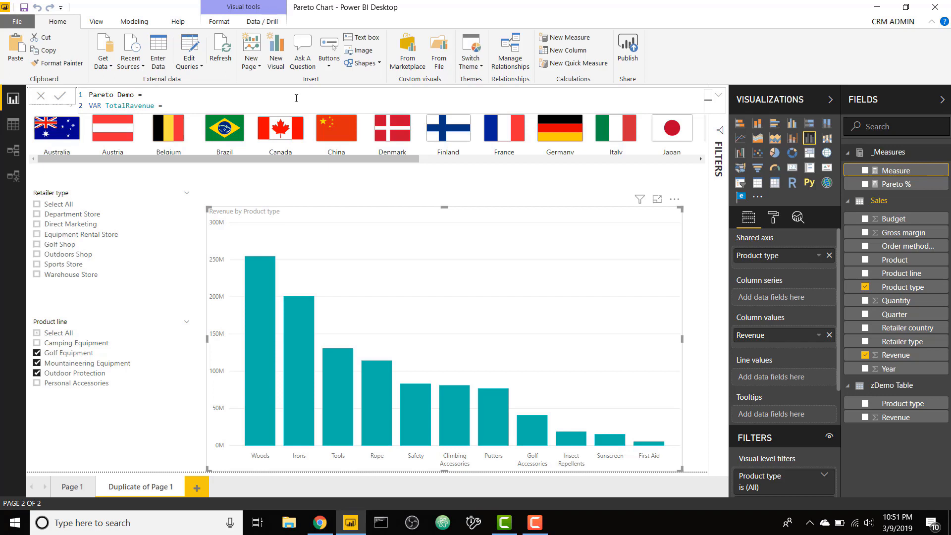
mouse_move(407, 390)
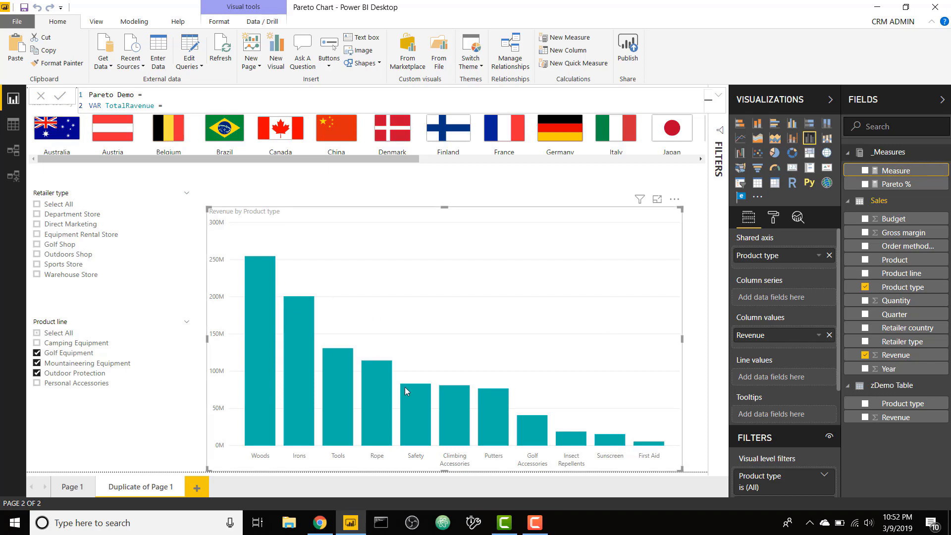
mouse_move(433, 286)
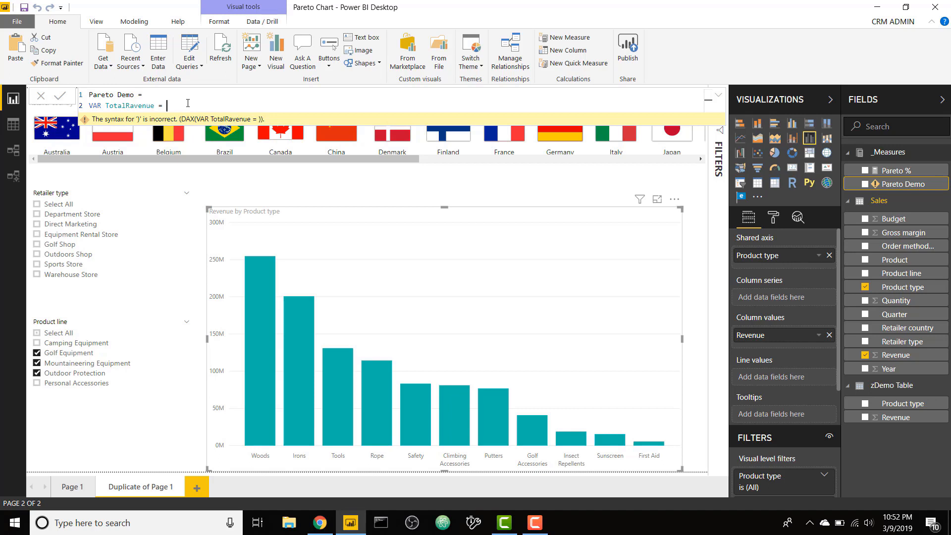
Step: Define TotalRevenue as CALCULATE(SUM(Sales[Revenue]),ALLSELECTED(Sales)) and RETURN it
type("CALCULATE(")
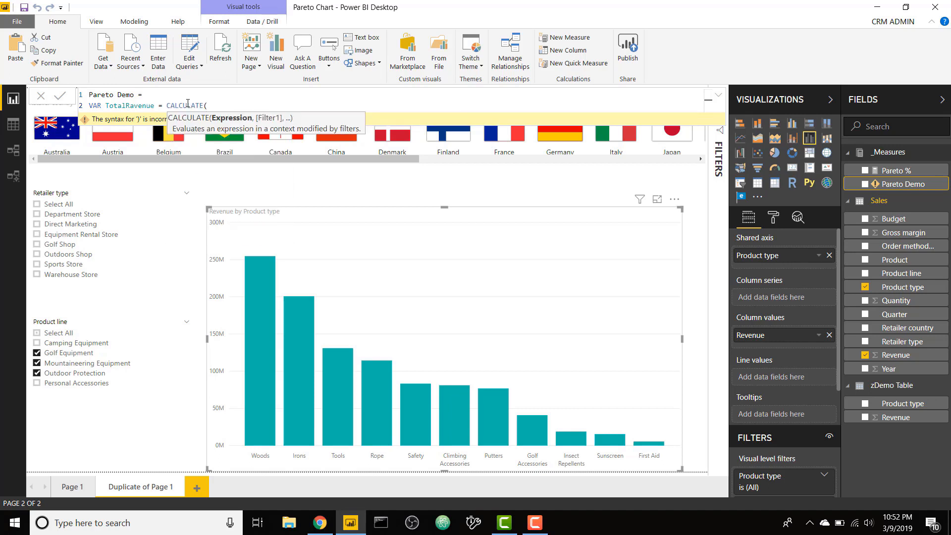
type("SUM(re")
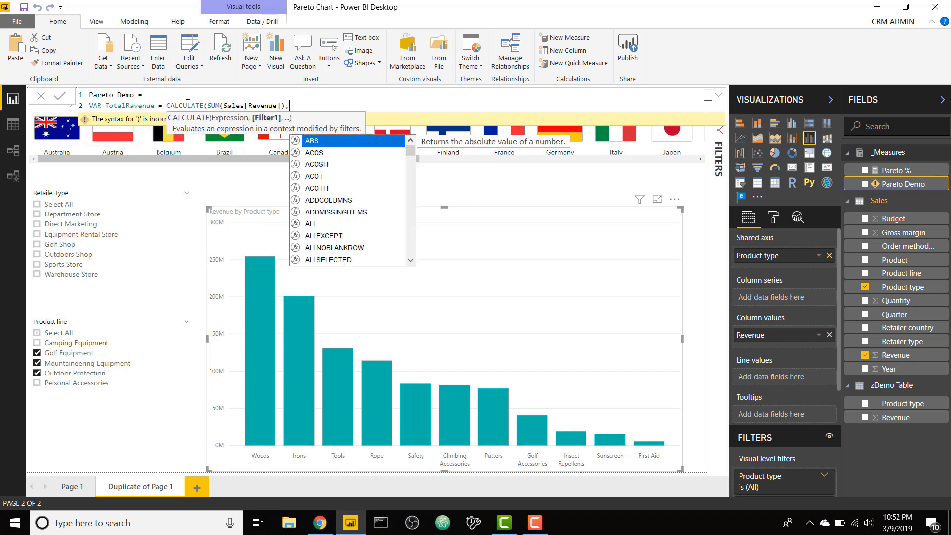
type("ALLSELECTED(")
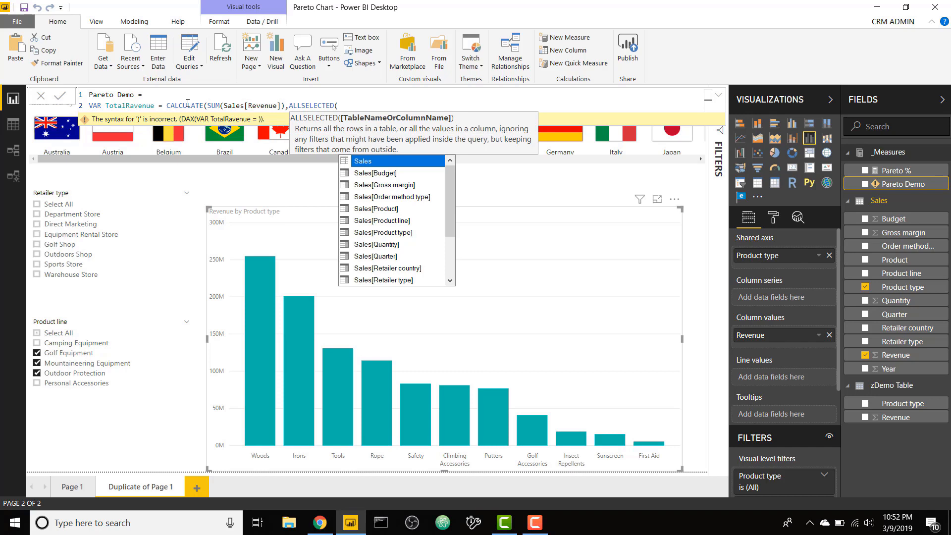
type("Sales")
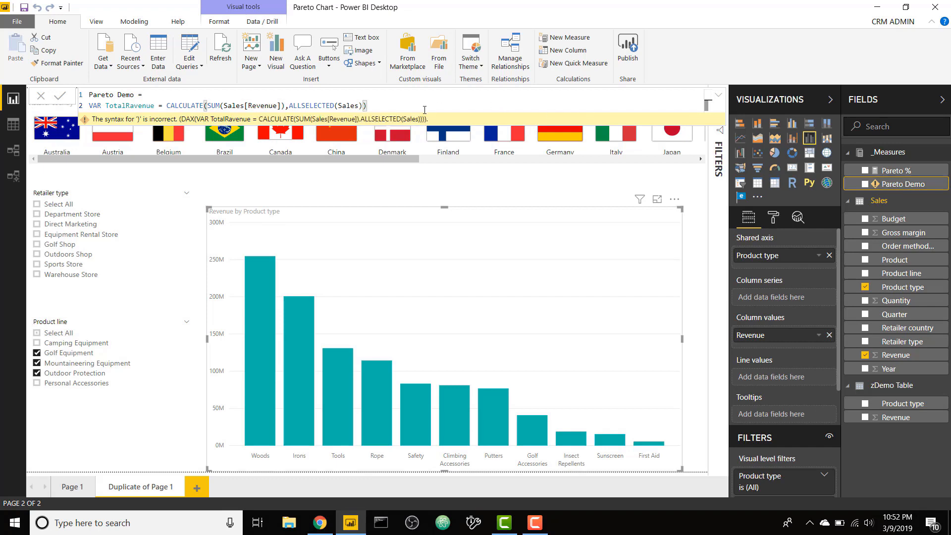
type("RETU")
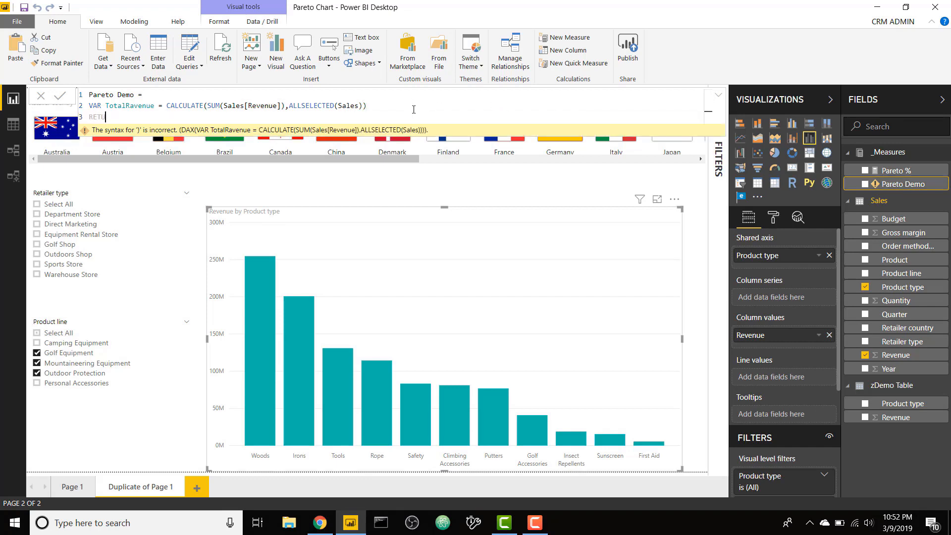
type("tot")
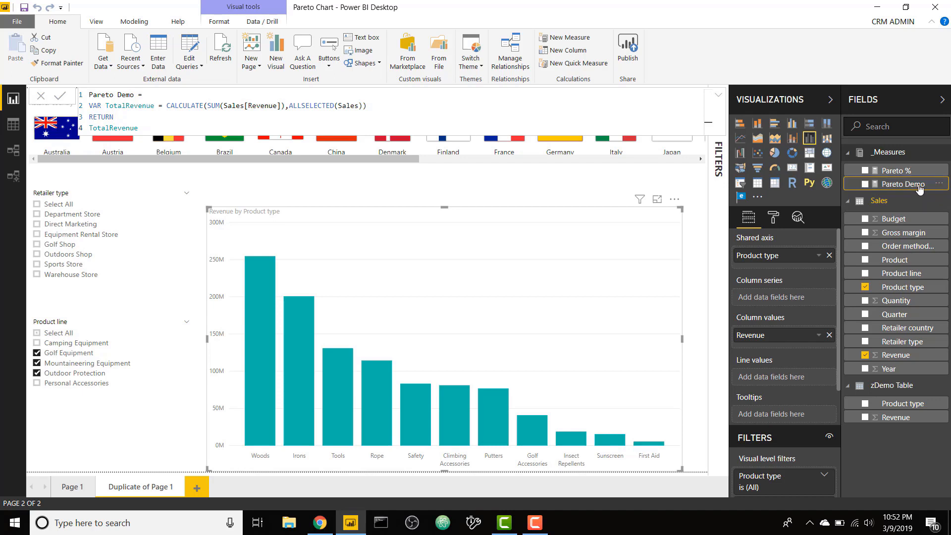
Step: Add Pareto Demo to the chart's Line values and start a second VAR line
left_click(864, 185)
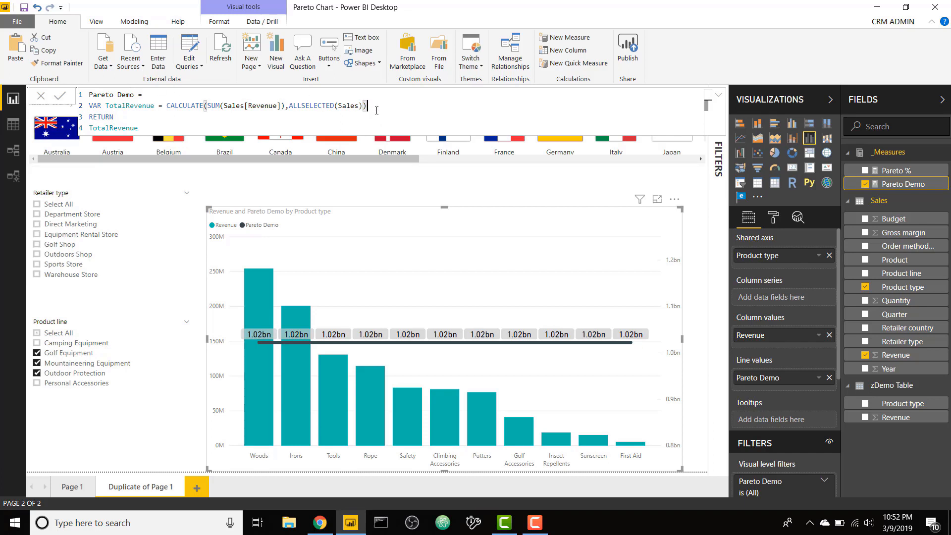
type("VAR")
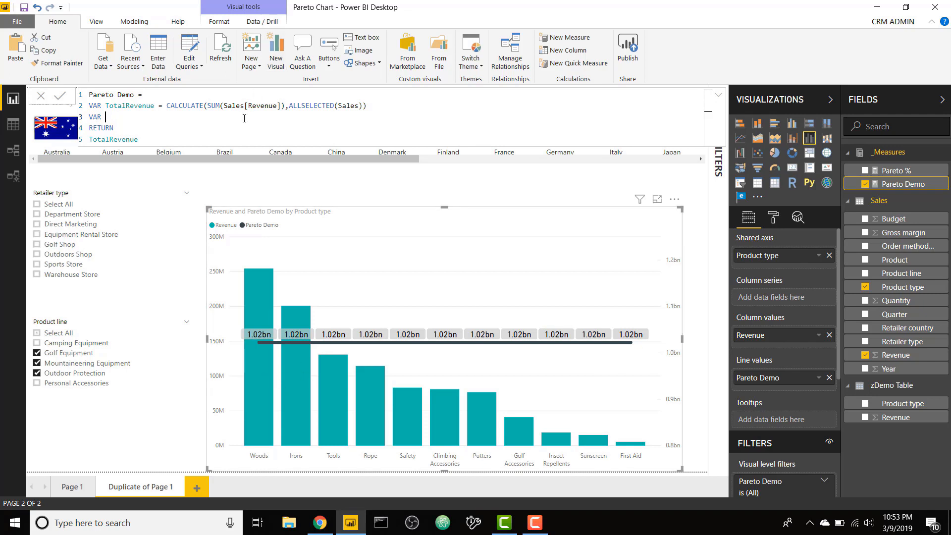
Step: Add VAR CurrentRevenue = SUM(Sales[Revenue]) and return CurrentRevenue instead
type("CurrentRevenue =")
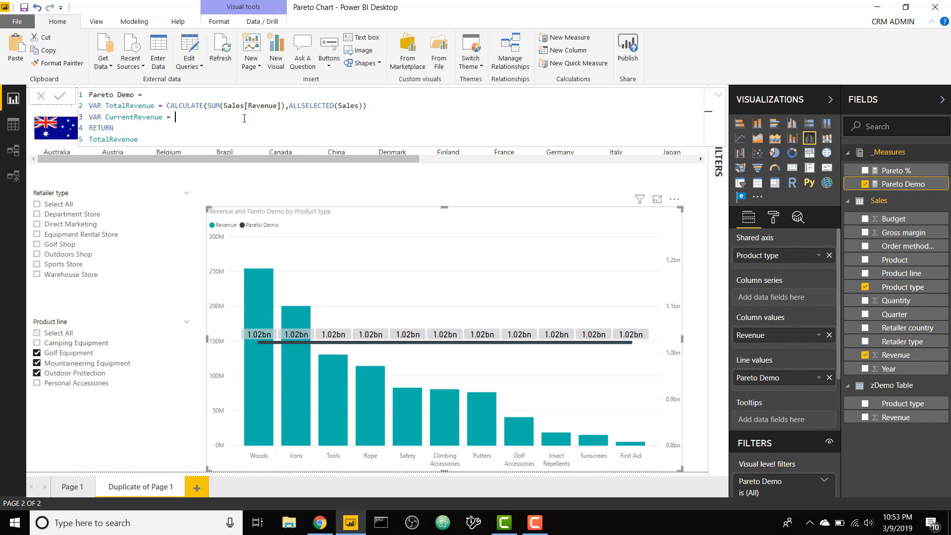
type("SUM(reve")
left_click(188, 139)
type("C")
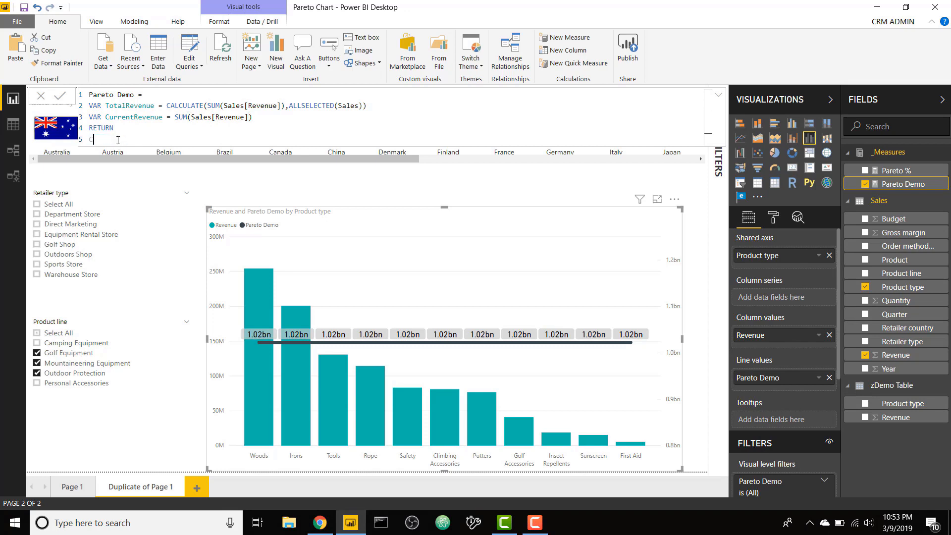
type("URREN")
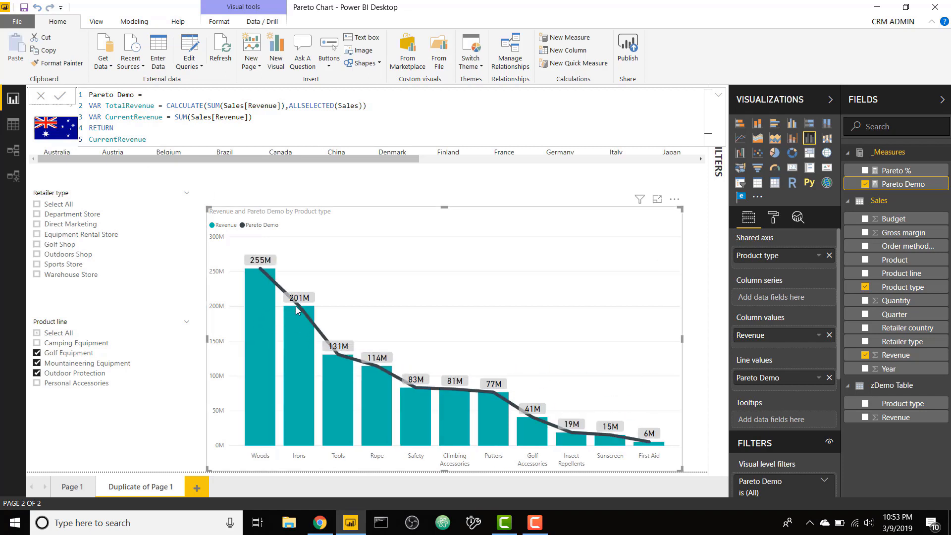
mouse_move(375, 372)
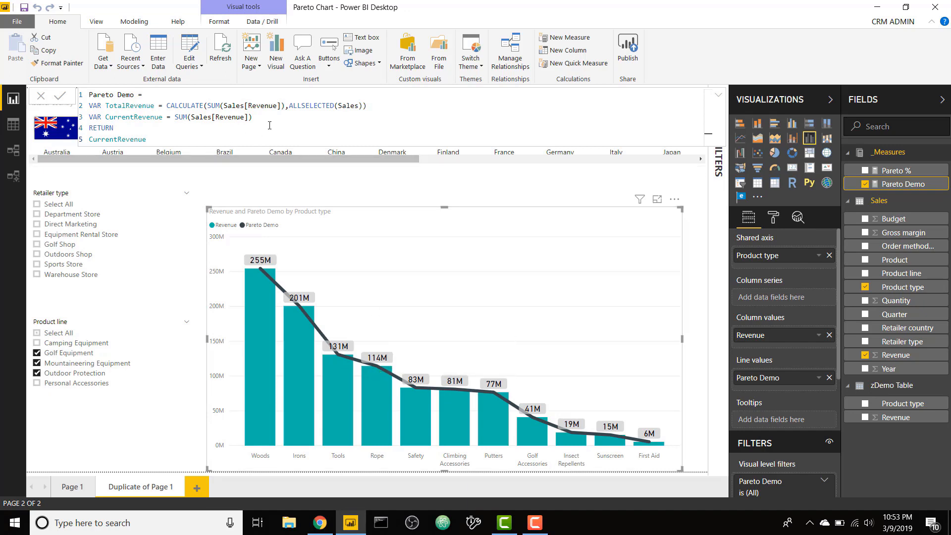
Step: Change the RETURN to CurrentRevenue/TotalRevenue so the line shows revenue share
double_click(117, 139)
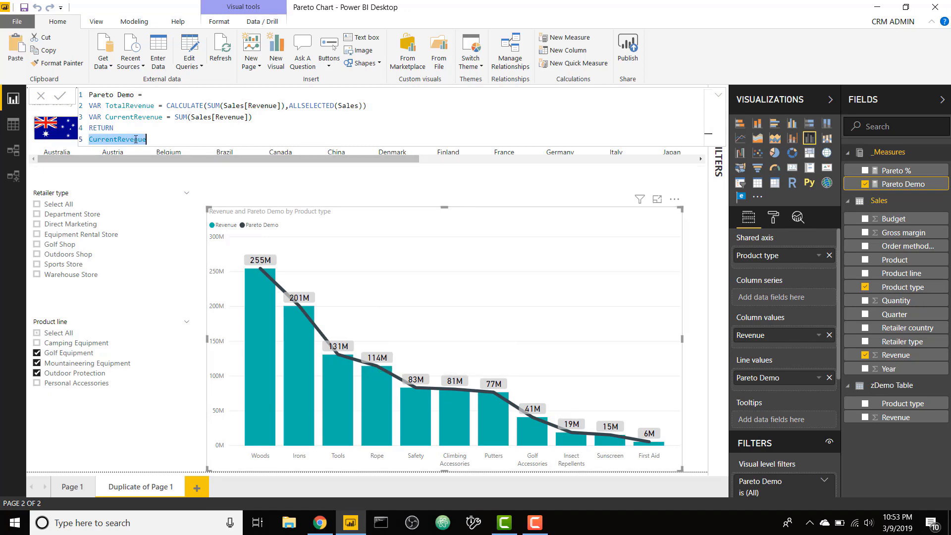
type("Curr")
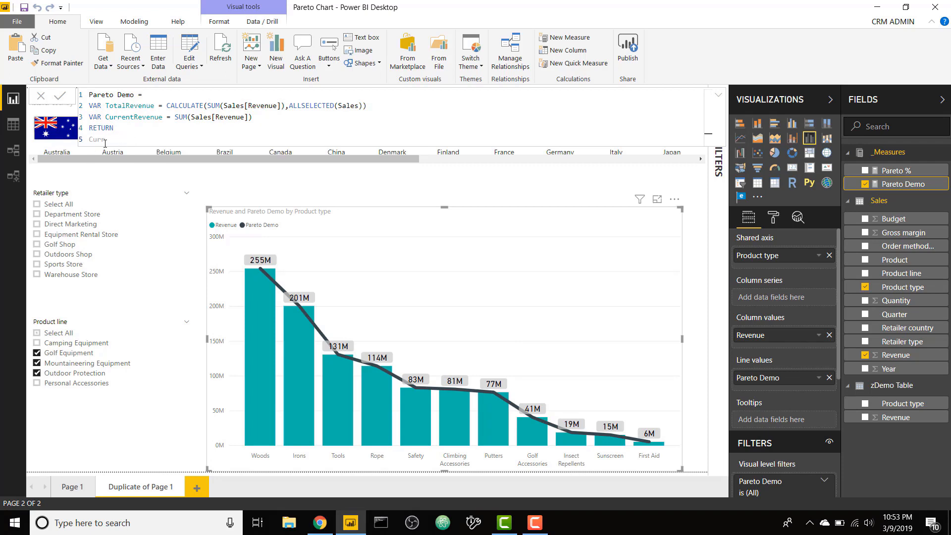
type("Cur")
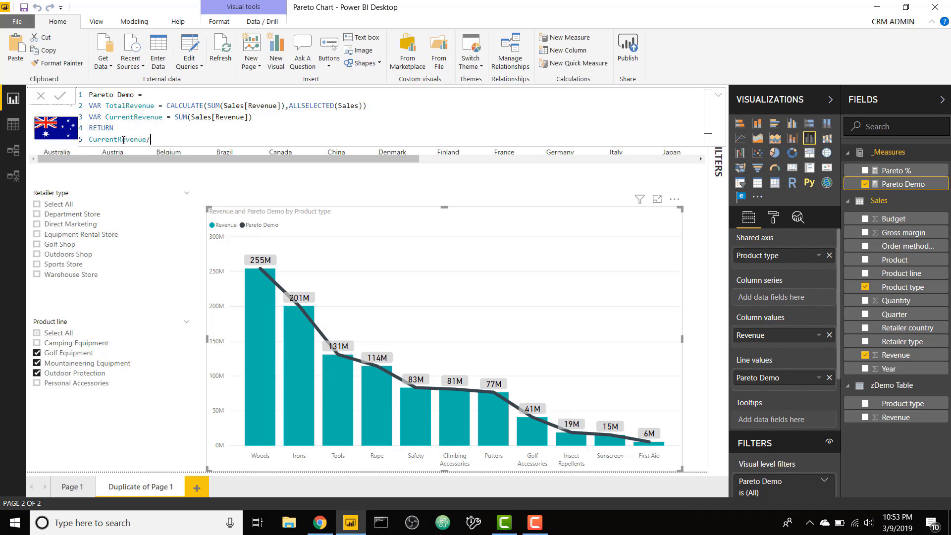
type("to")
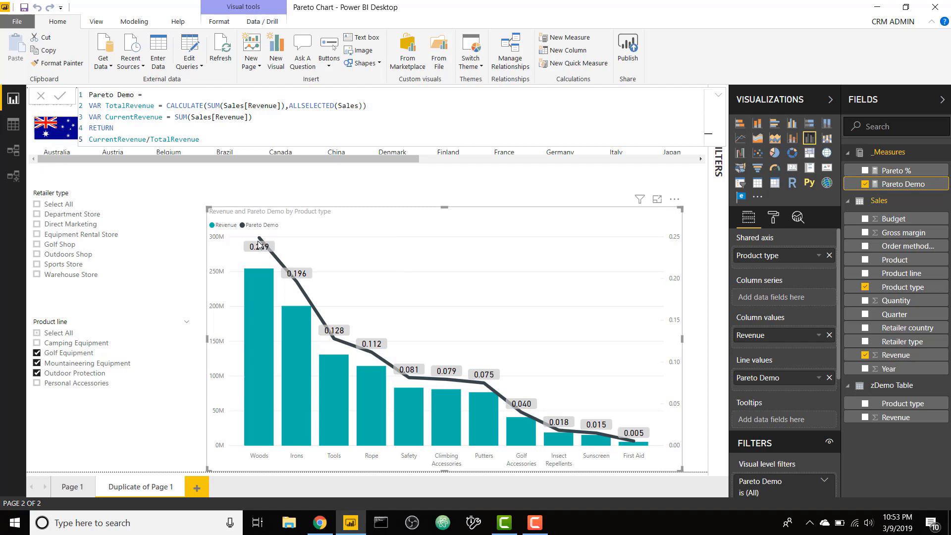
mouse_move(326, 277)
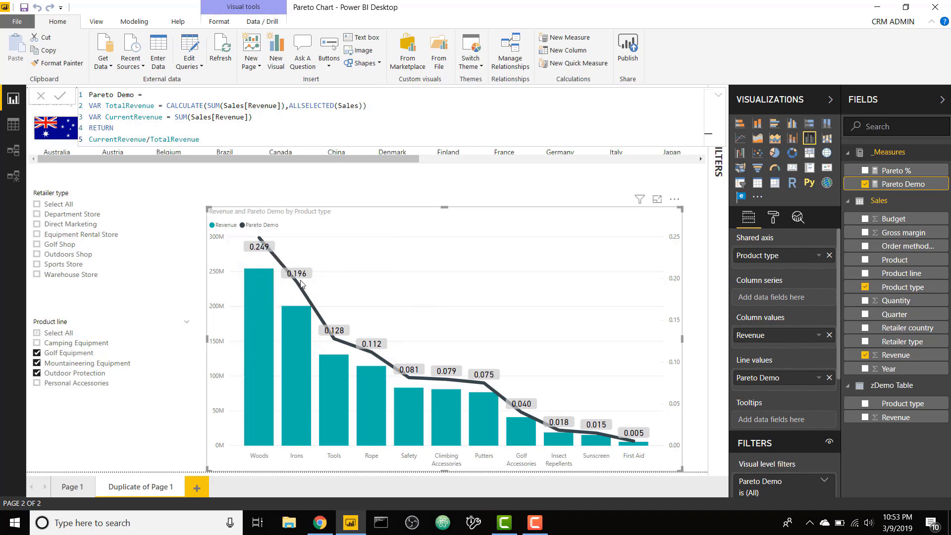
mouse_move(302, 284)
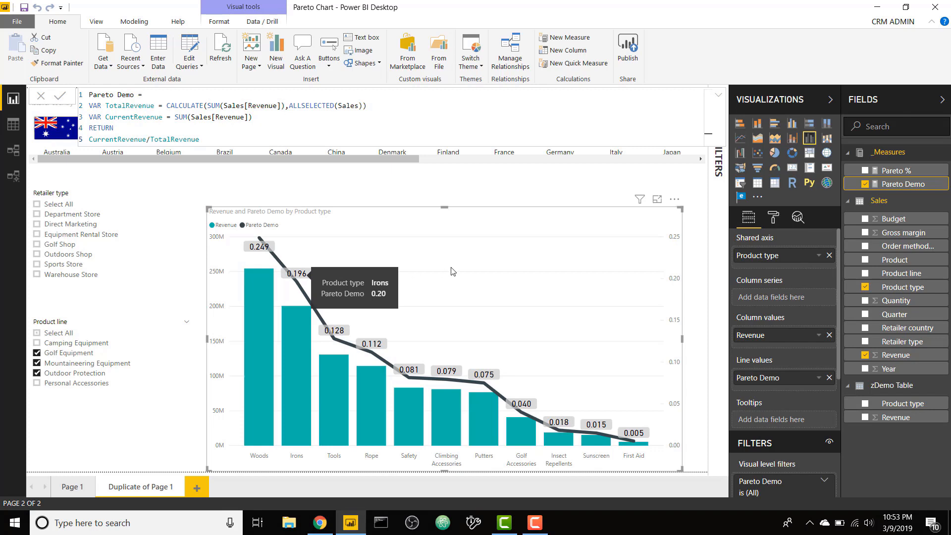
mouse_move(362, 184)
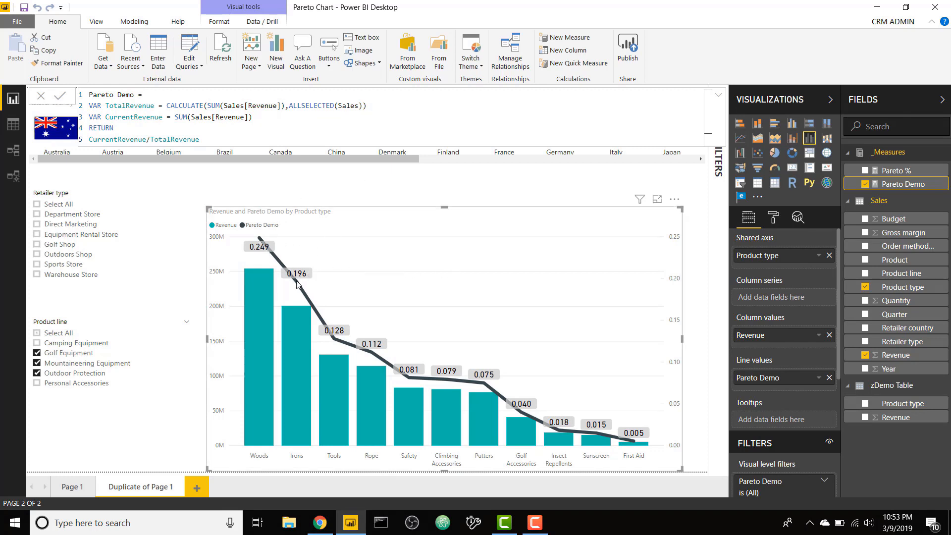
mouse_move(265, 251)
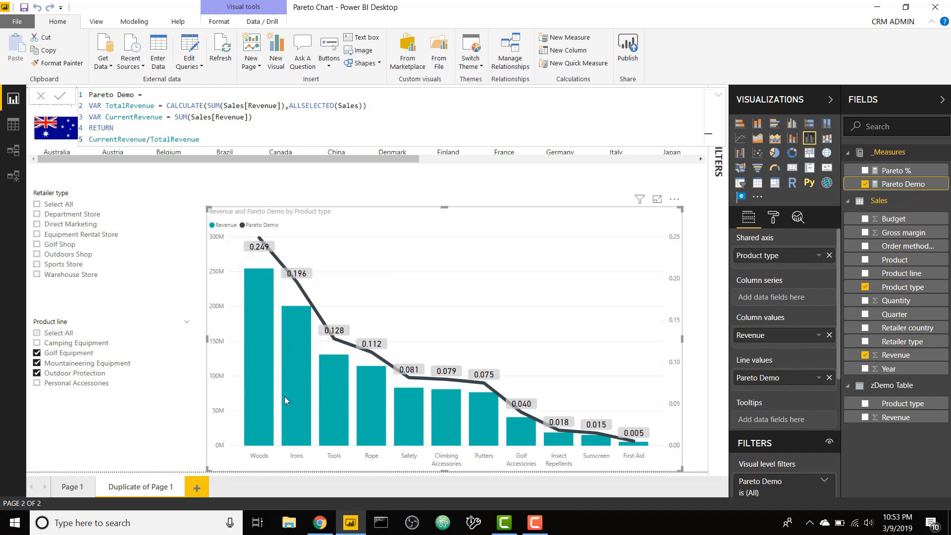
mouse_move(256, 303)
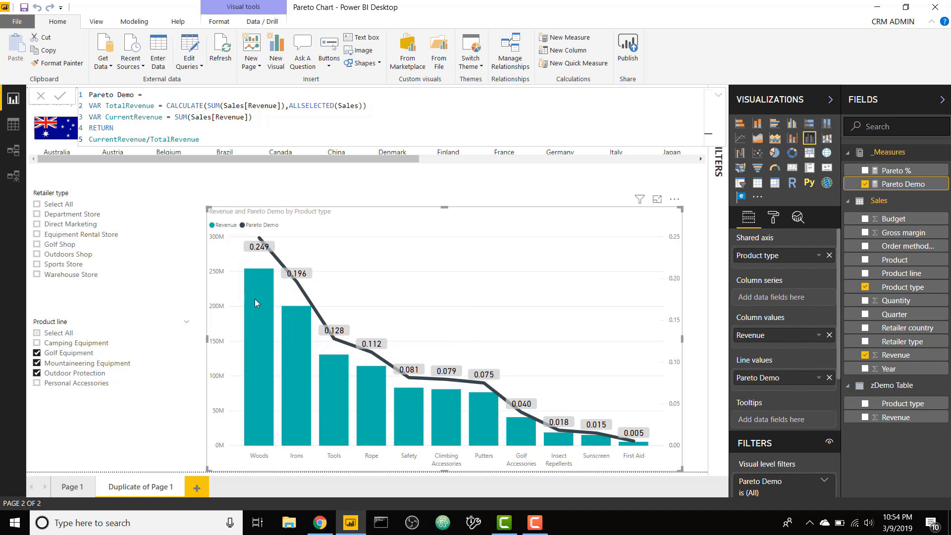
mouse_move(344, 380)
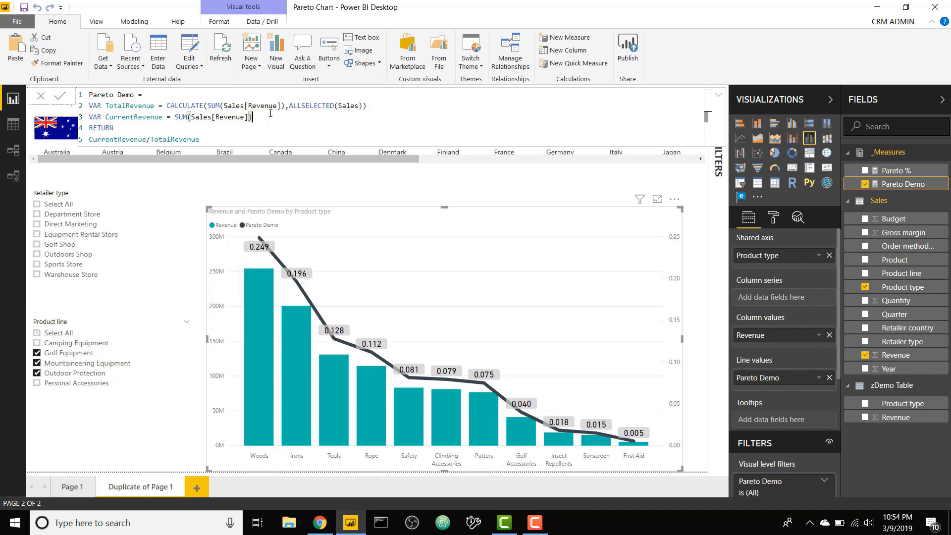
Step: Start VAR SummarizedTable = SUMMARIZE(ALLSELECTED(Sales), Sales[Product type],
type("VAR")
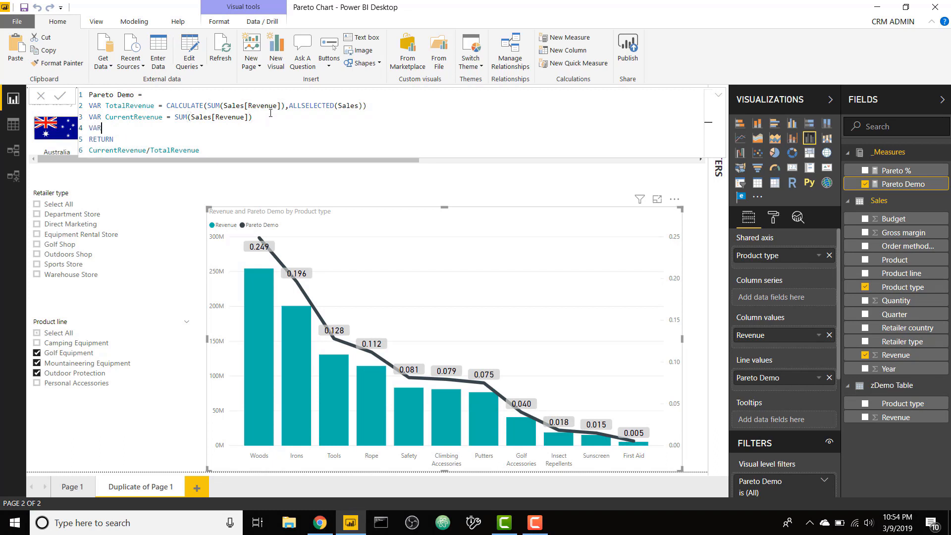
type("SummarizedTable")
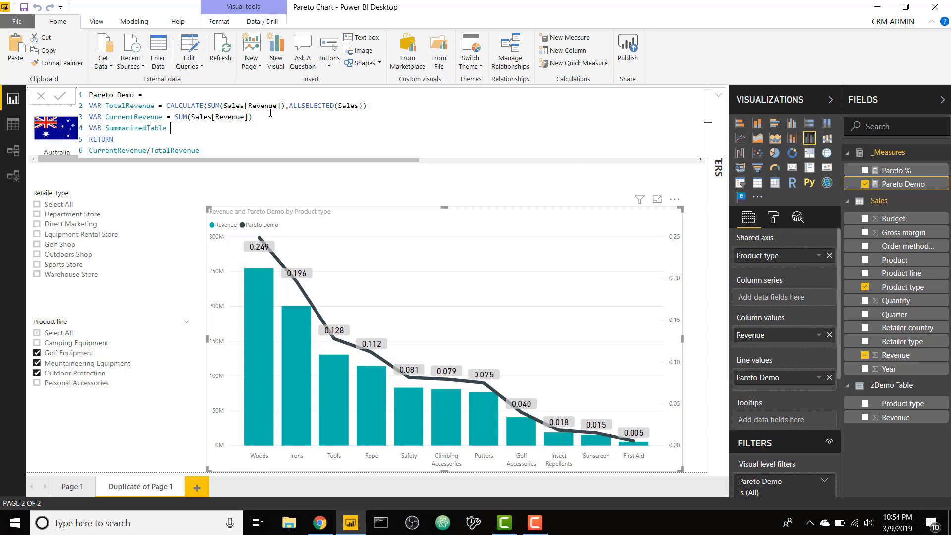
type("SUMMARIZE(")
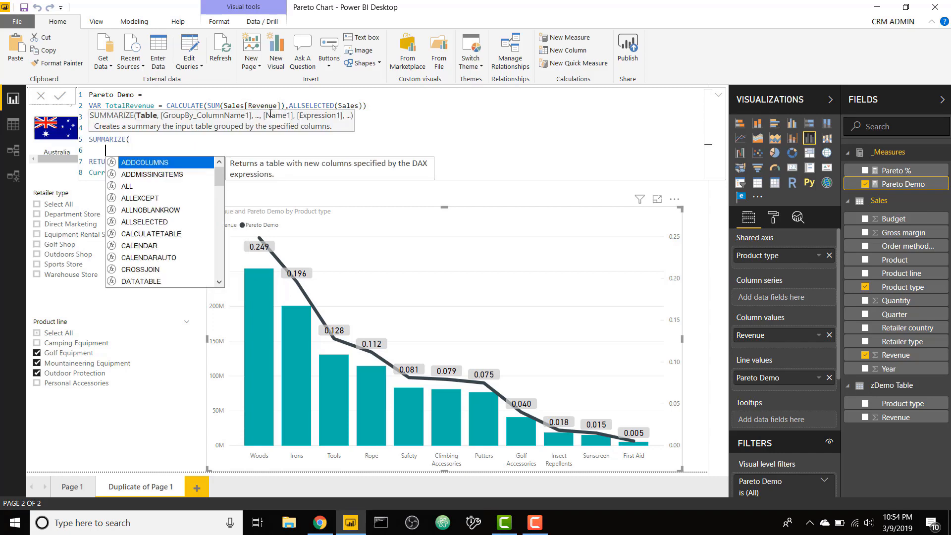
type("ALLSELECTED(Sales),")
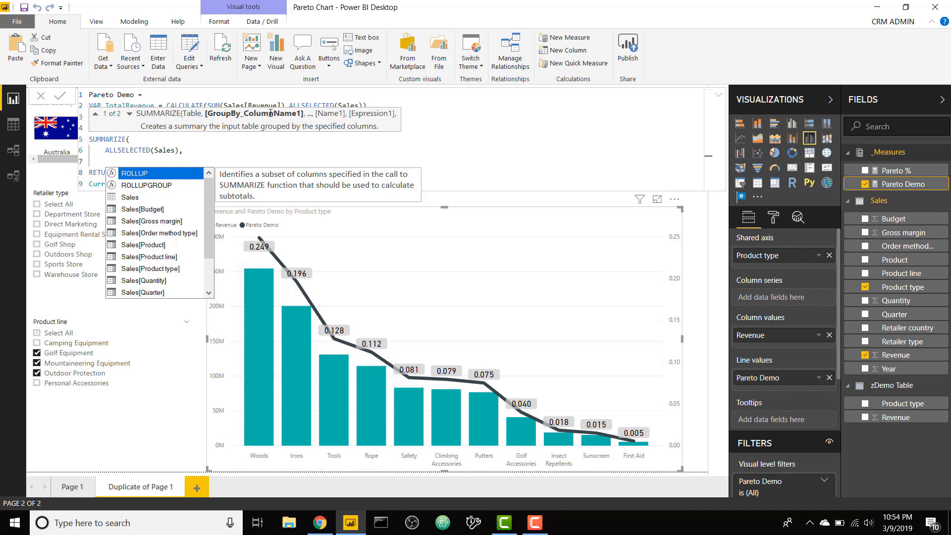
type("Product type]")
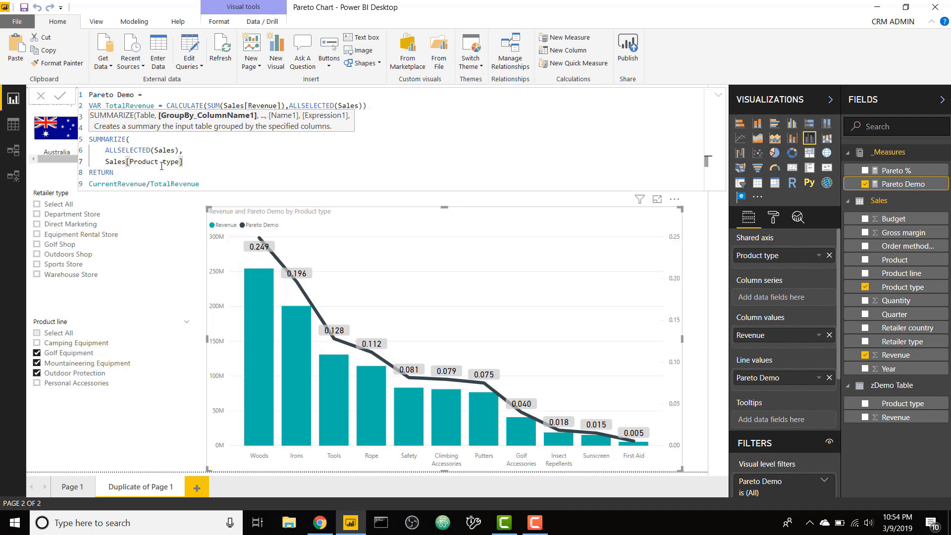
mouse_move(558, 442)
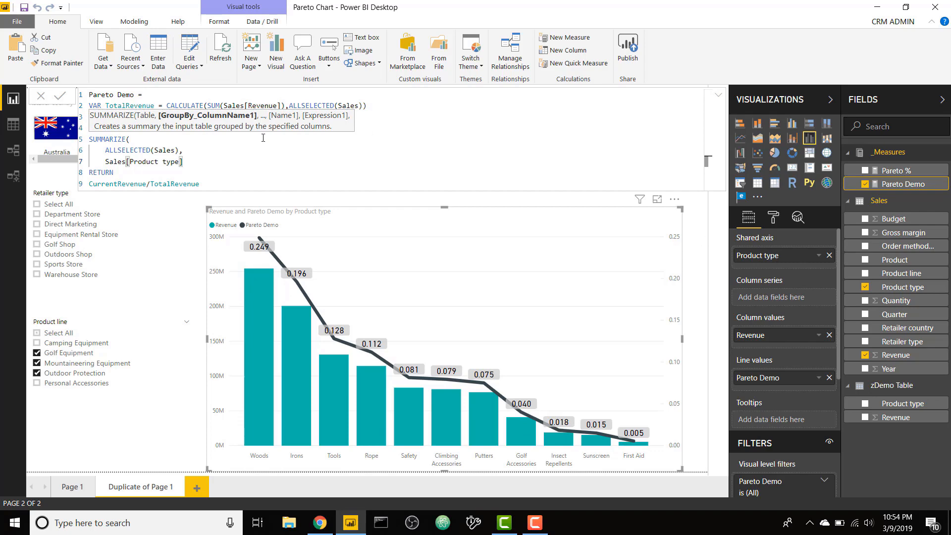
type(",")
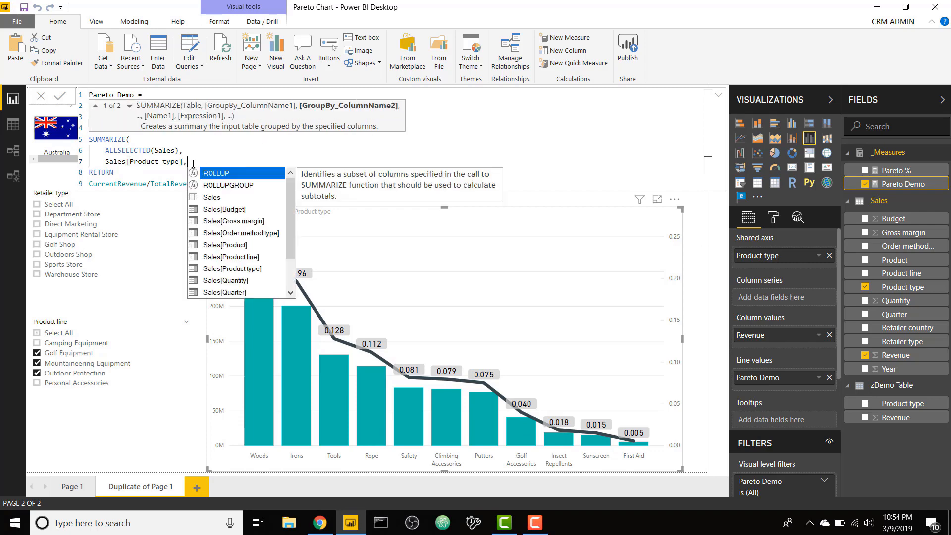
Step: Finish the SUMMARIZE with a "Revenue" column of SUM(Sales[Revenue])
key("enter")
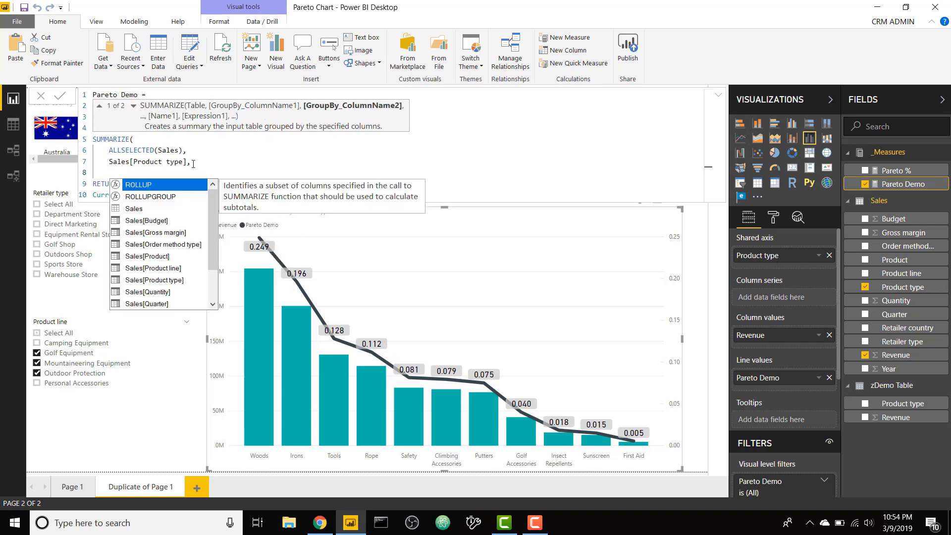
type("\"Reven")
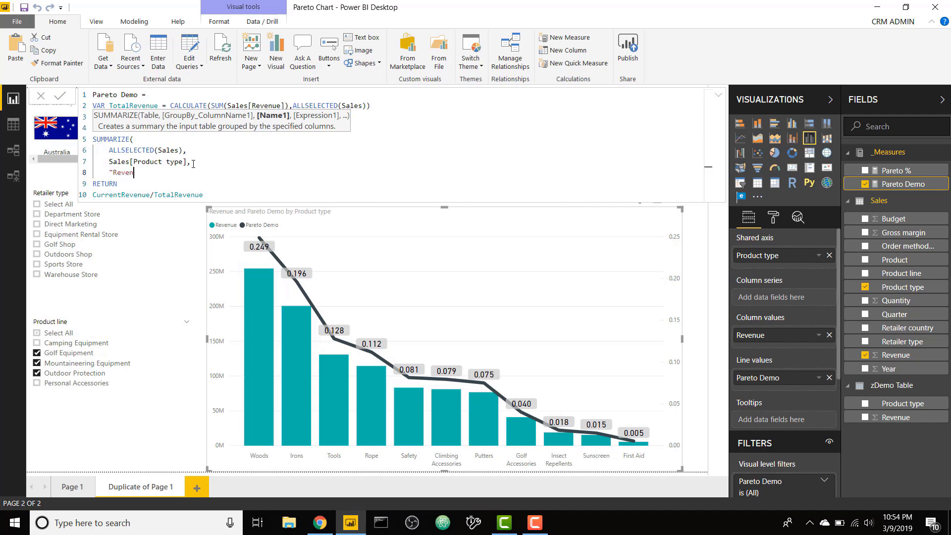
type("nue\",")
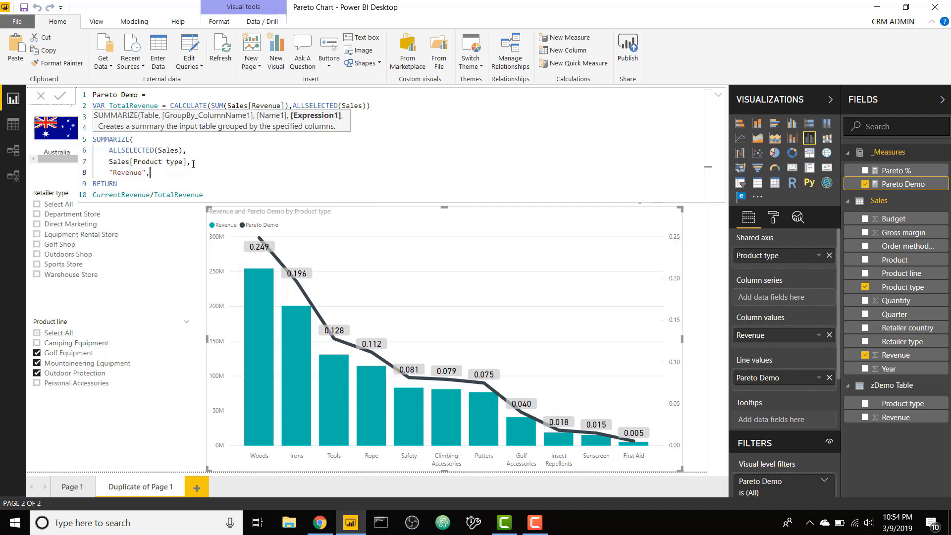
type("SUM(")
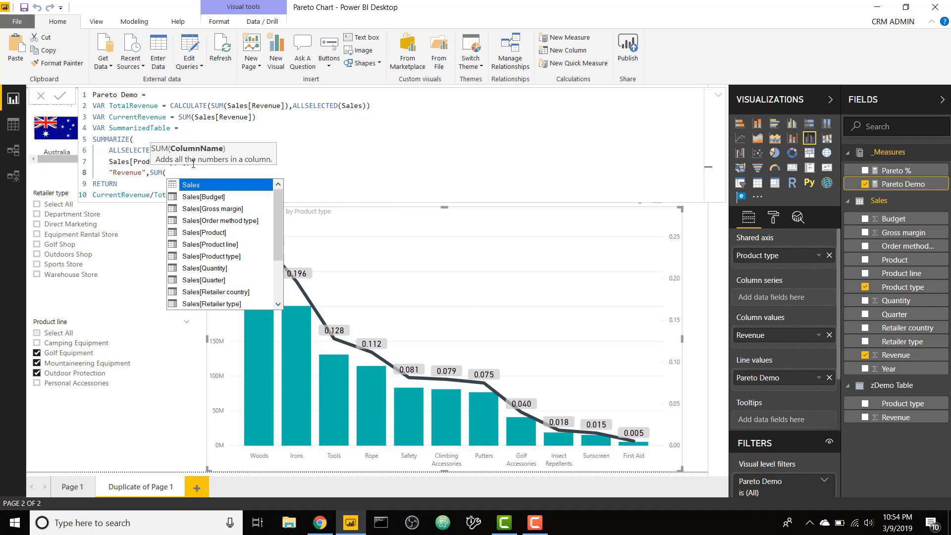
type("'zDemo Table'[Revenue]")
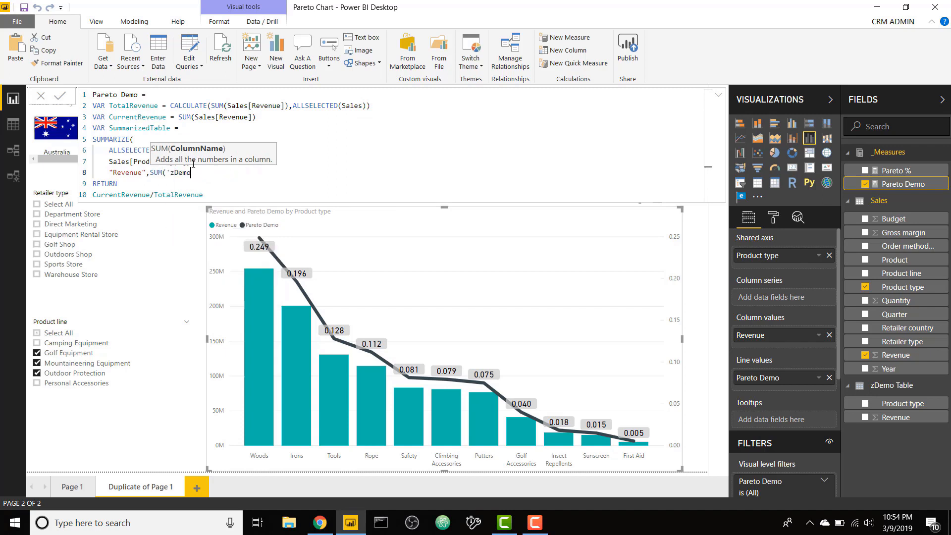
type("rev")
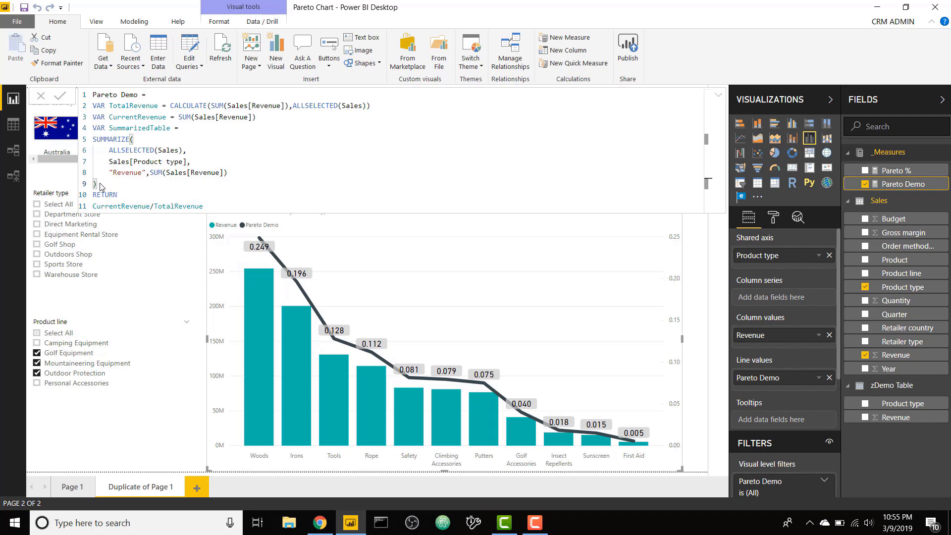
Step: Highlight the SUMMARIZE block, then go to Data view via the Modeling ribbon
left_click(102, 184)
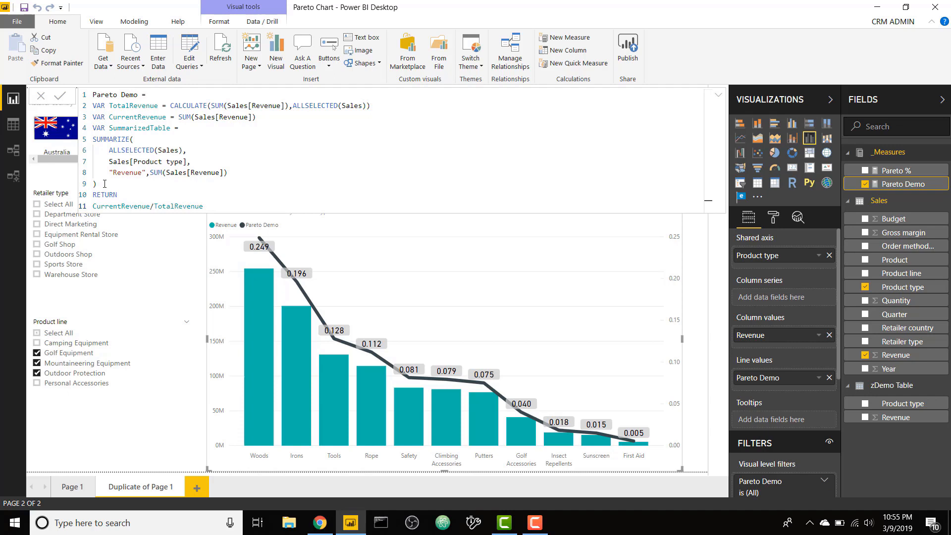
left_click_drag(93, 139, 105, 183)
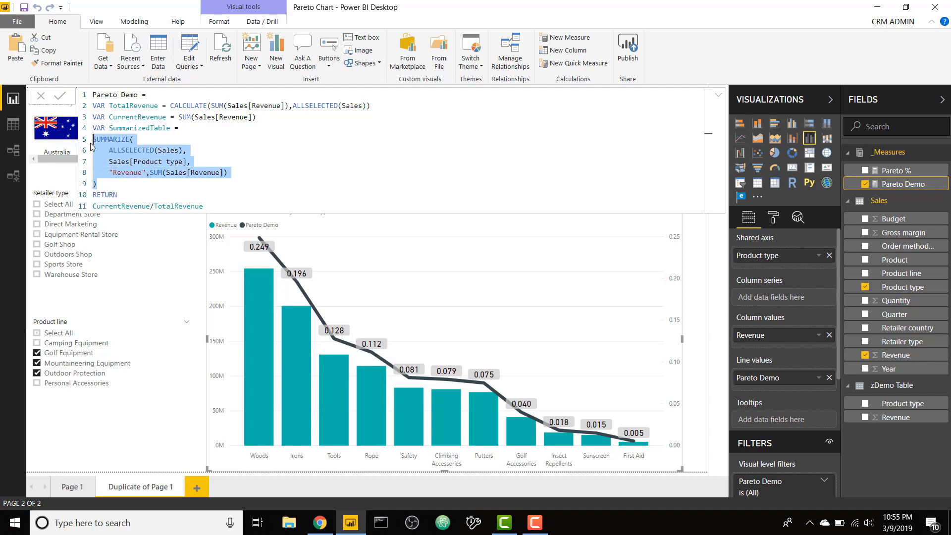
left_click(205, 161)
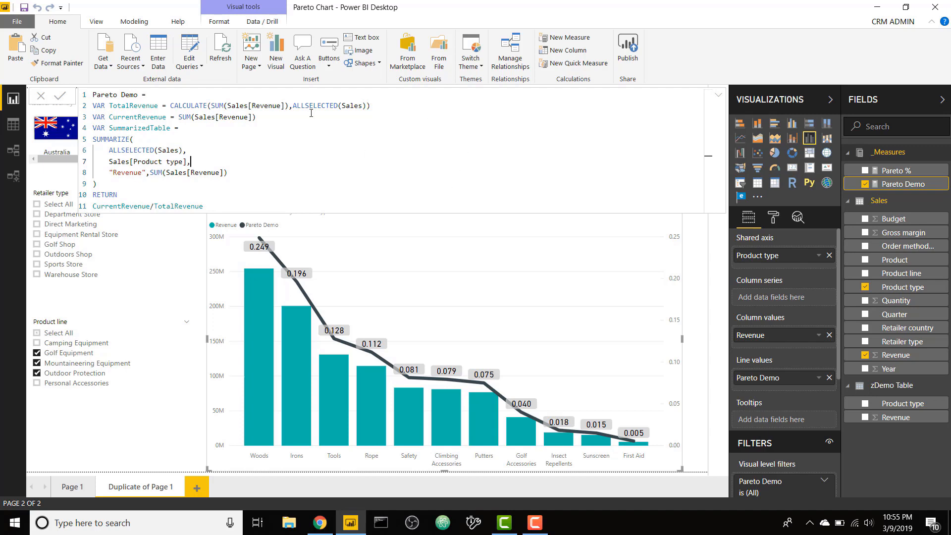
left_click(134, 21)
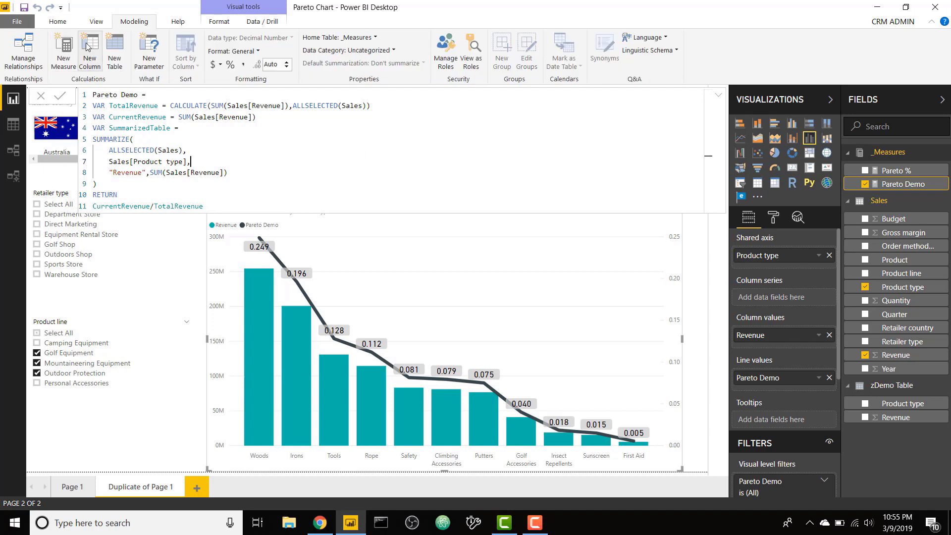
left_click(115, 50)
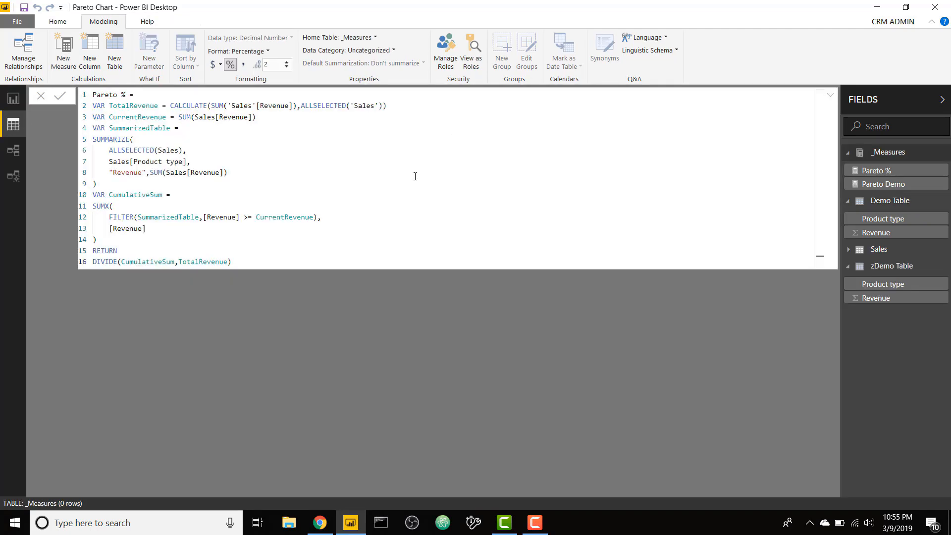
Step: Show Demo Table's rows and sort Revenue from highest to lowest
left_click(892, 201)
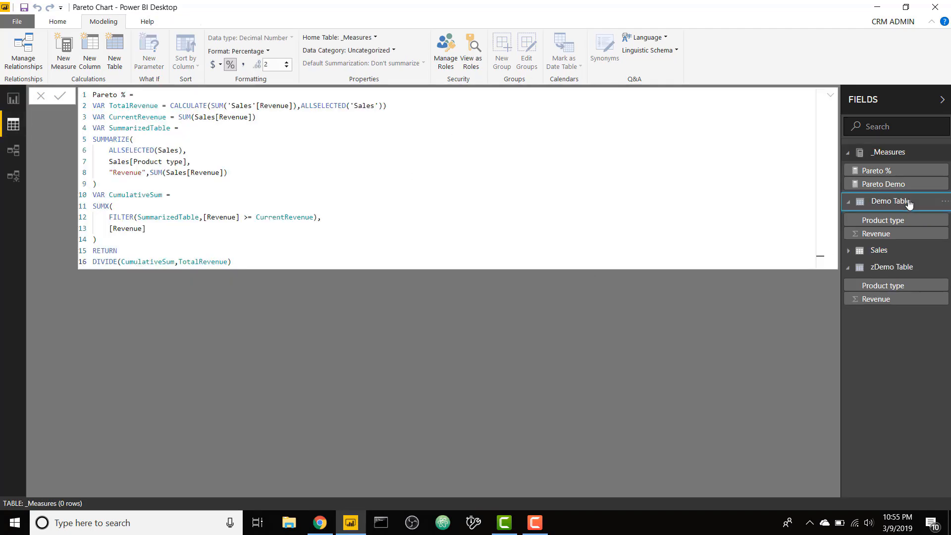
left_click(893, 201)
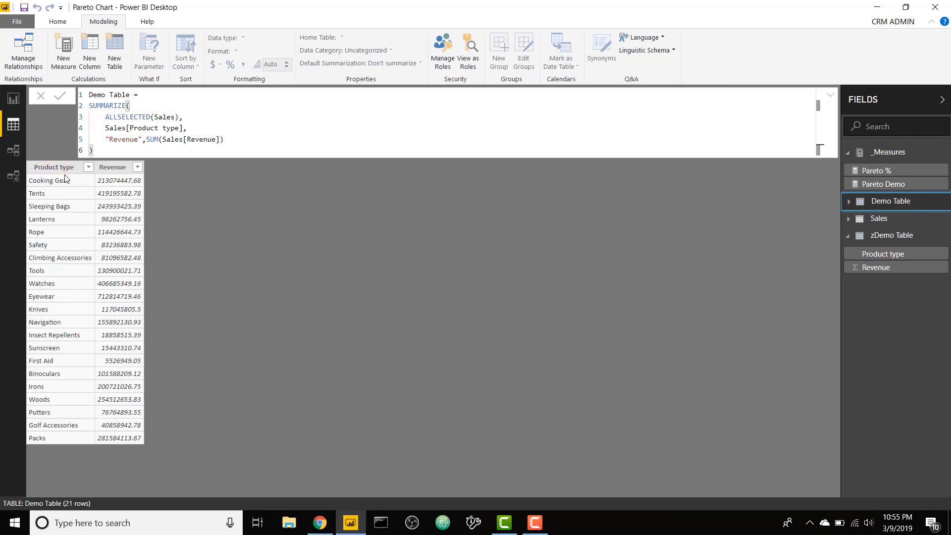
mouse_move(125, 193)
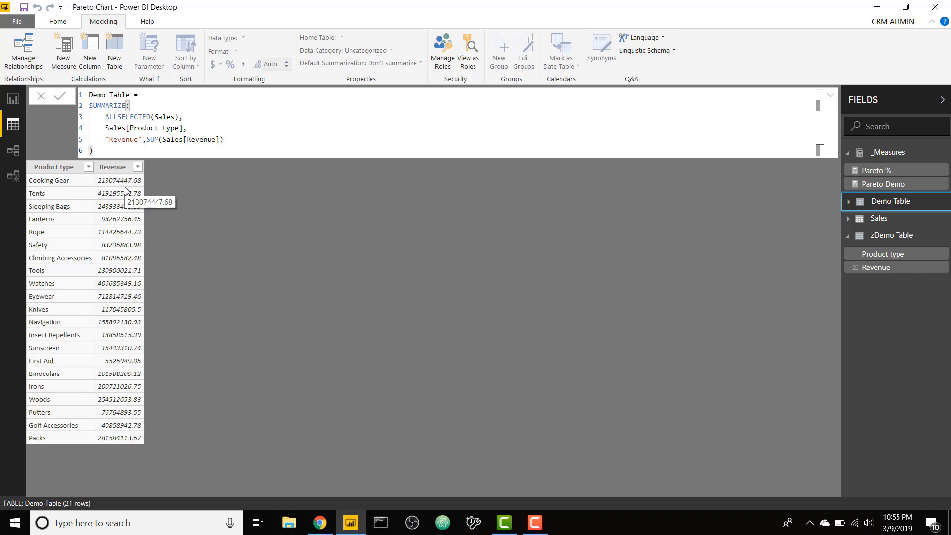
left_click(136, 166)
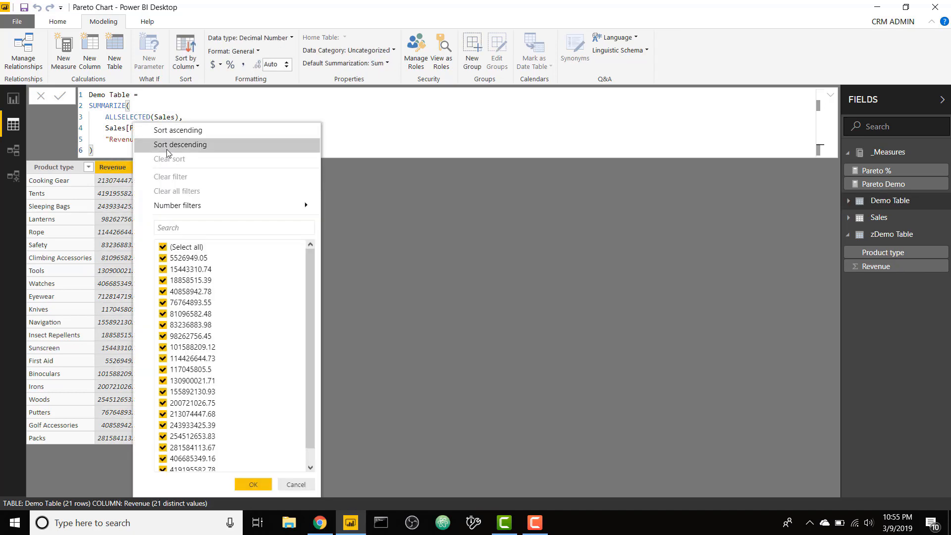
left_click(180, 145)
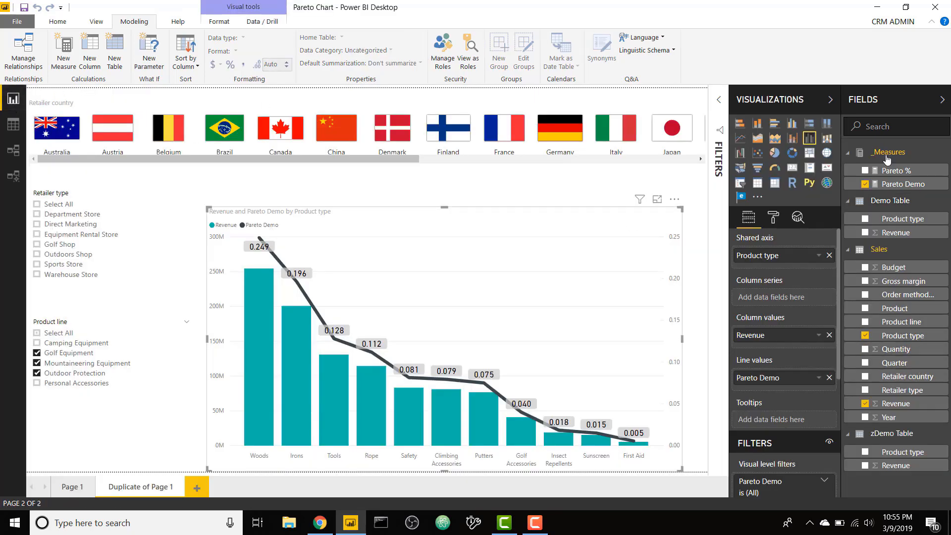
Step: Filter to Golf Shop in the Retailer type slicer, reselect Pareto Demo, and switch to Data view
left_click(905, 185)
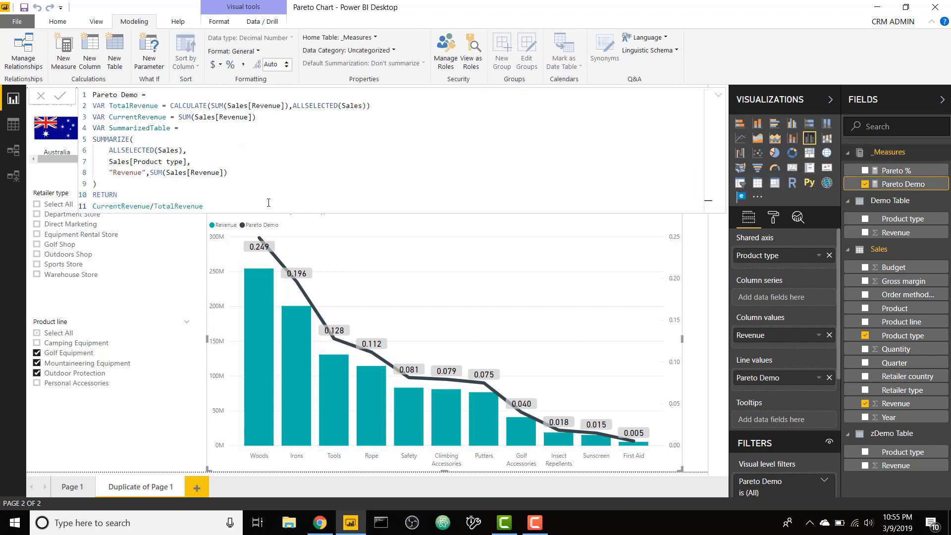
mouse_move(177, 163)
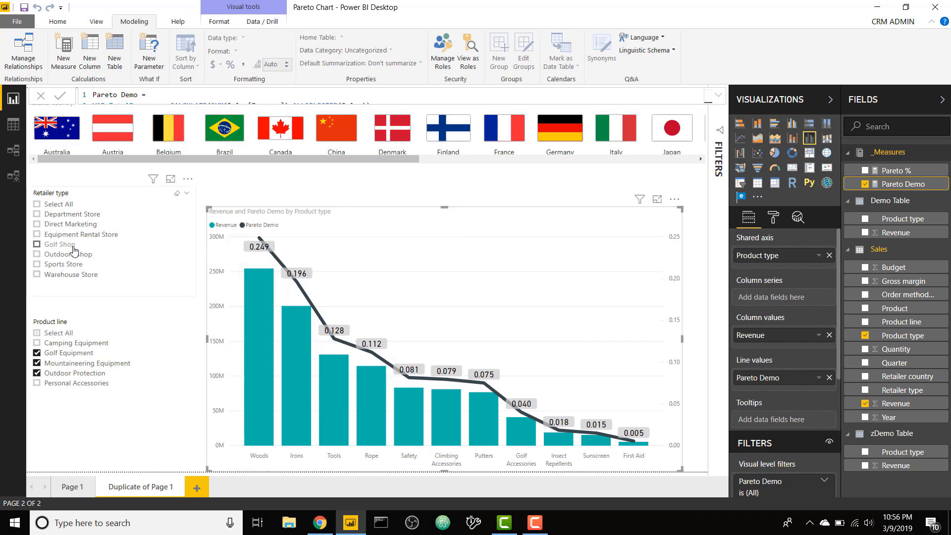
left_click(37, 244)
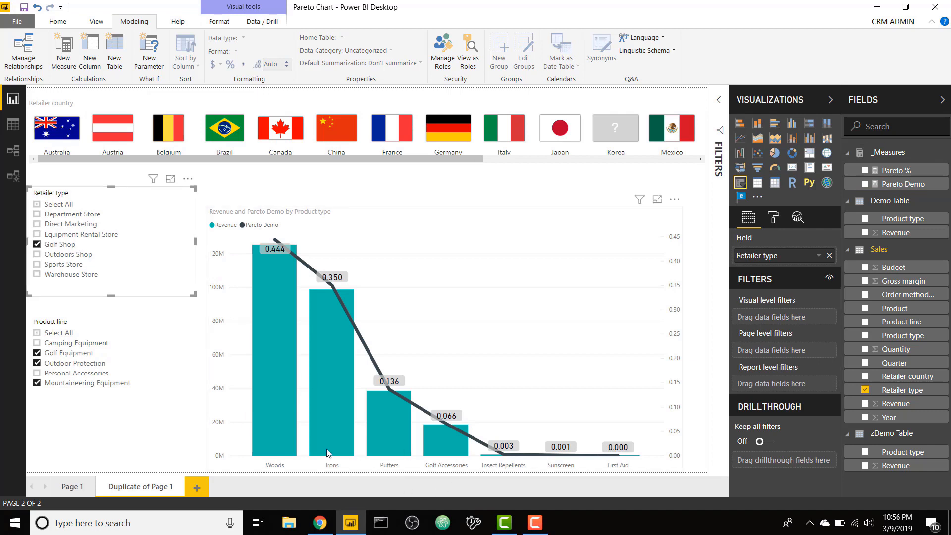
mouse_move(525, 273)
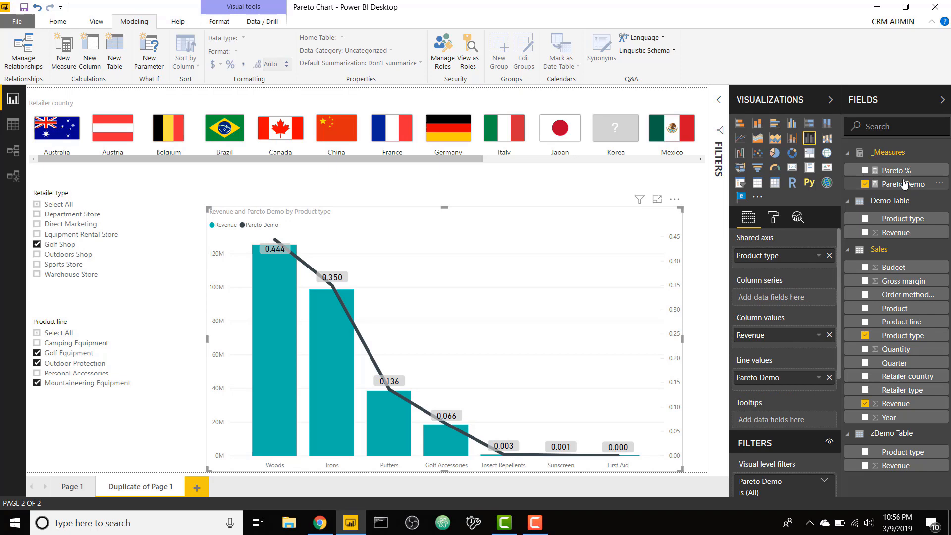
left_click(904, 185)
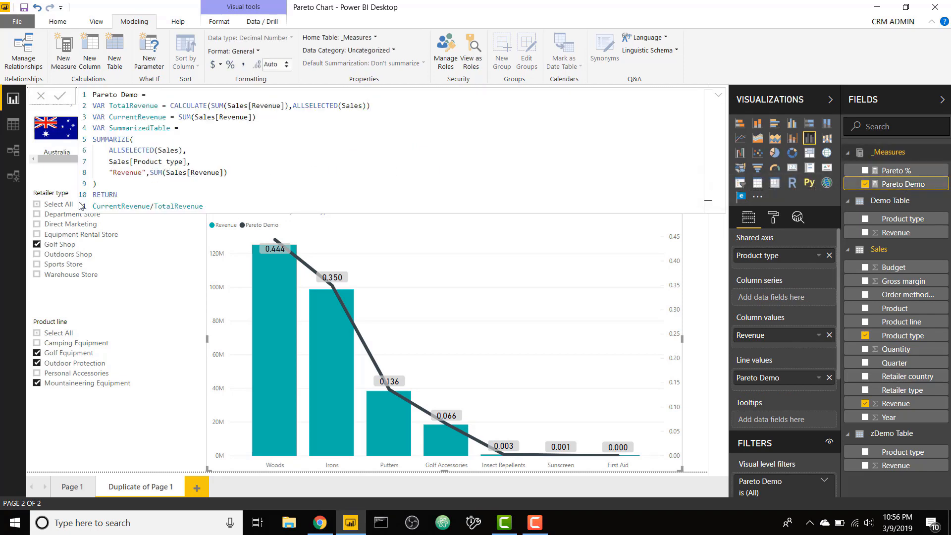
left_click(12, 125)
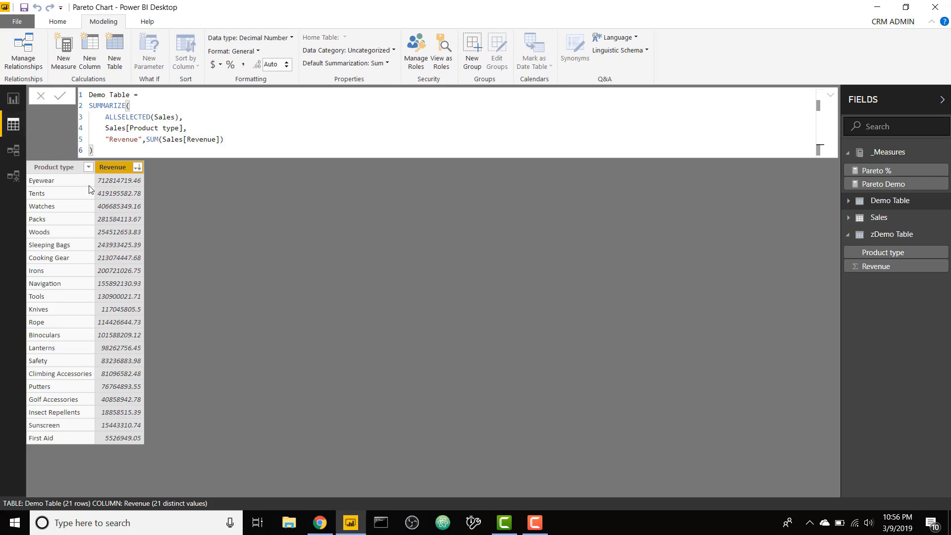
mouse_move(68, 180)
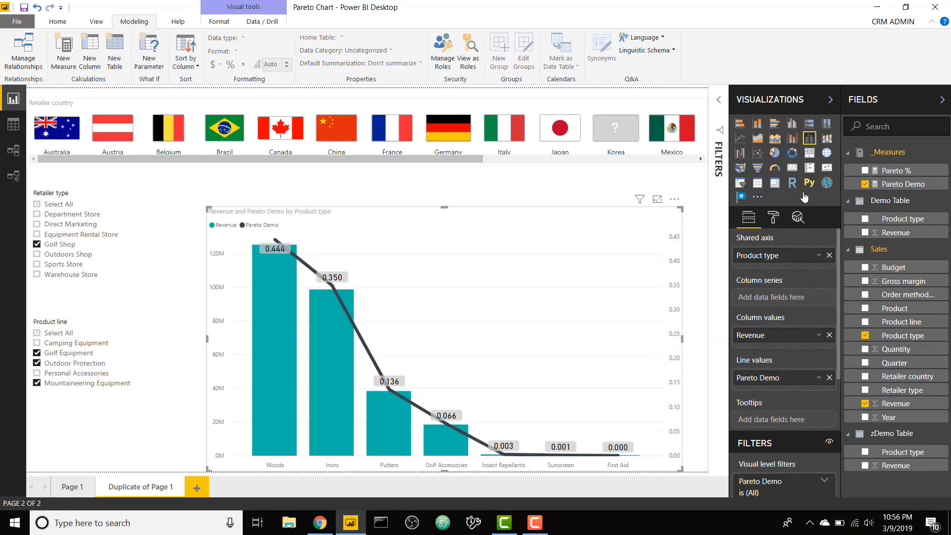
left_click(904, 185)
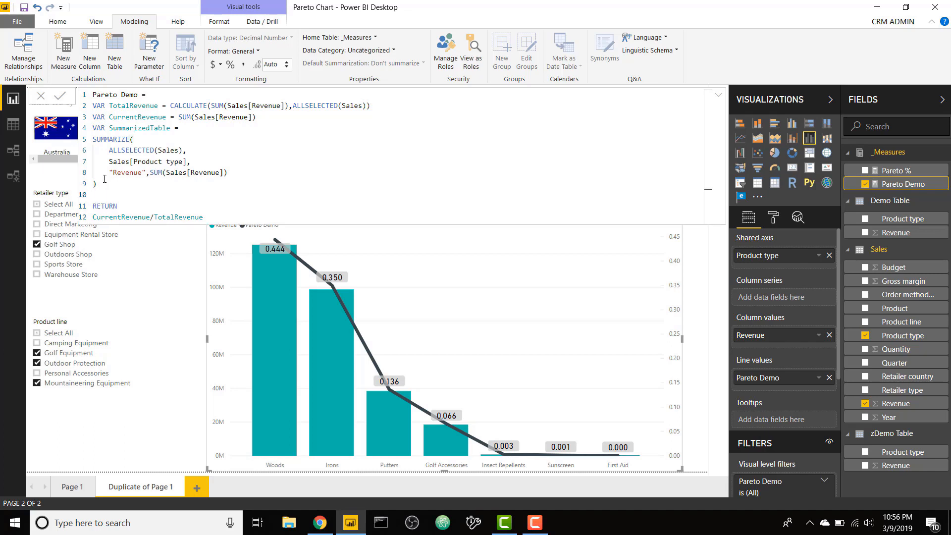
mouse_move(301, 255)
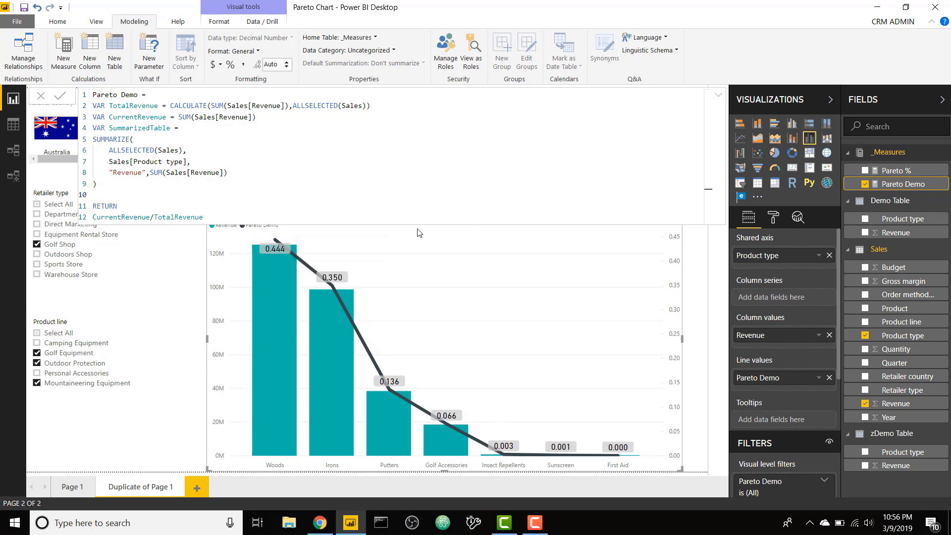
mouse_move(389, 248)
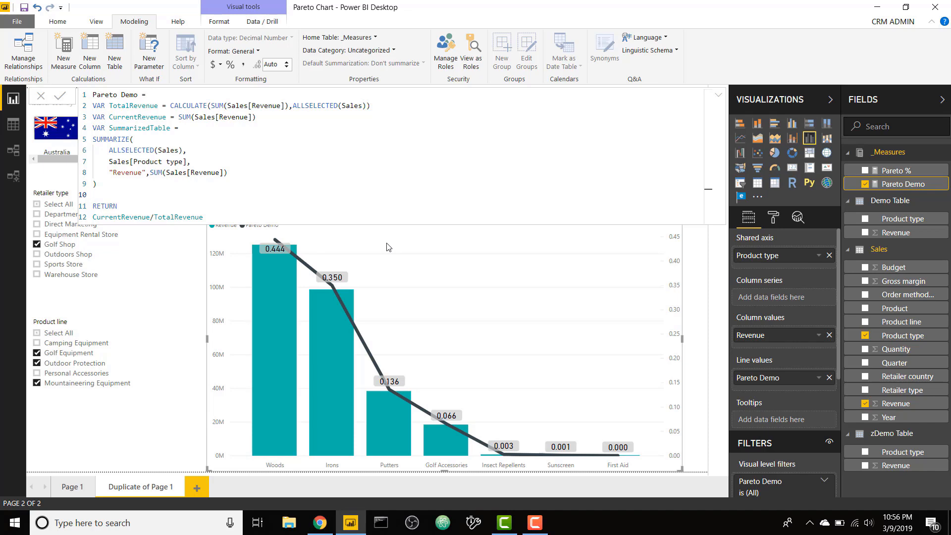
mouse_move(145, 191)
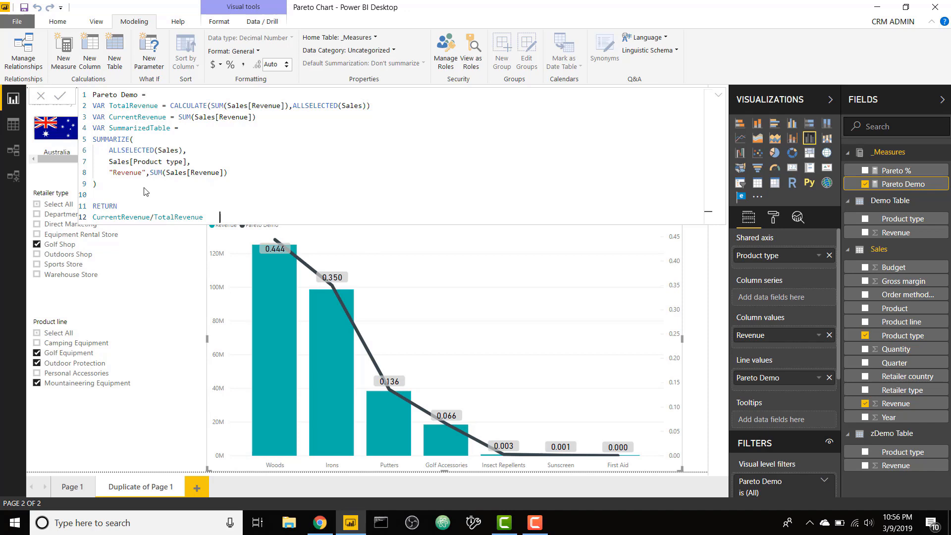
mouse_move(315, 262)
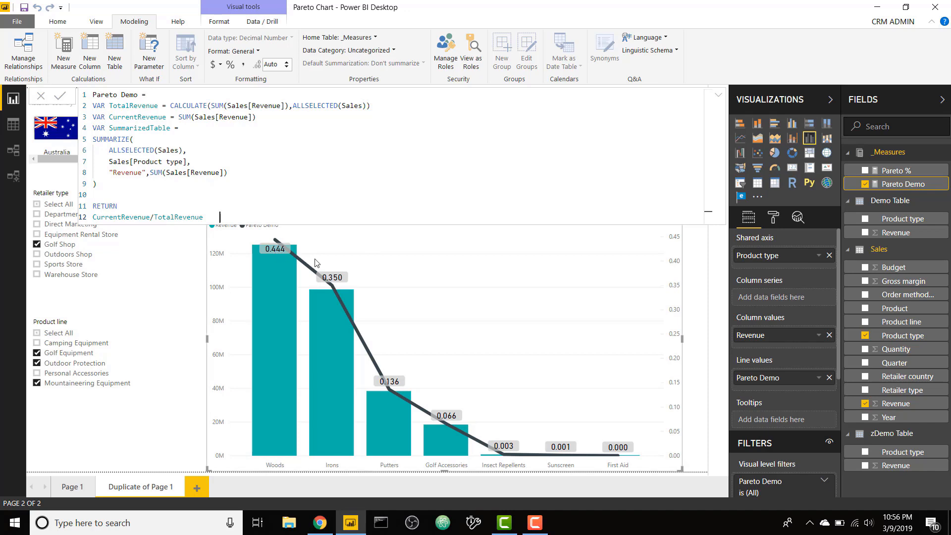
mouse_move(362, 288)
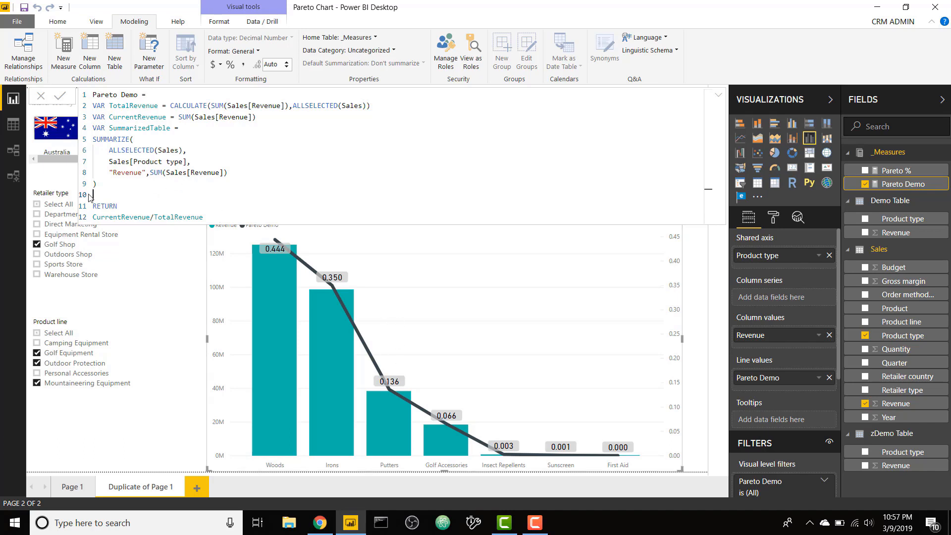
Step: Add VAR CumulativeSum = SUMX(FILTER(SummarizedTable,[Revenue]>=CurrentRevenue),[Revenue]) to the Pareto Demo measure
type("VAR Cur")
type("SUMX(")
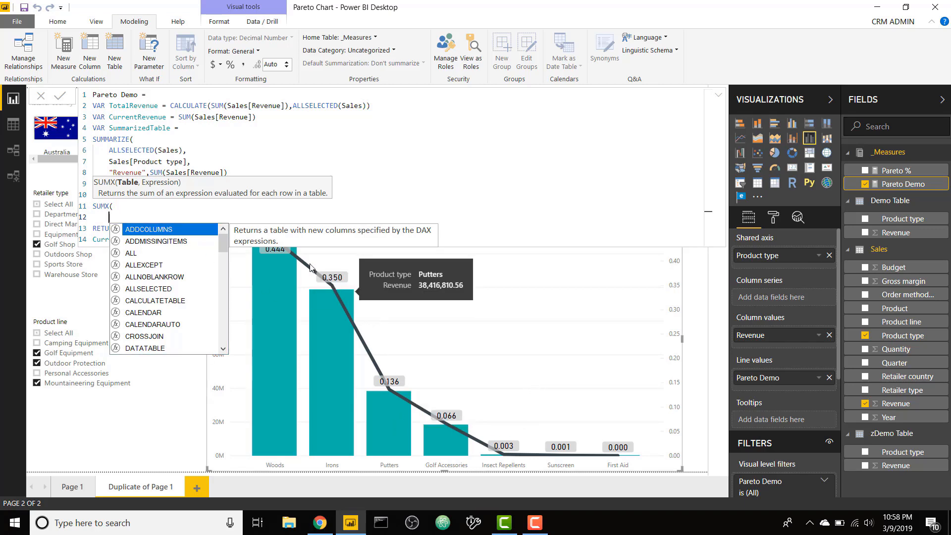
type("FILTER(")
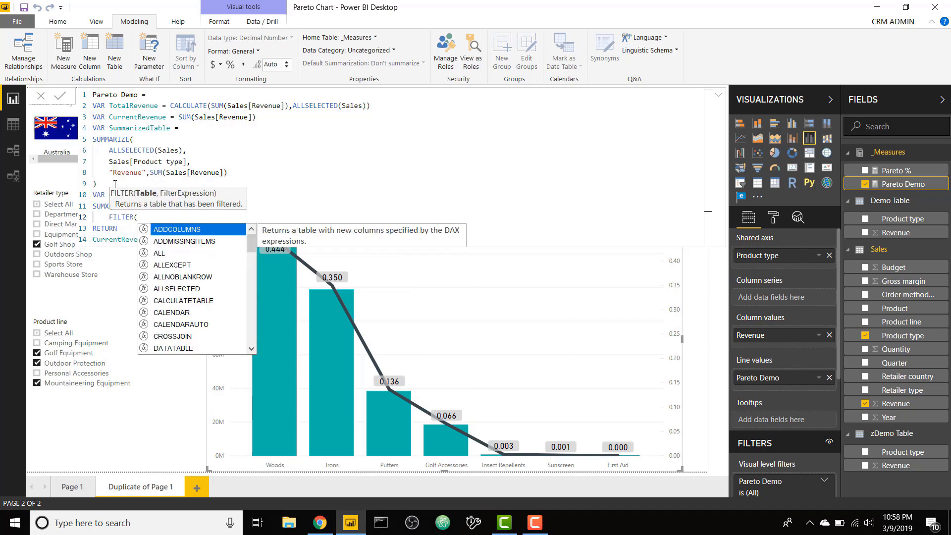
type("SummarizedTable, [Revenue")
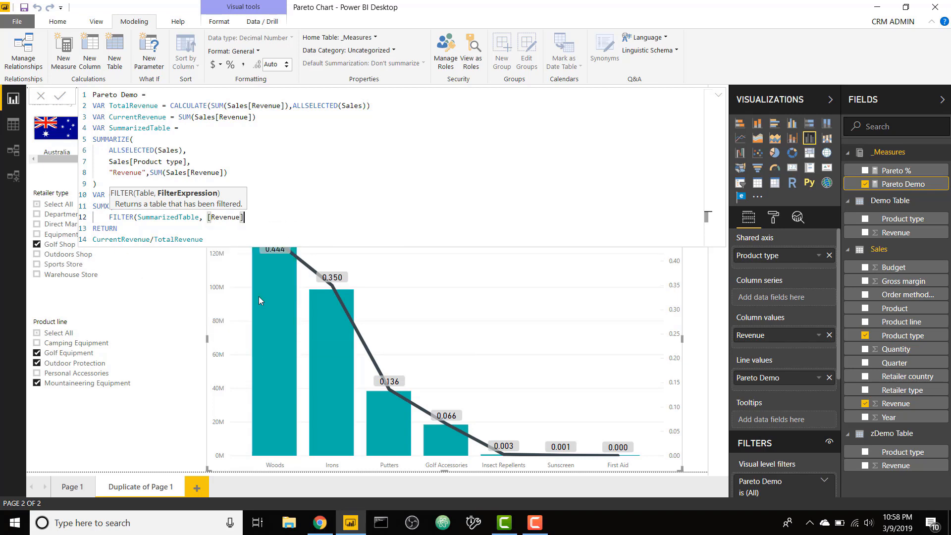
type(">=")
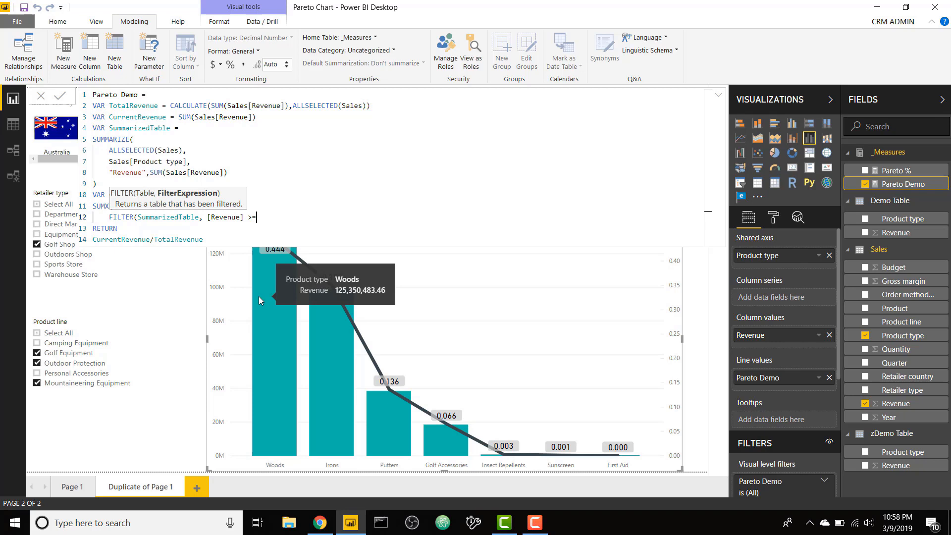
type("CurrentRevenue)")
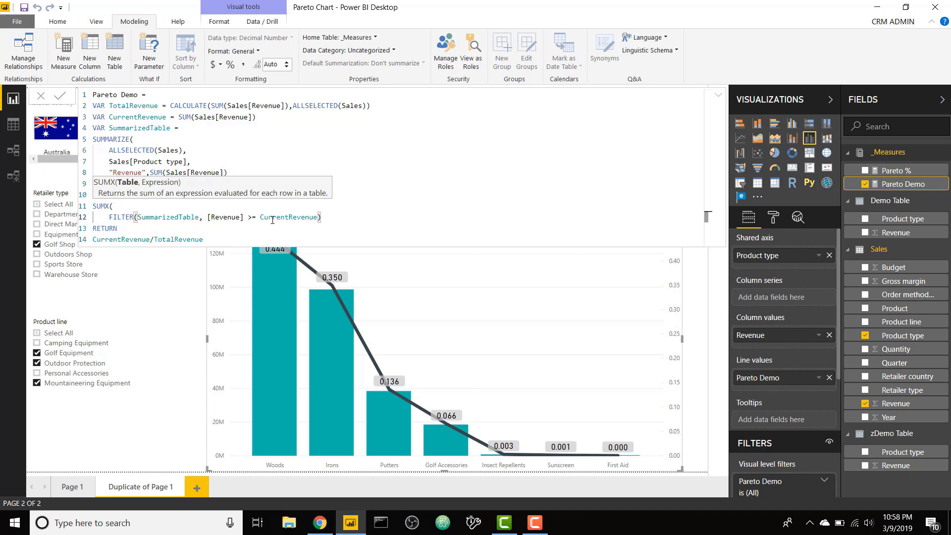
mouse_move(273, 306)
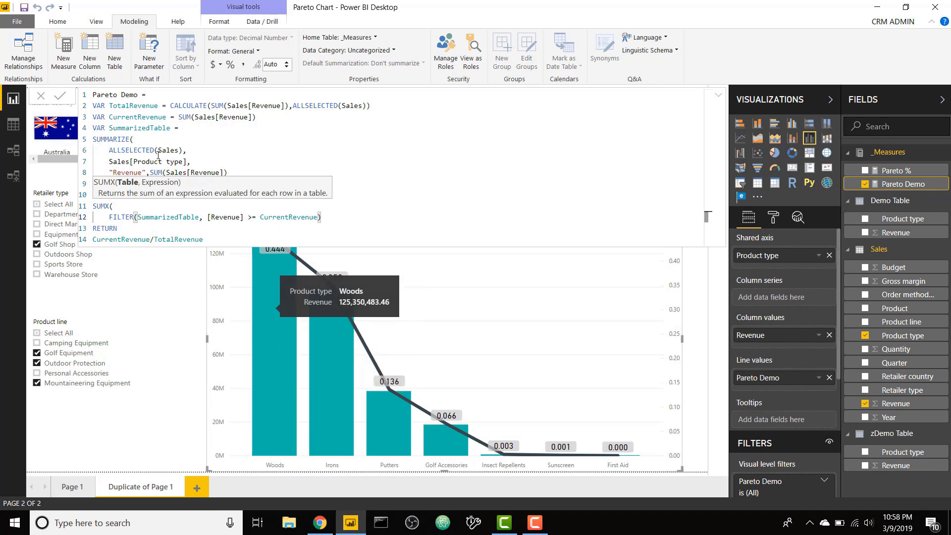
mouse_move(407, 441)
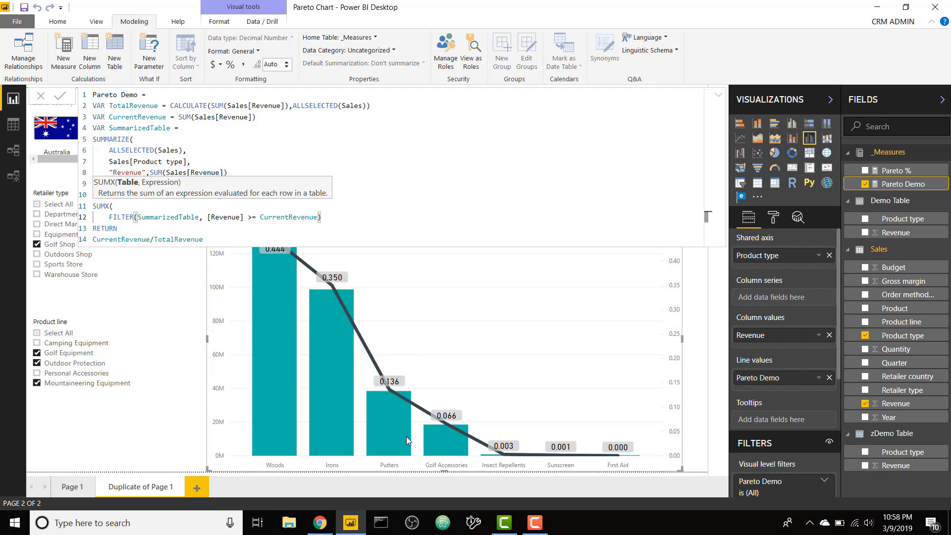
mouse_move(387, 429)
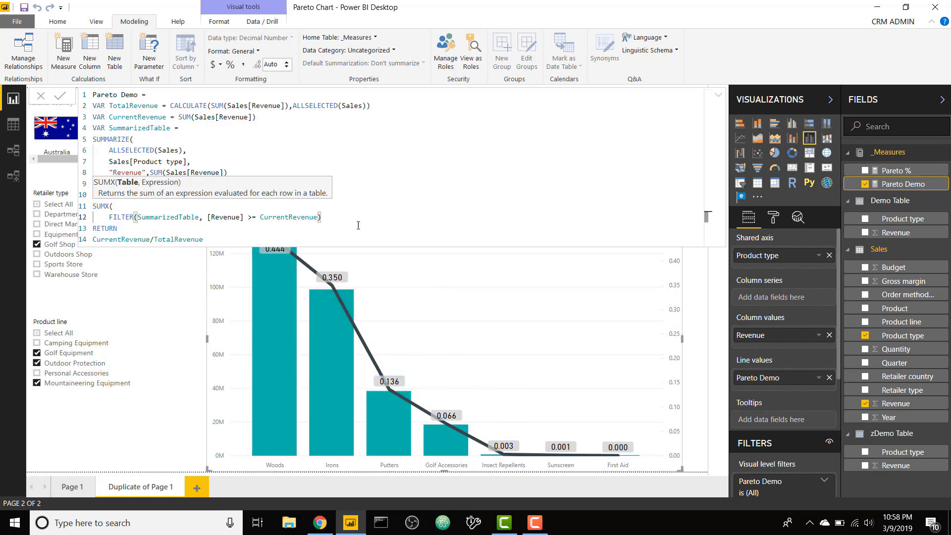
type(",")
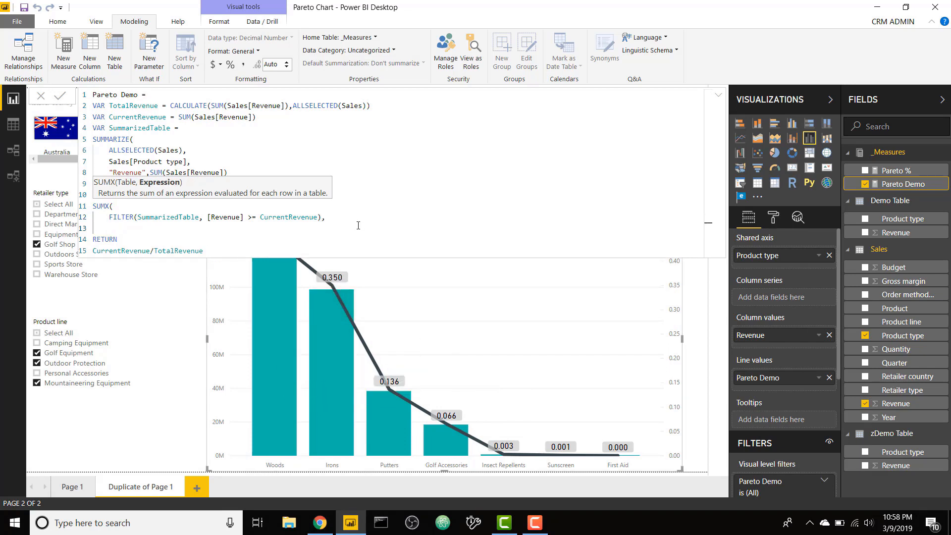
type("[Revenue]")
type(")")
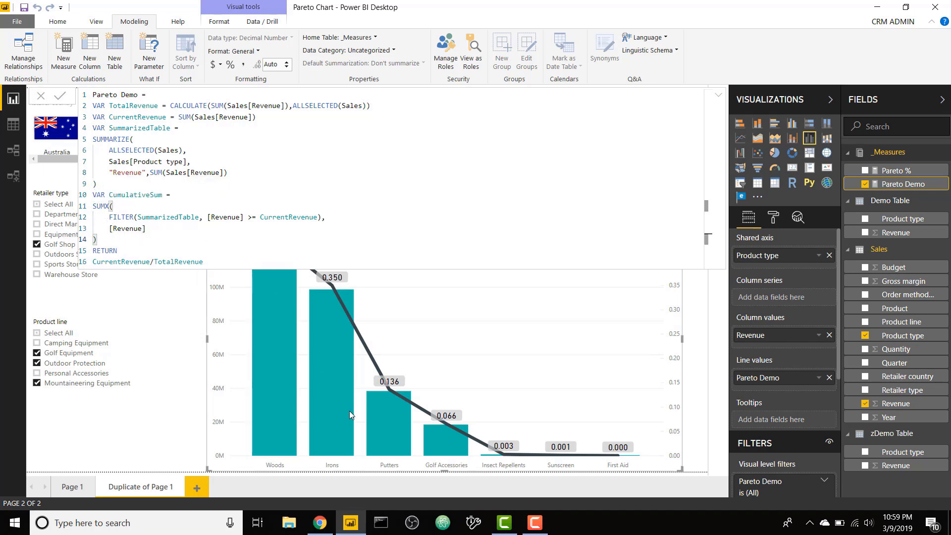
mouse_move(394, 422)
type("mulativeSum")
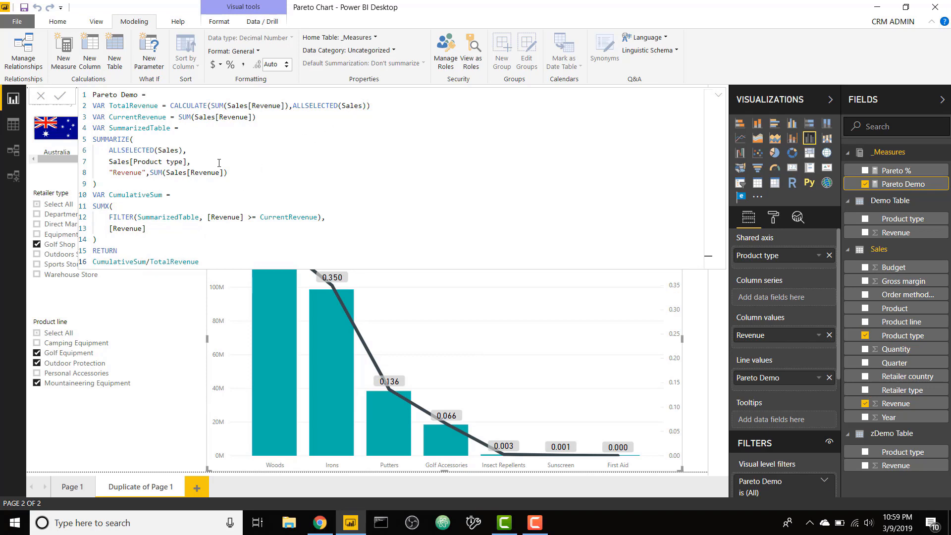
mouse_move(739, 87)
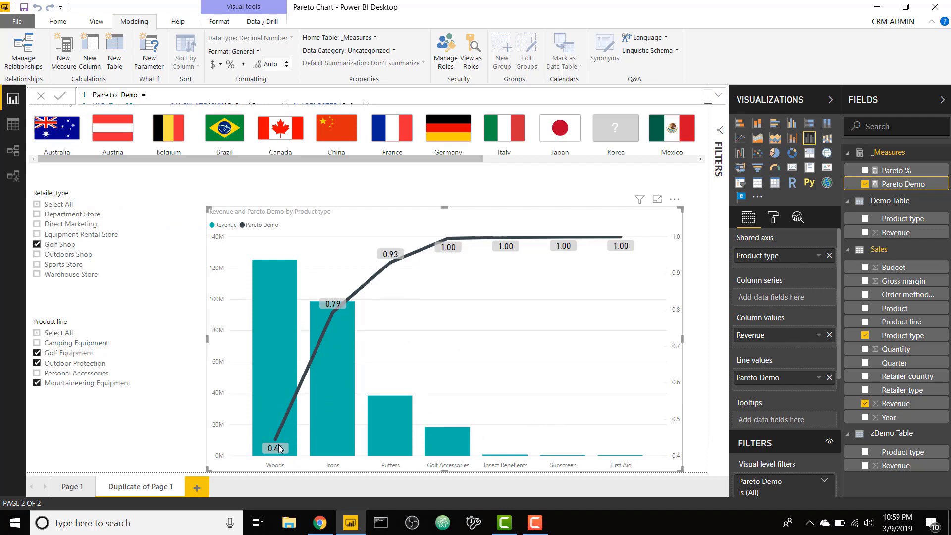
mouse_move(277, 355)
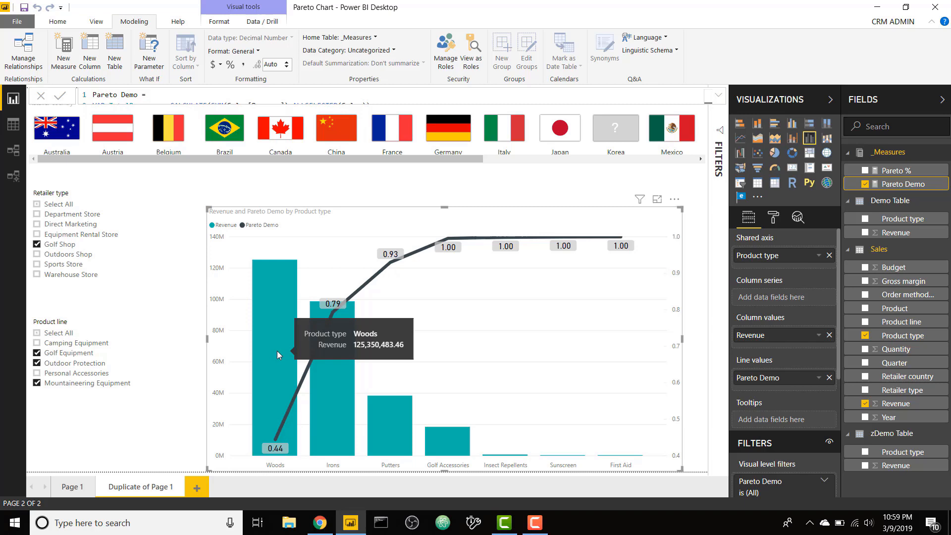
mouse_move(338, 308)
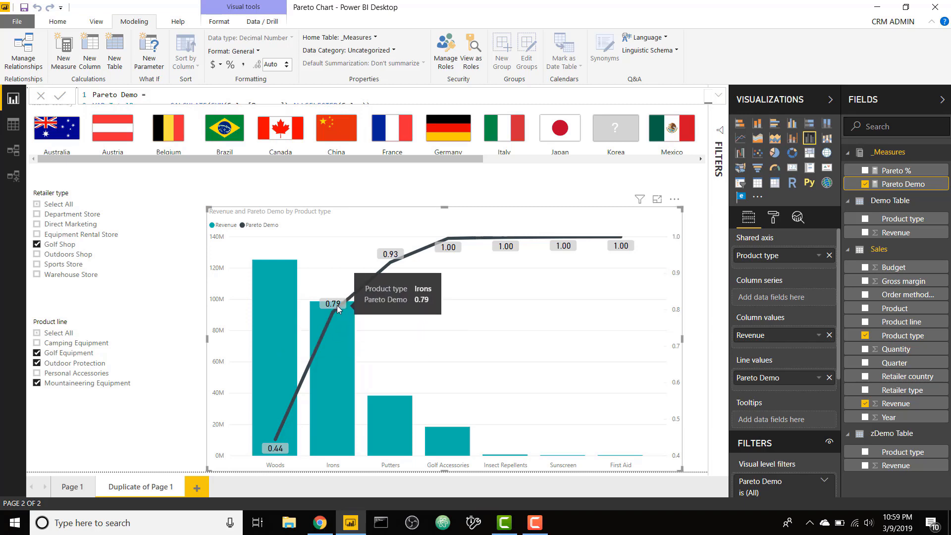
mouse_move(409, 272)
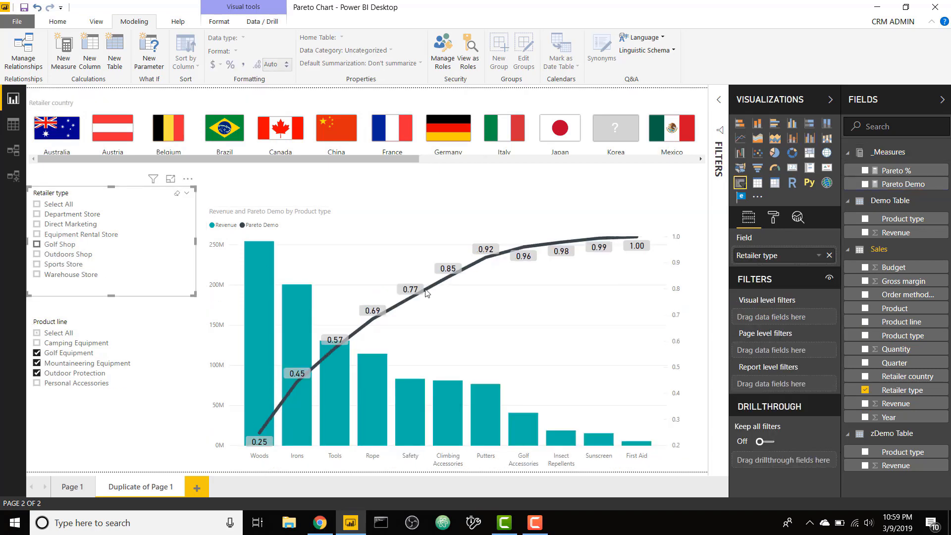
mouse_move(621, 309)
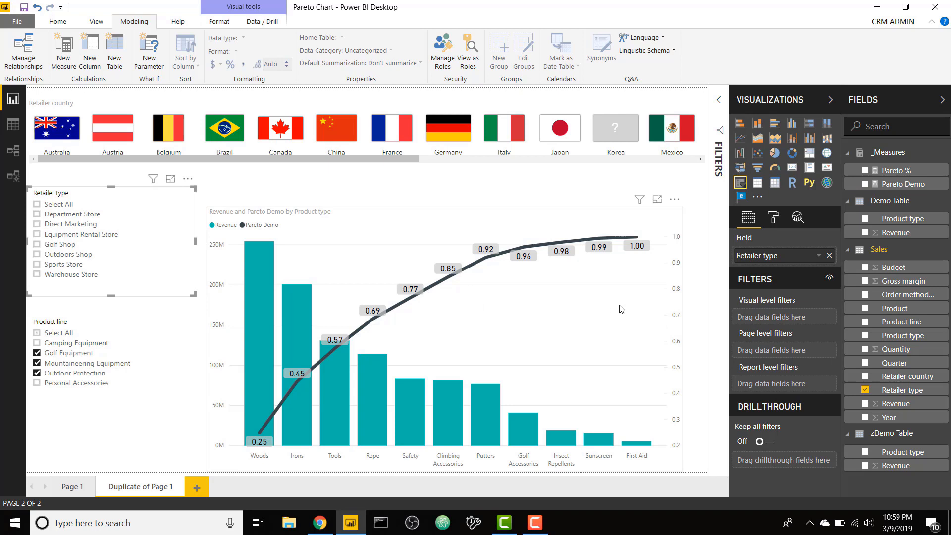
Step: Select the Pareto chart and bring up Advanced controls under Format > Data colors
left_click(446, 289)
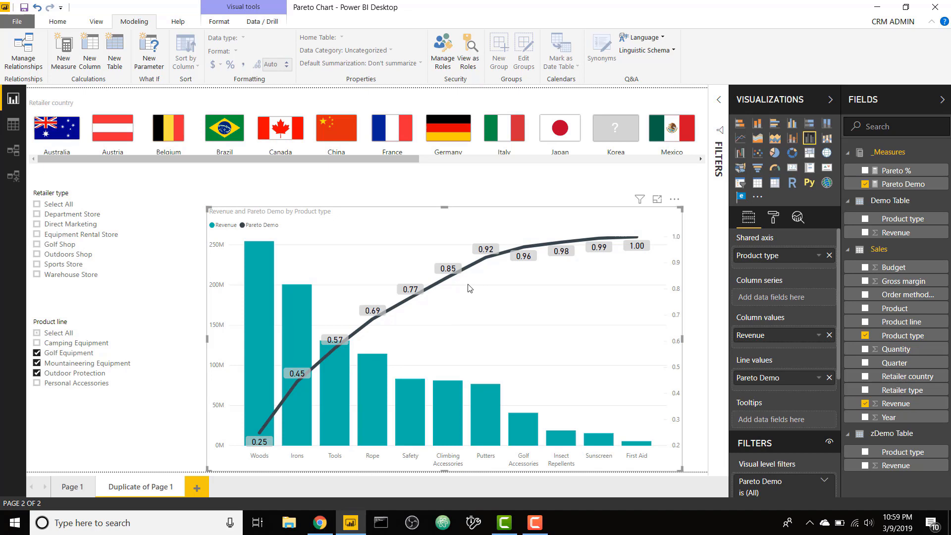
mouse_move(421, 343)
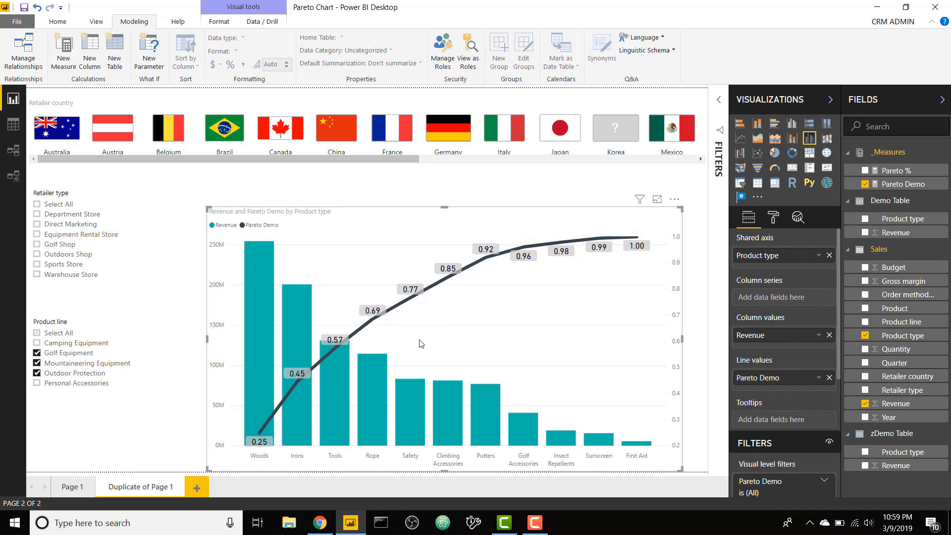
mouse_move(831, 216)
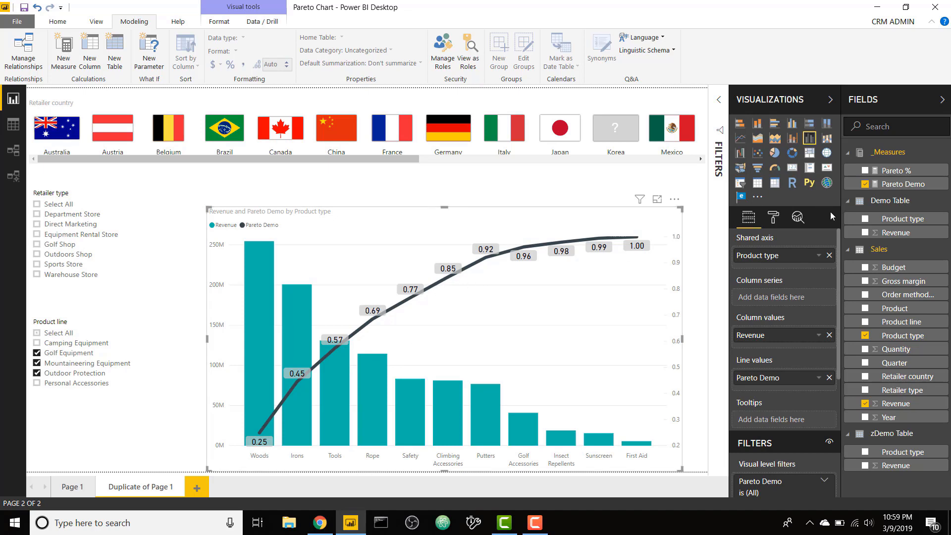
left_click(774, 218)
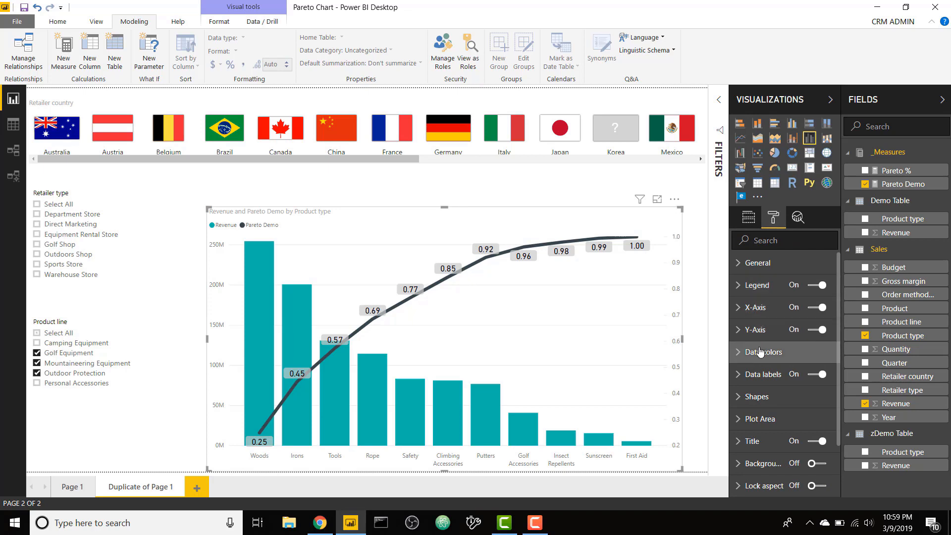
left_click(763, 351)
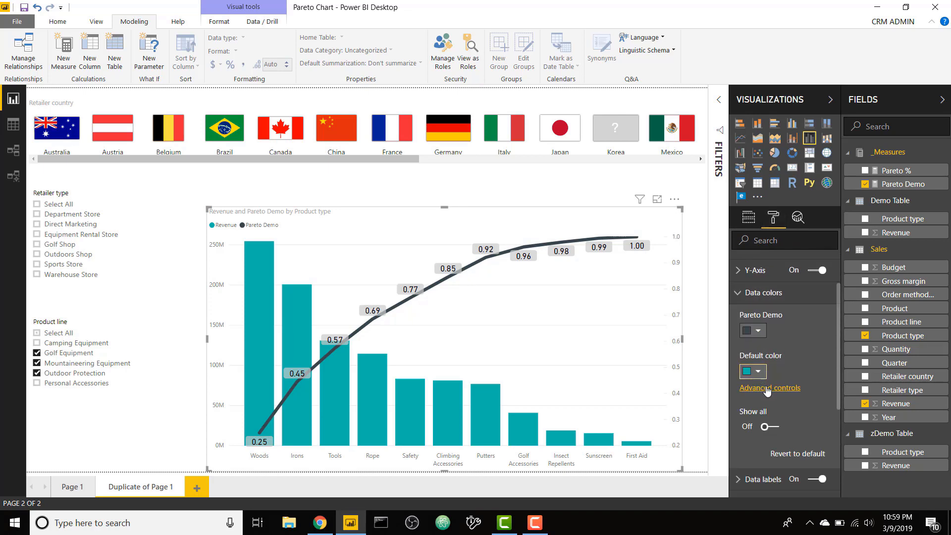
left_click(769, 387)
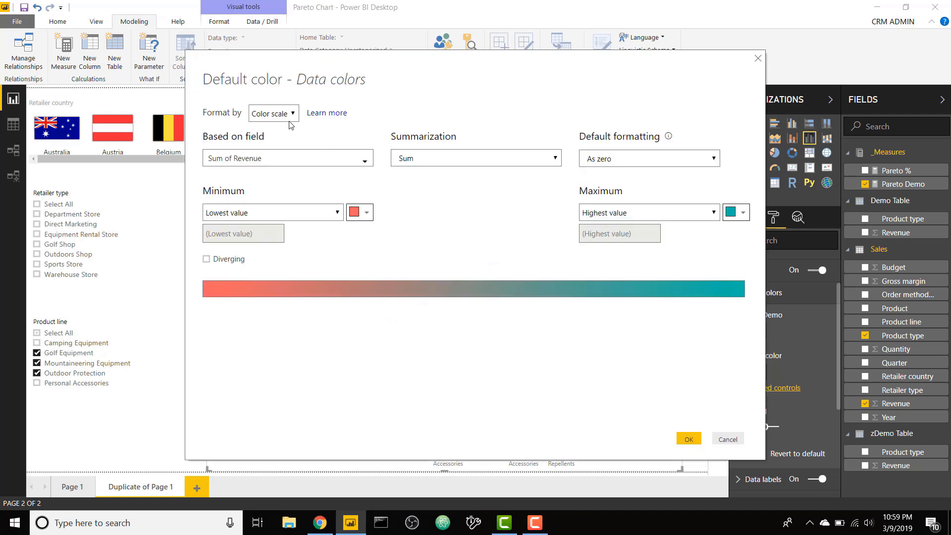
Step: Format by Rules on Pareto Demo: first rule ≥ Minimum and ≤ 0.8, coloured purple
left_click(272, 113)
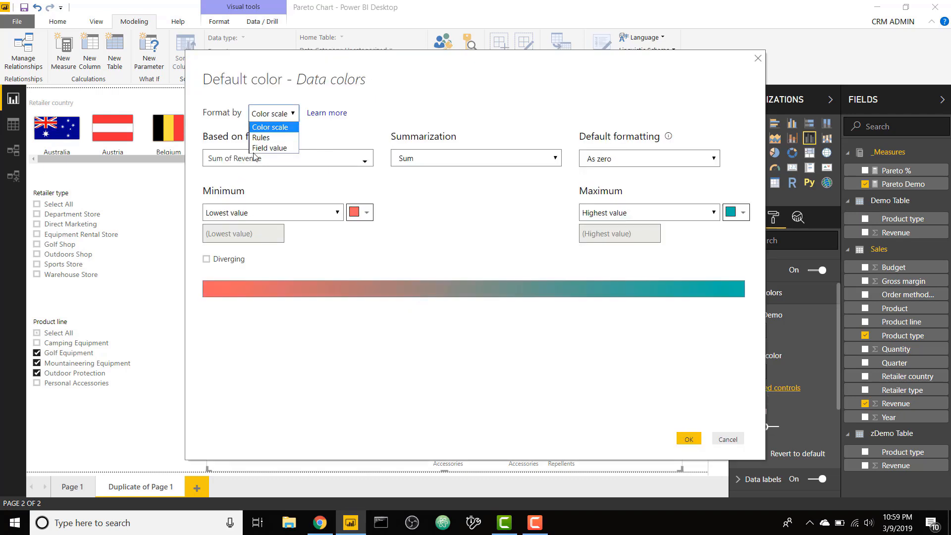
left_click(261, 137)
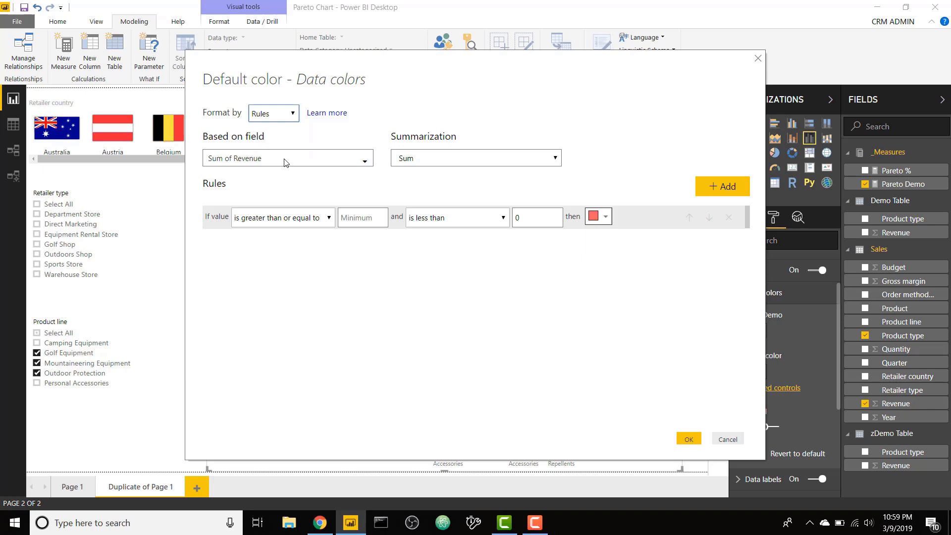
left_click(286, 159)
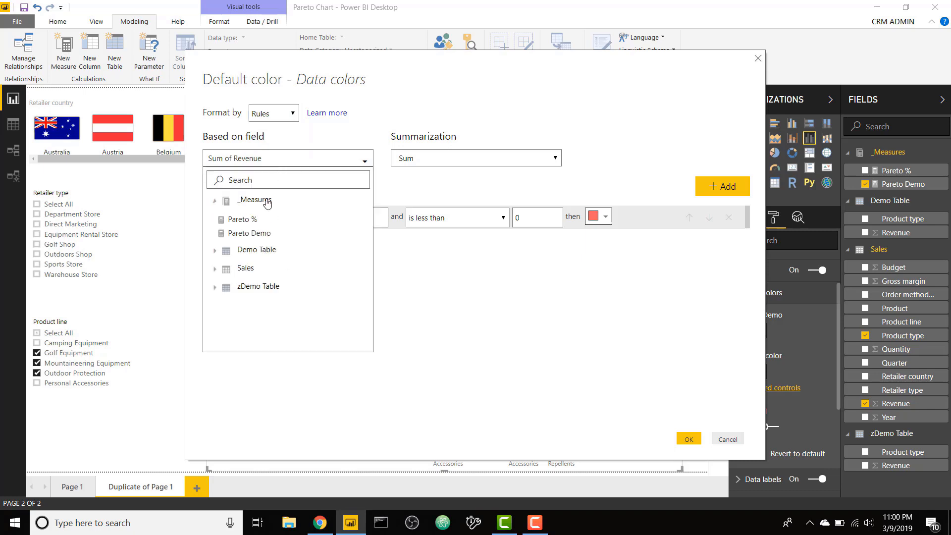
left_click(250, 232)
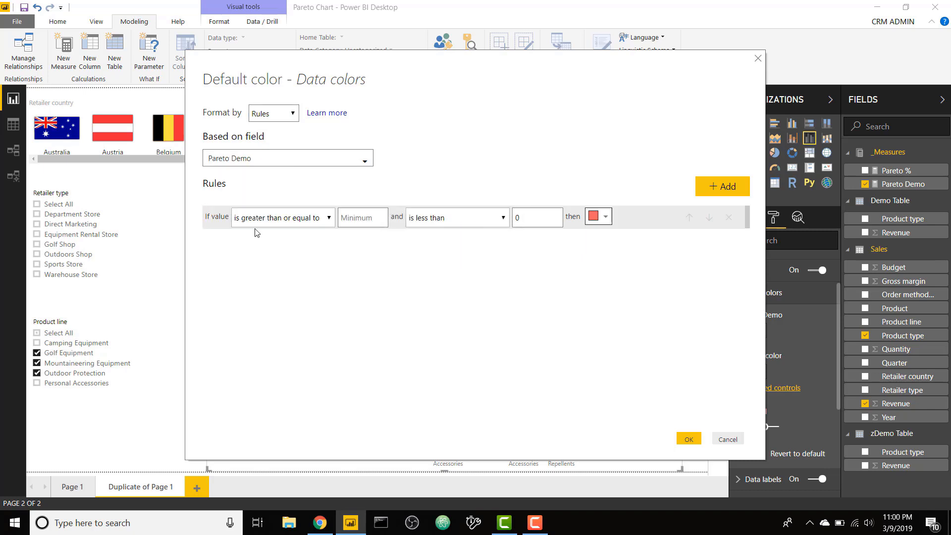
left_click(282, 217)
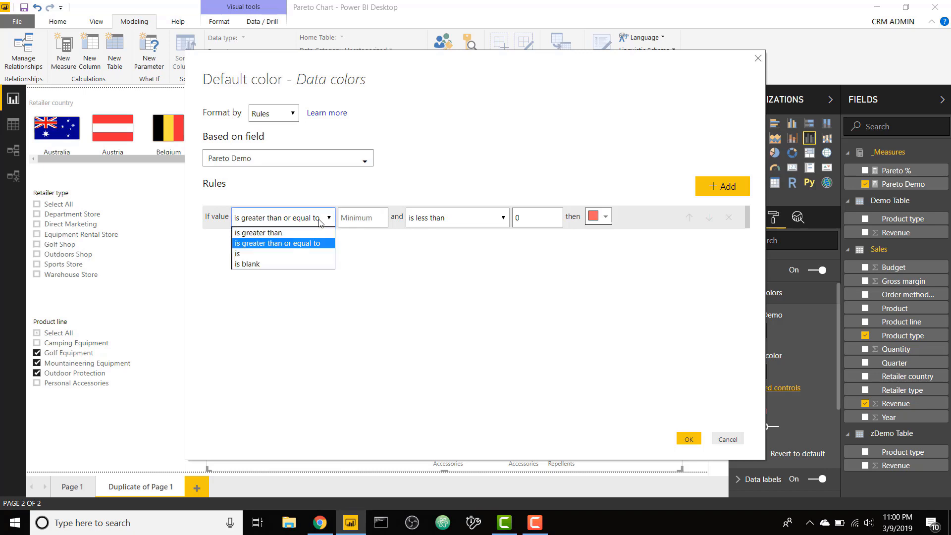
mouse_move(288, 245)
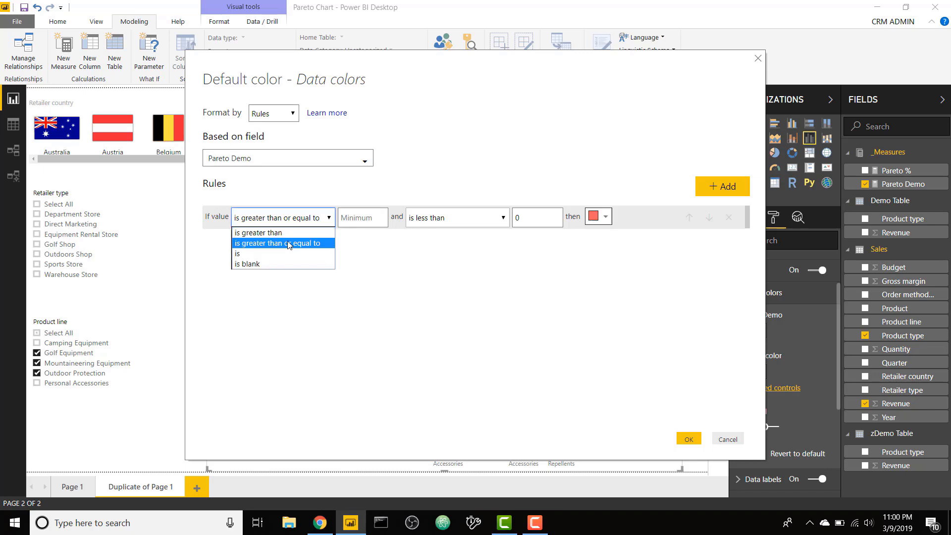
left_click(283, 242)
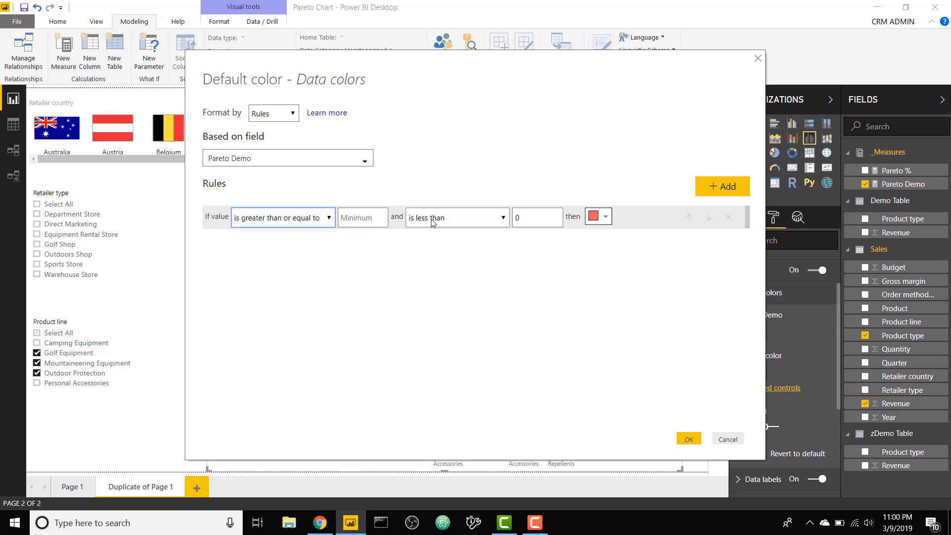
left_click(456, 217)
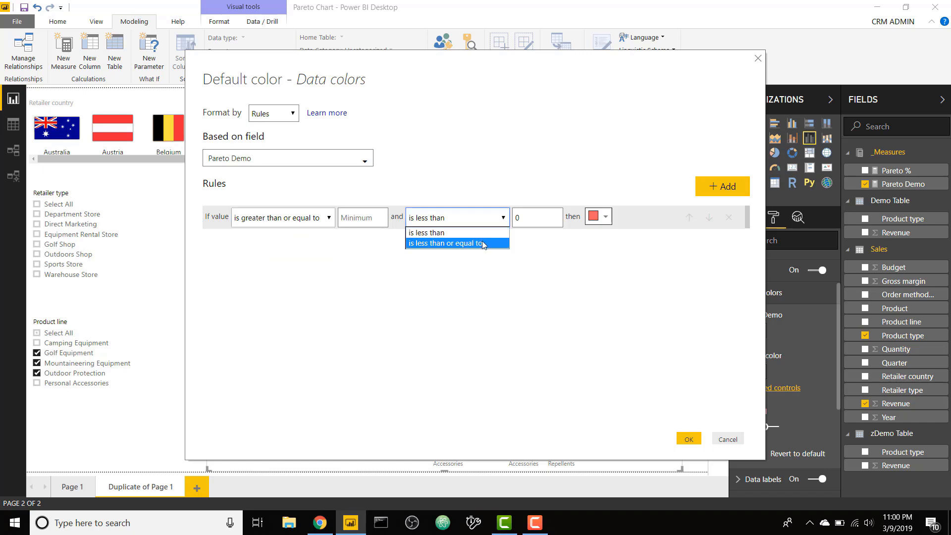
mouse_move(431, 232)
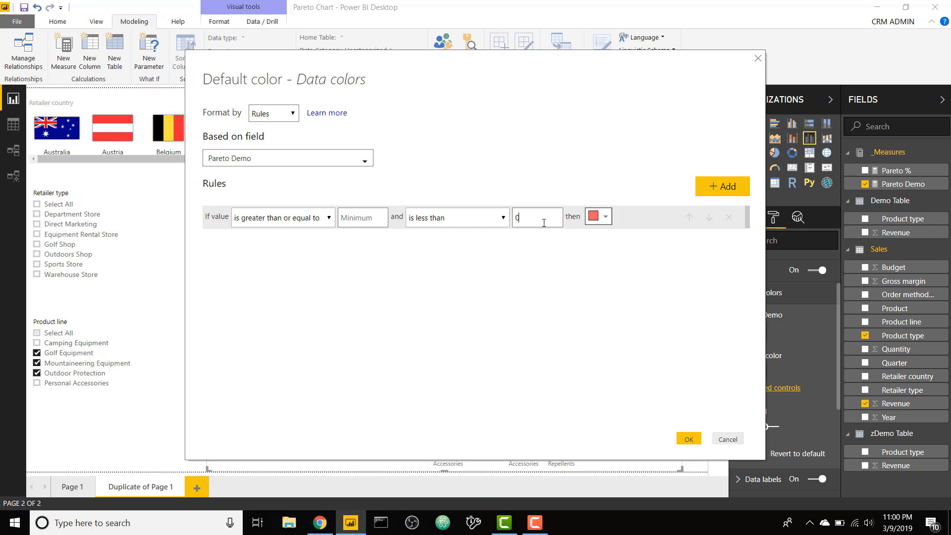
type("0.8")
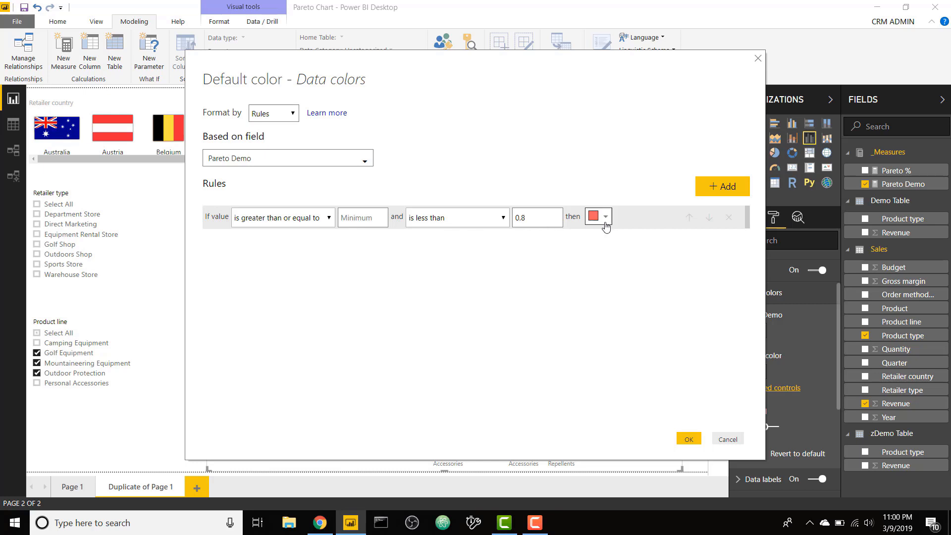
left_click(594, 216)
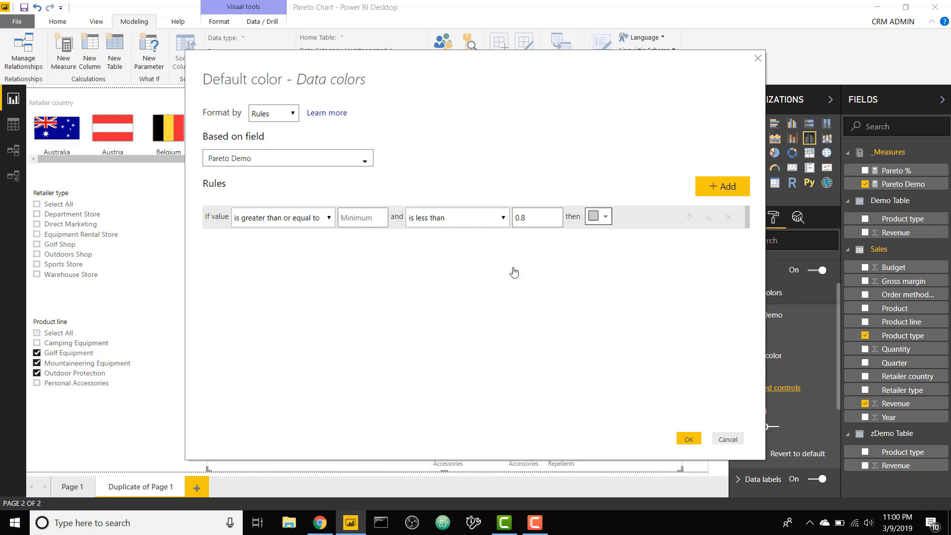
Step: Add a second rule > 0.8 and ≤ Maximum in light gray, then apply the colour rules
left_click(722, 186)
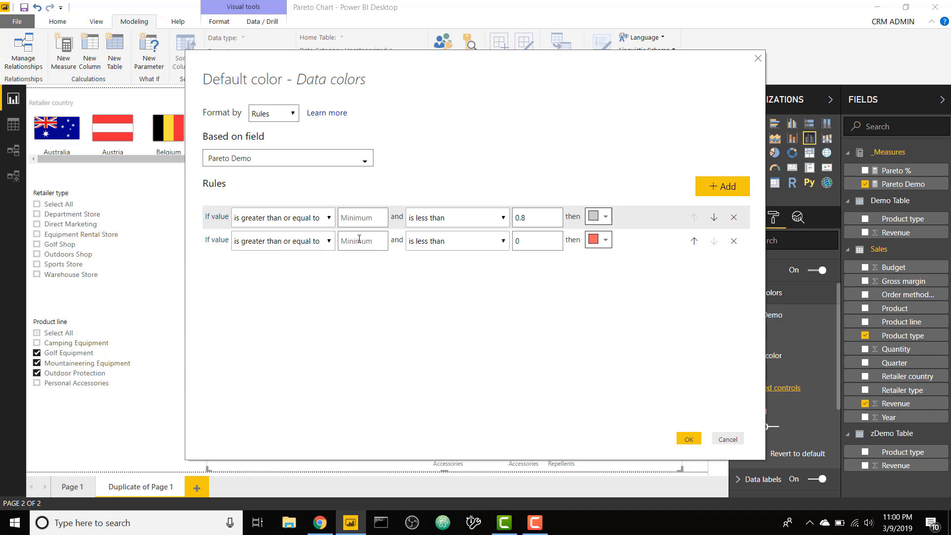
type("0")
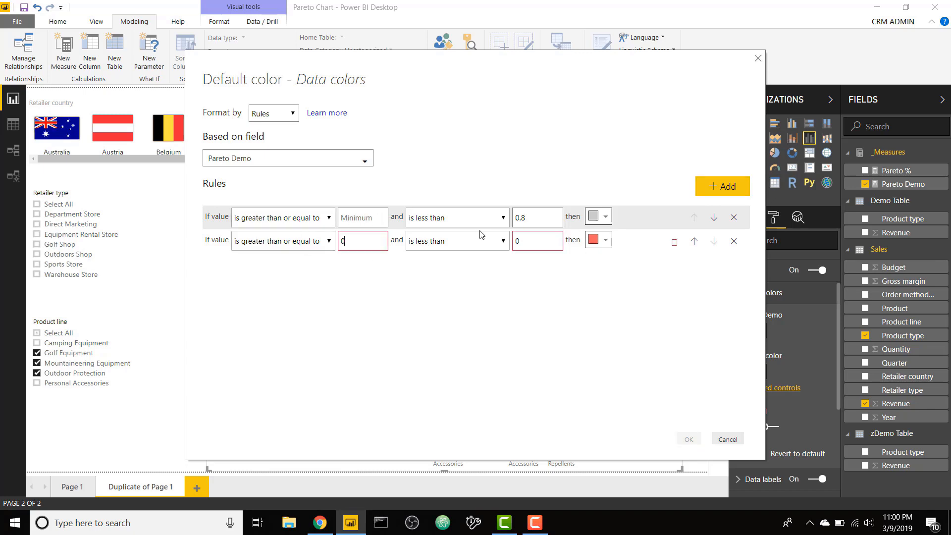
left_click(535, 217)
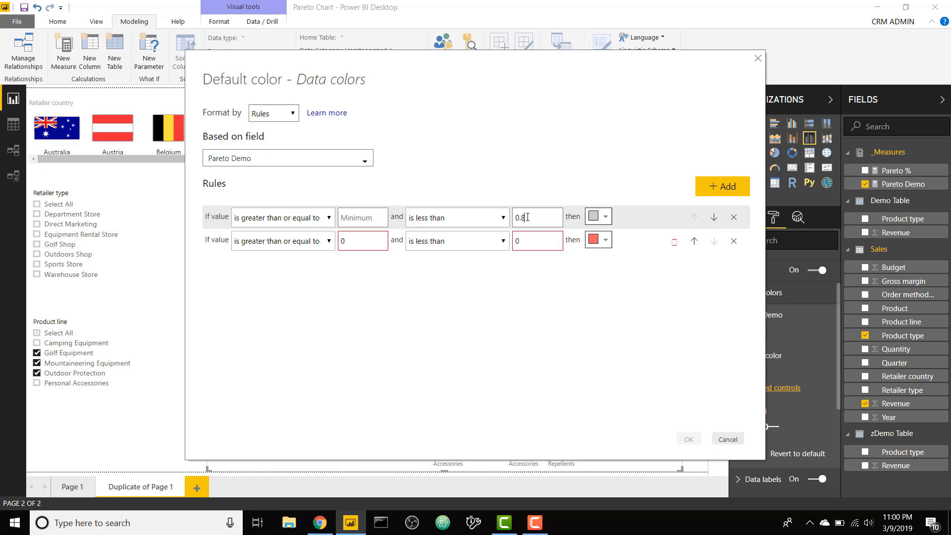
left_click(598, 216)
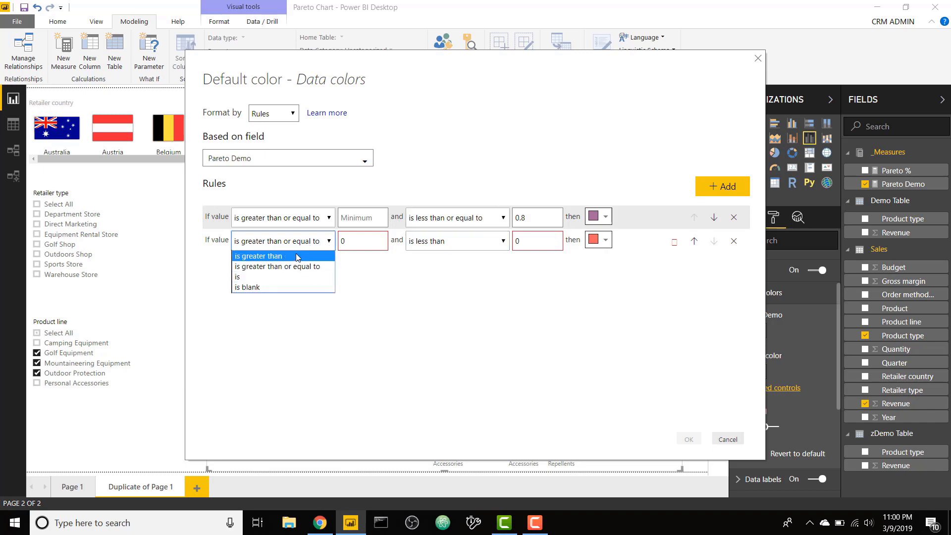
left_click(258, 256)
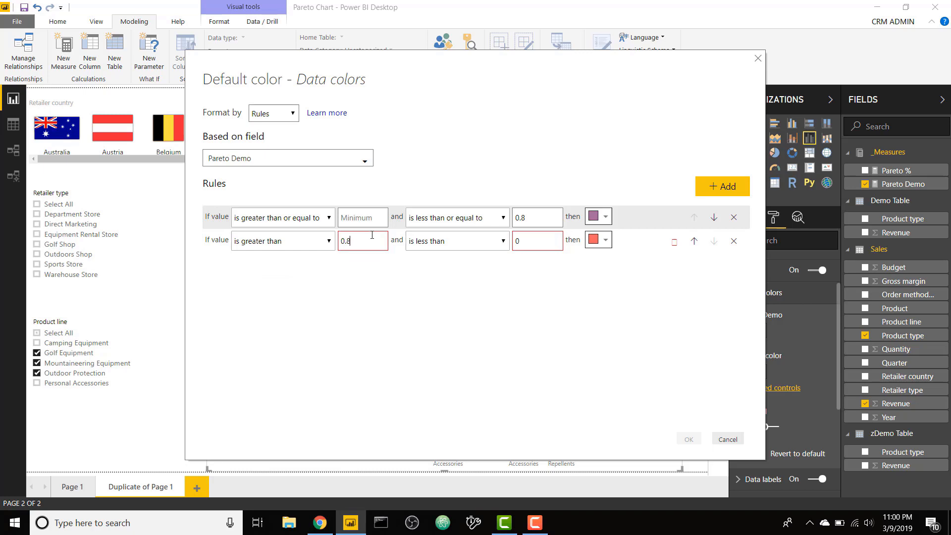
left_click(456, 239)
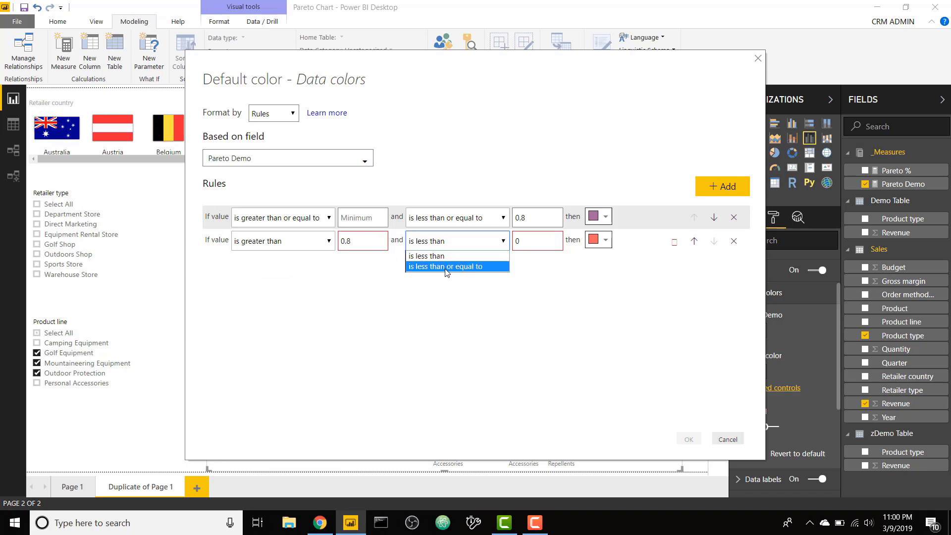
left_click(449, 266)
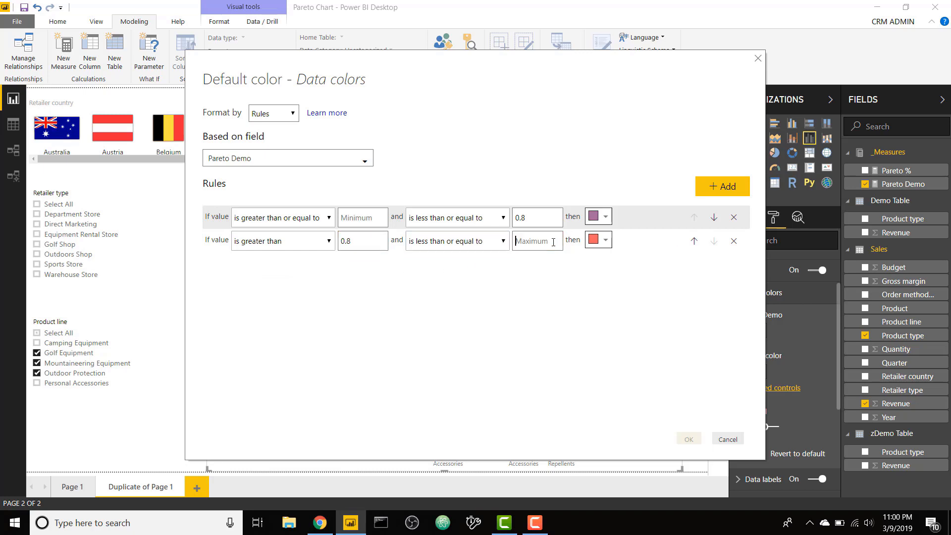
left_click(596, 241)
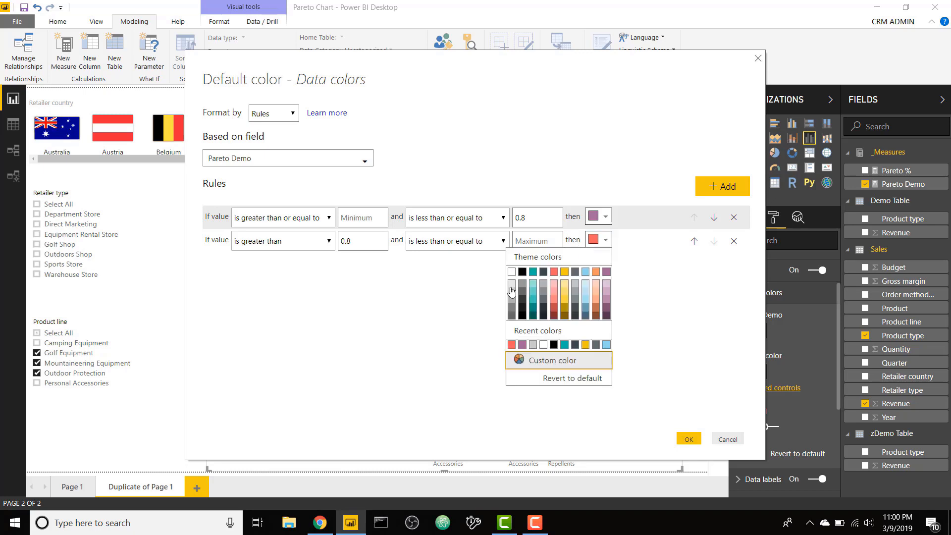
left_click(511, 282)
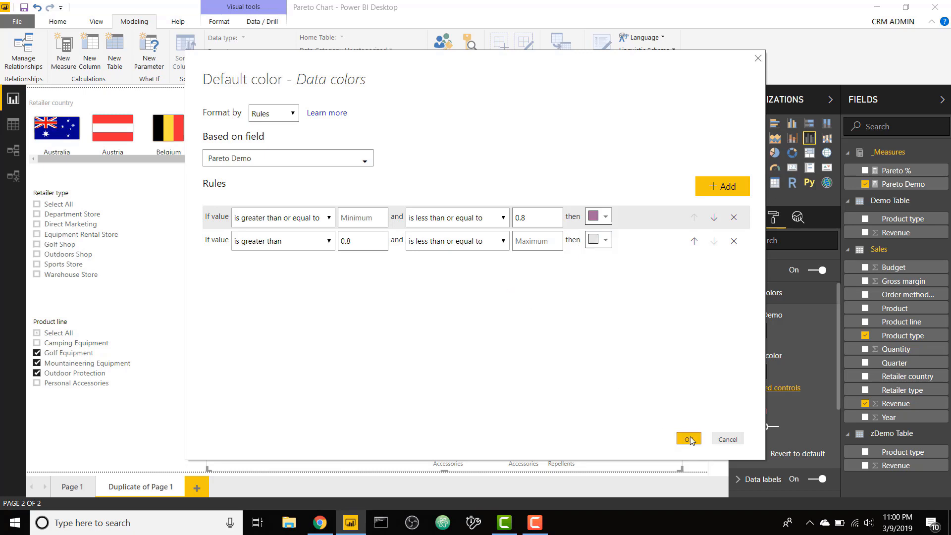
left_click(688, 439)
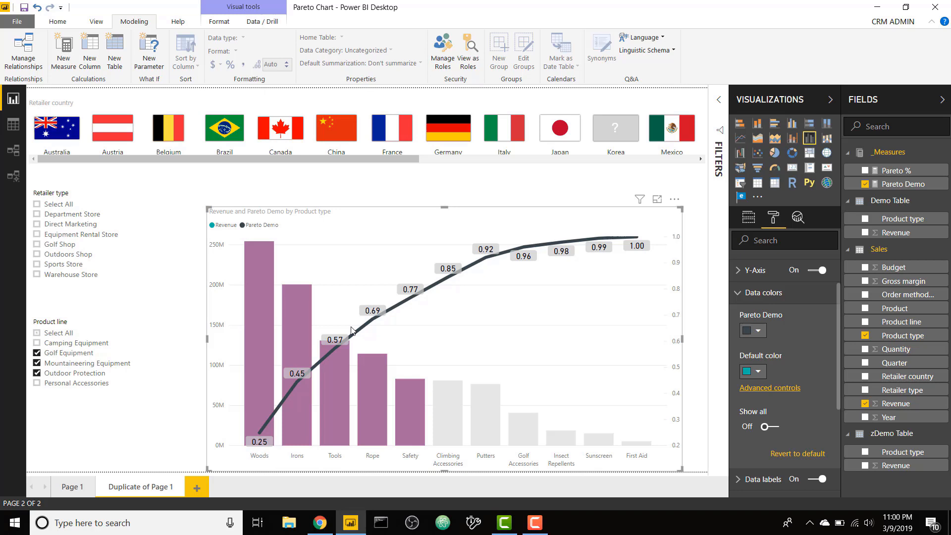
mouse_move(444, 337)
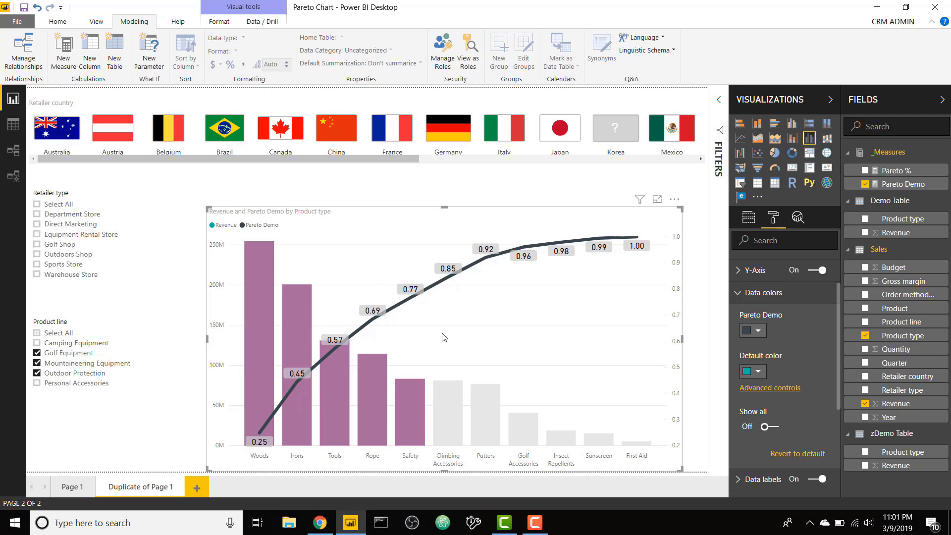
mouse_move(423, 311)
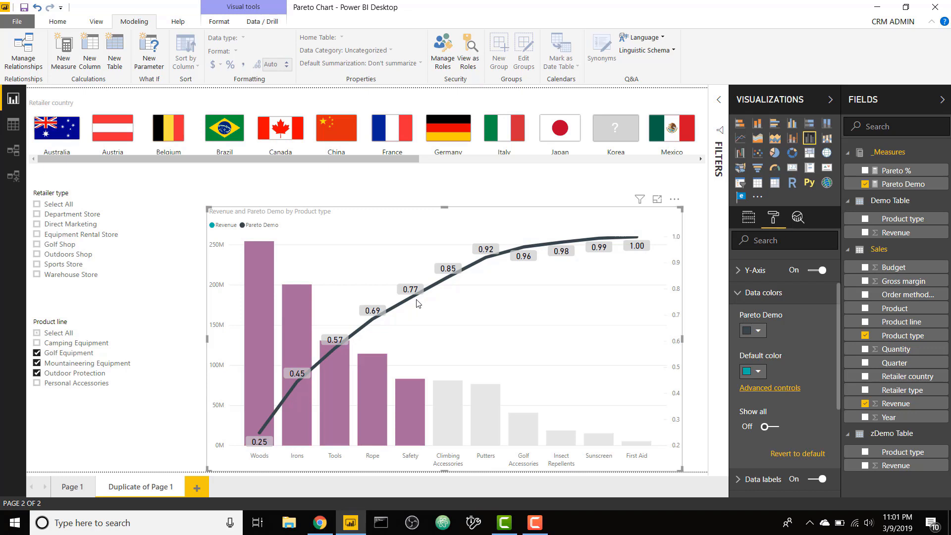
mouse_move(308, 367)
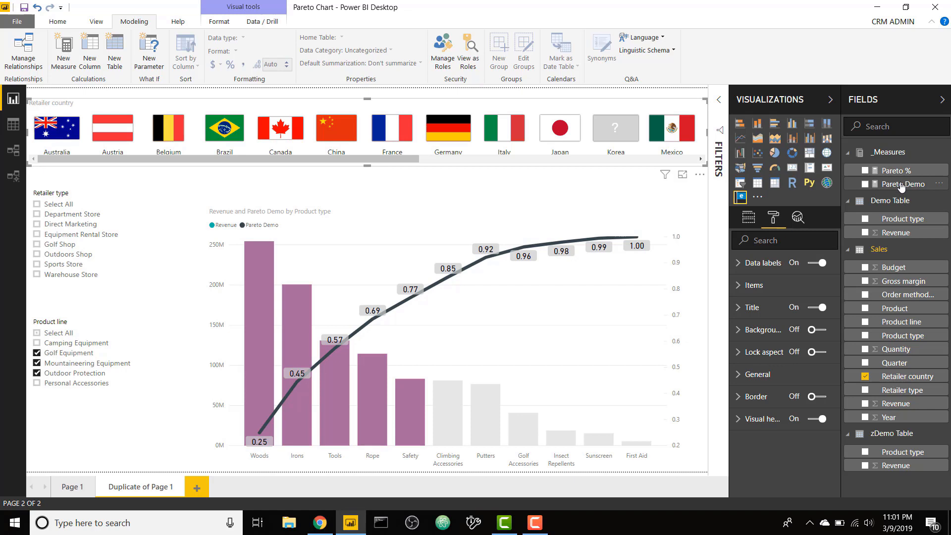
left_click(904, 185)
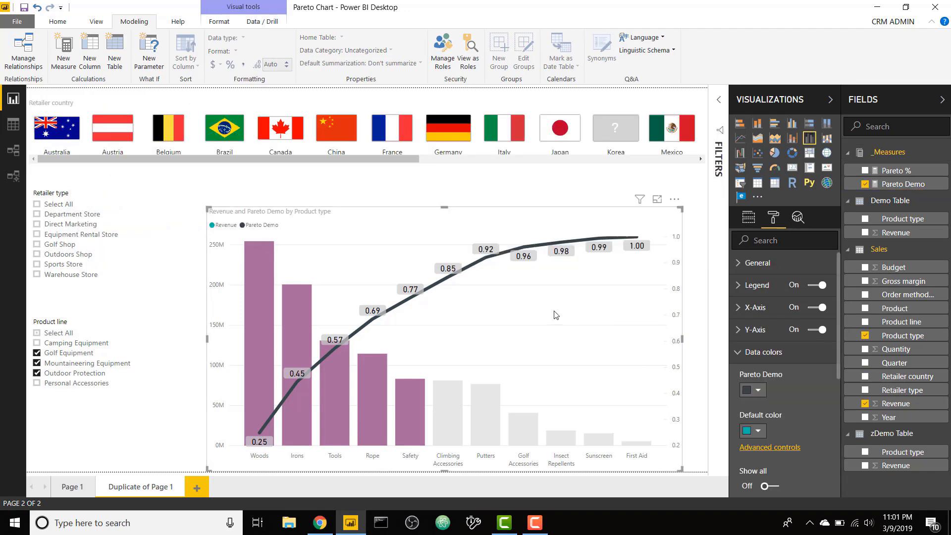
mouse_move(655, 376)
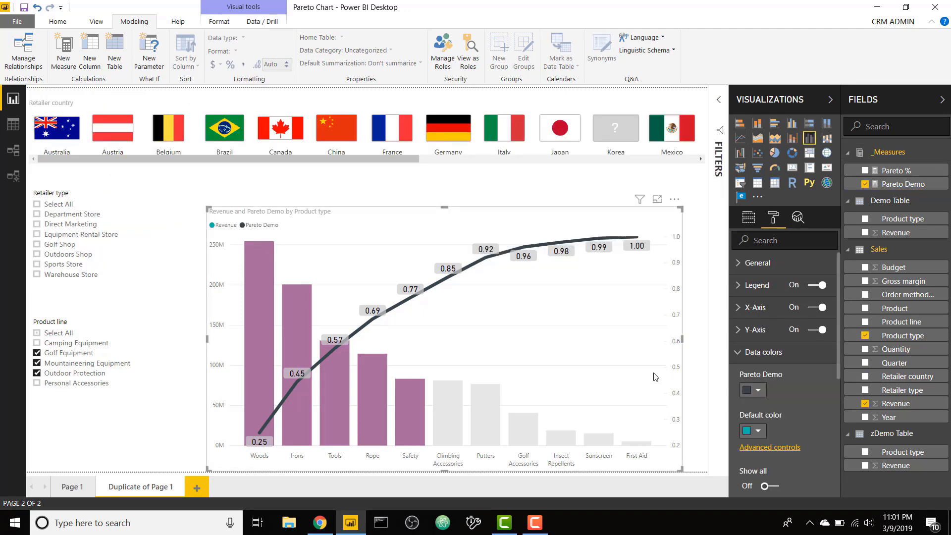
mouse_move(684, 316)
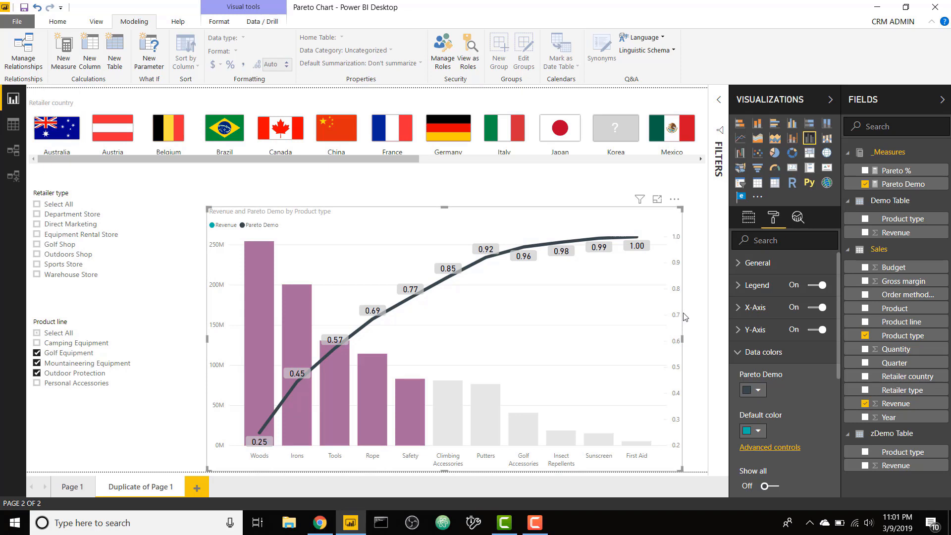
mouse_move(640, 326)
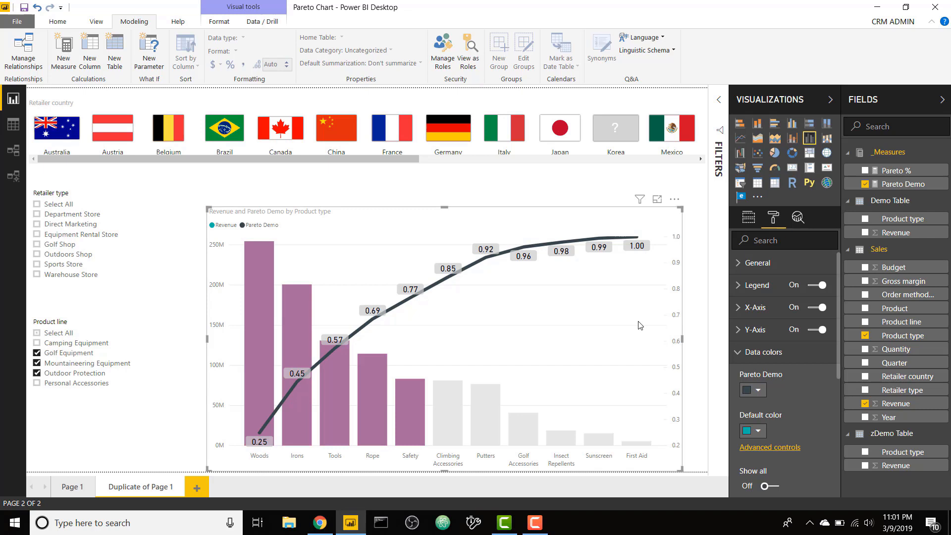
mouse_move(638, 339)
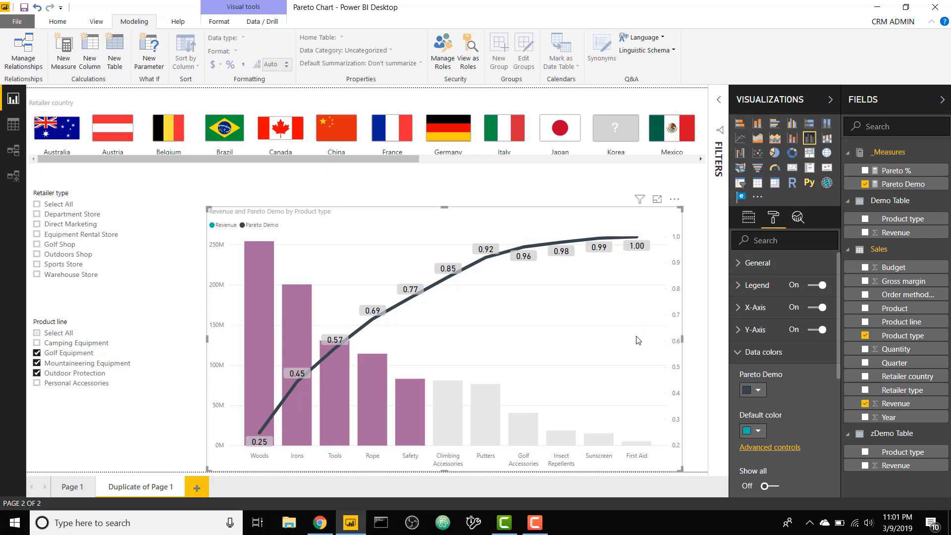